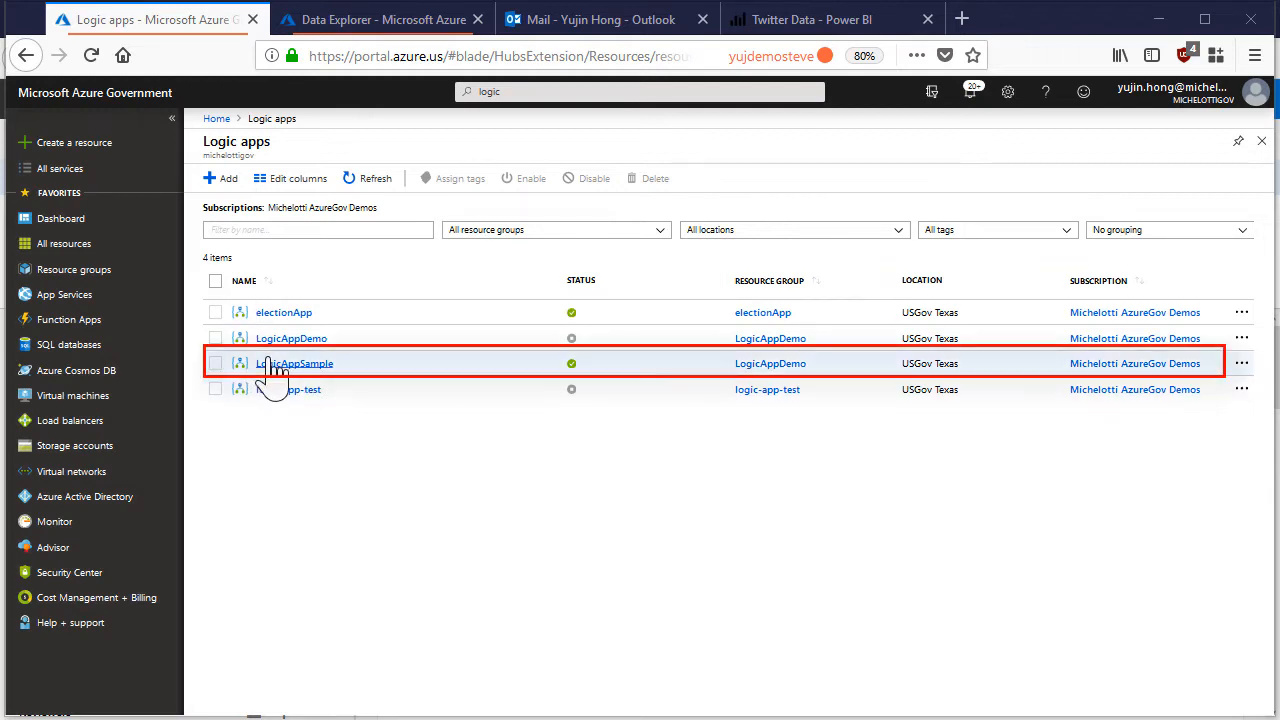
# Open LogicAppSample and scroll down to the templates, including Blank Logic App.
pyautogui.click(294, 363)
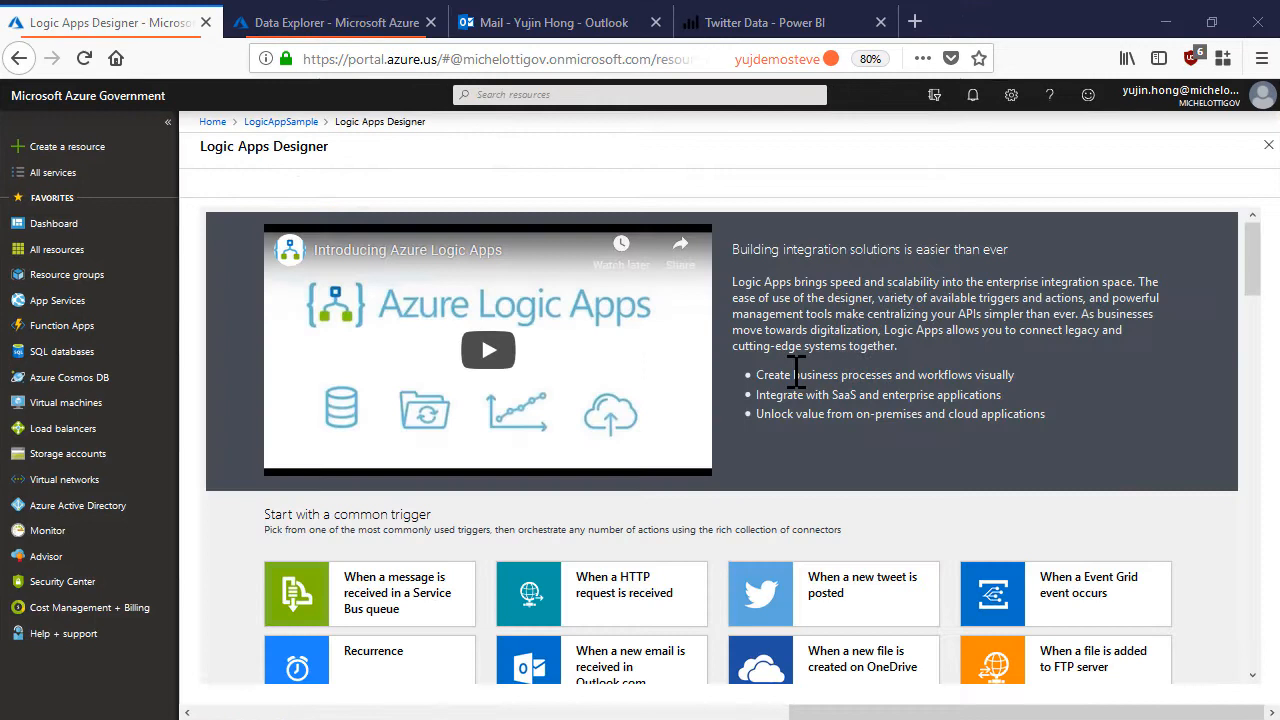
pyautogui.moveTo(875, 394)
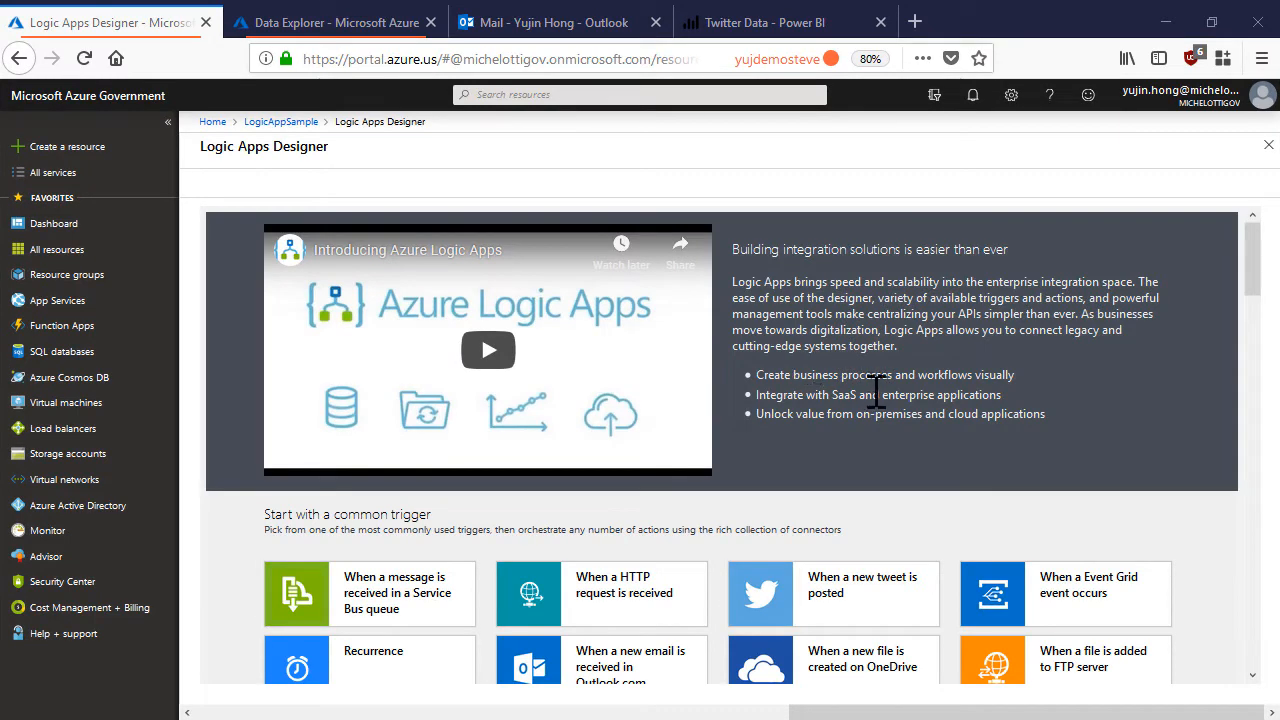
pyautogui.moveTo(877, 393)
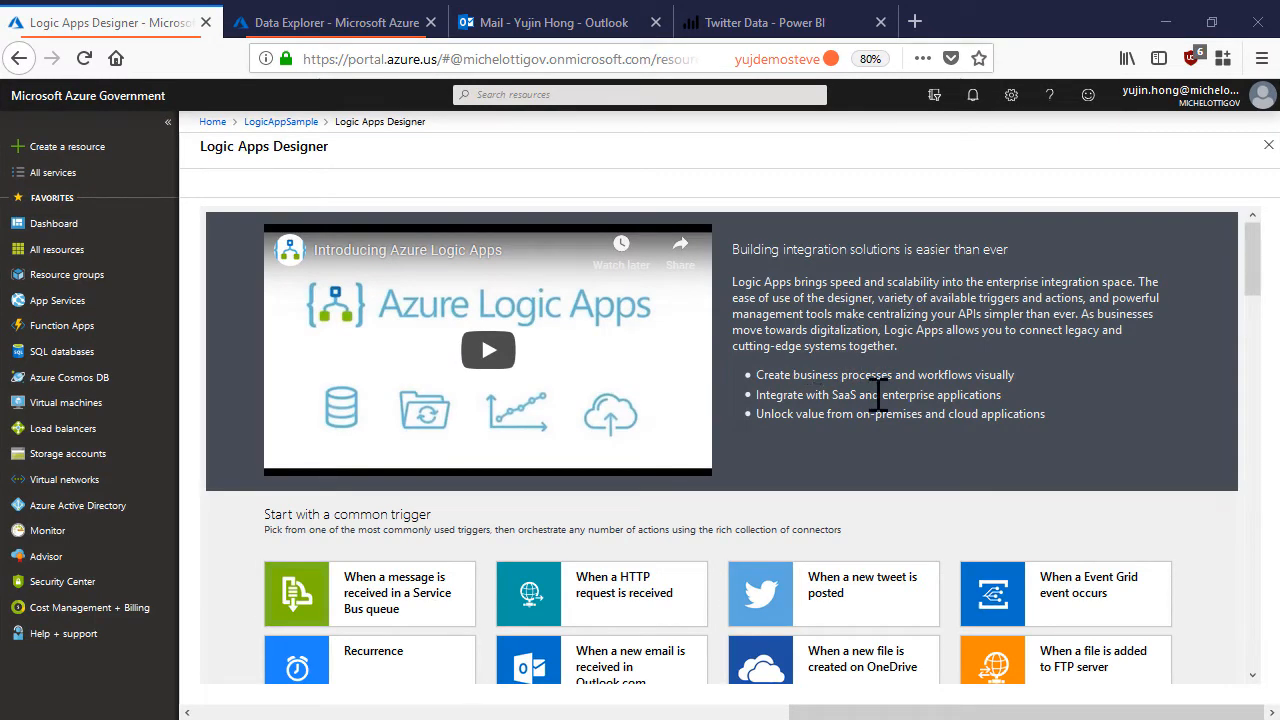
pyautogui.moveTo(890, 500)
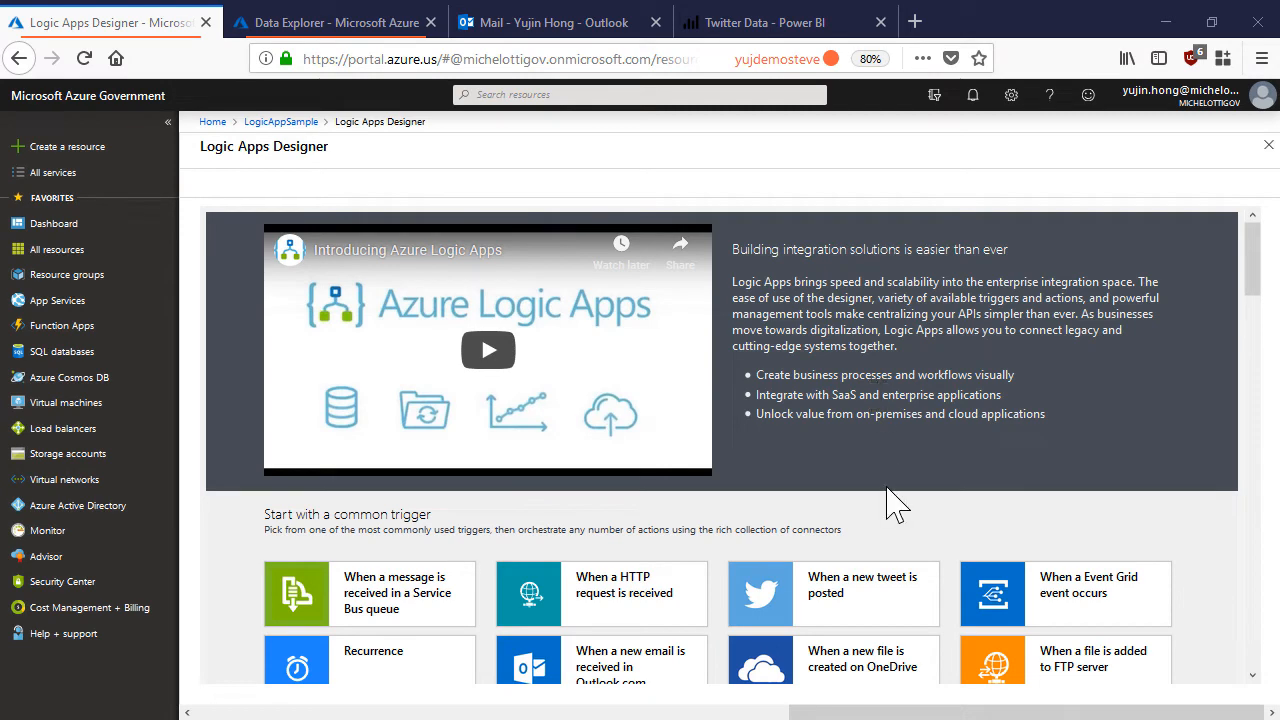
pyautogui.scroll(-3)
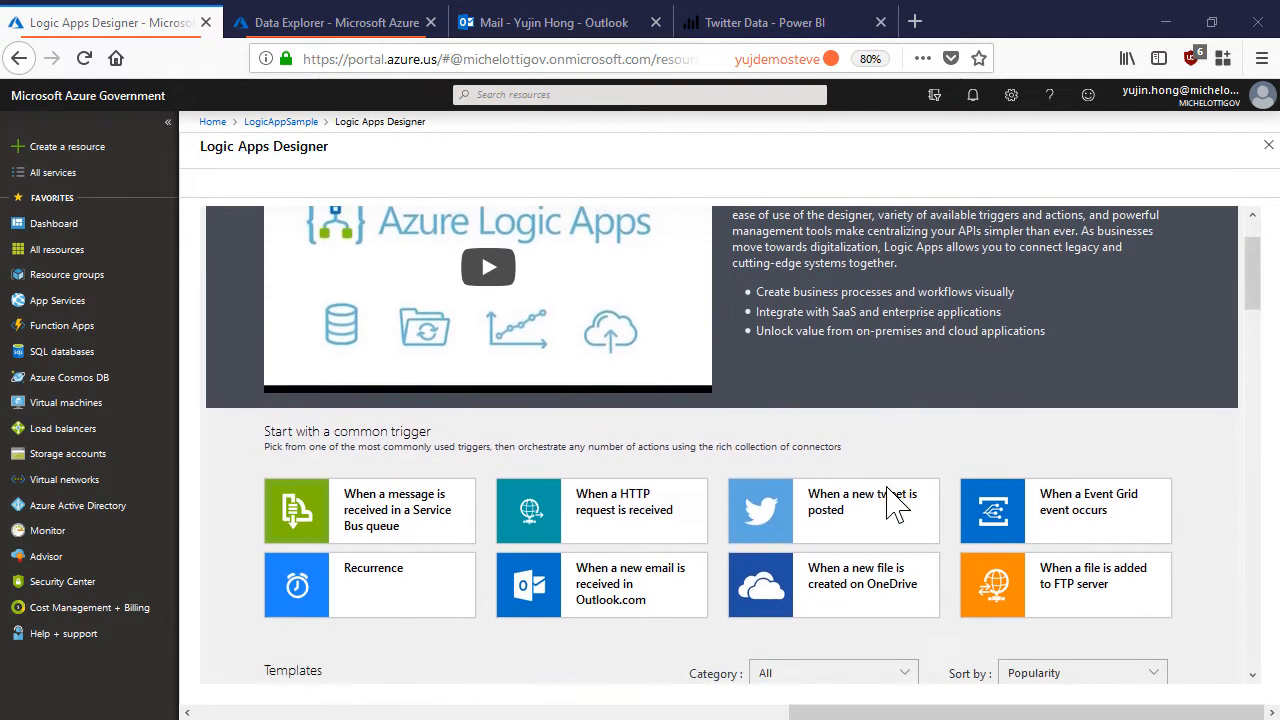
pyautogui.scroll(-3)
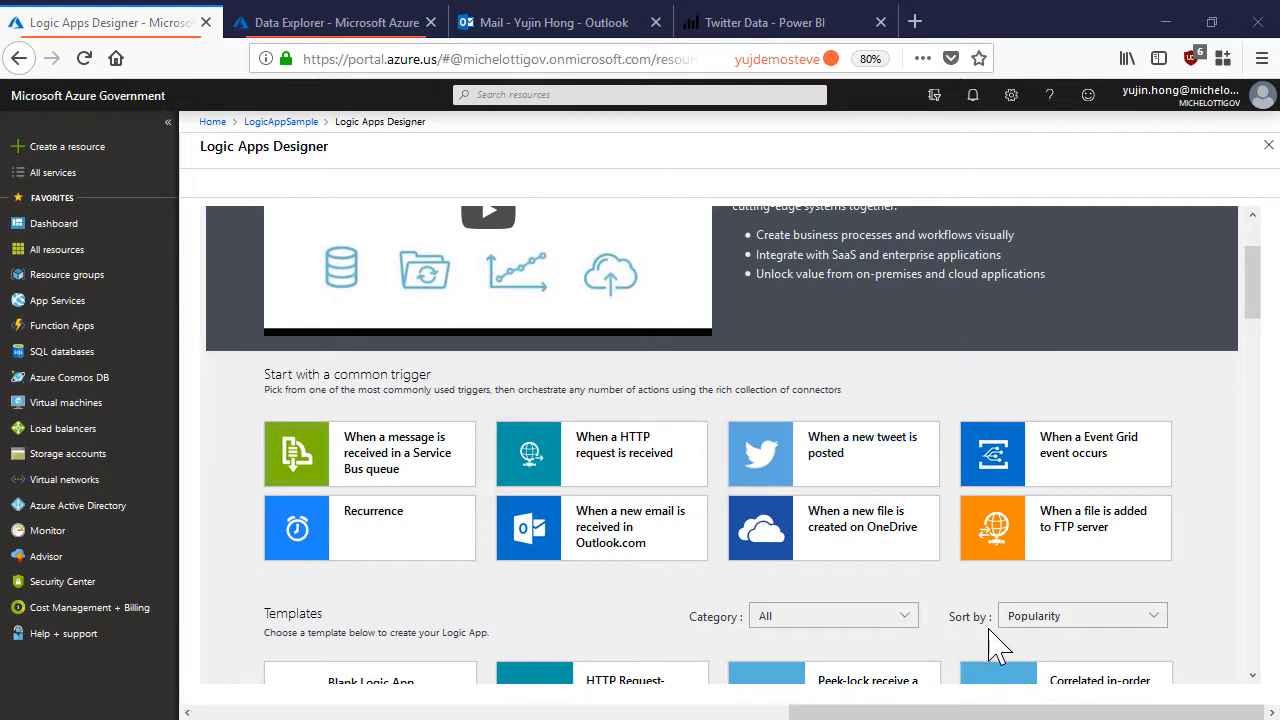
pyautogui.click(596, 528)
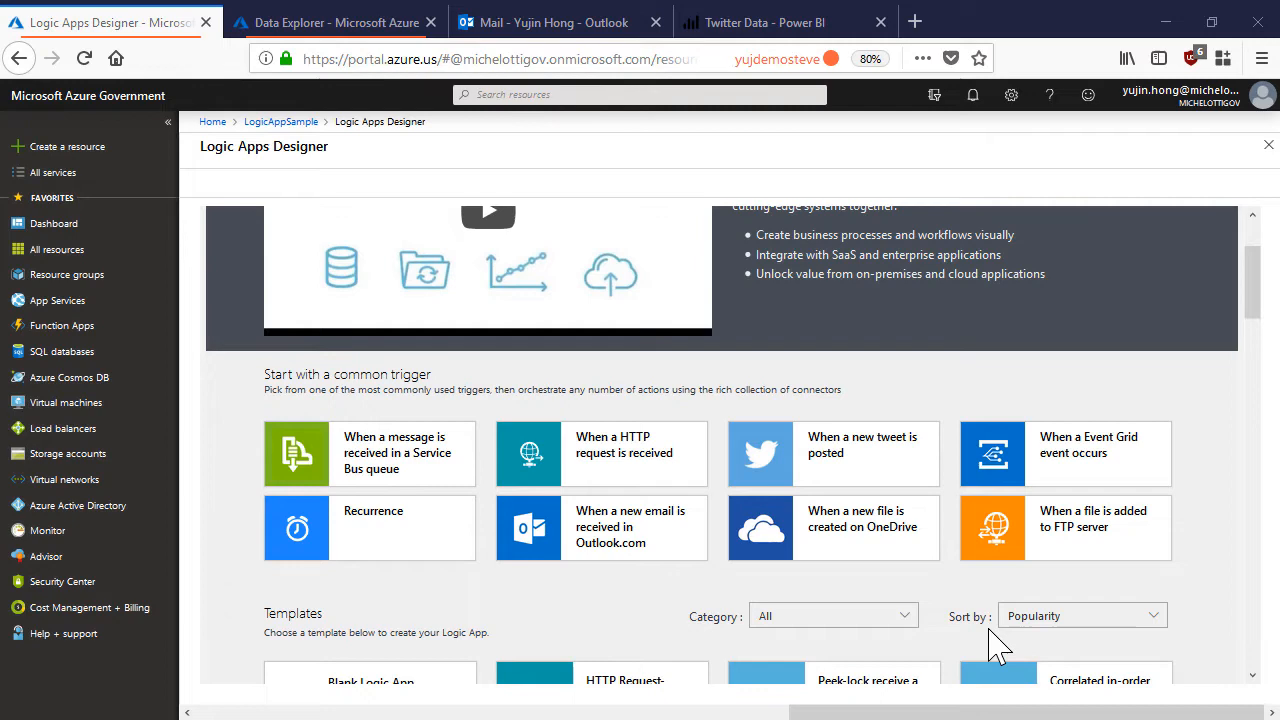
pyautogui.scroll(-3)
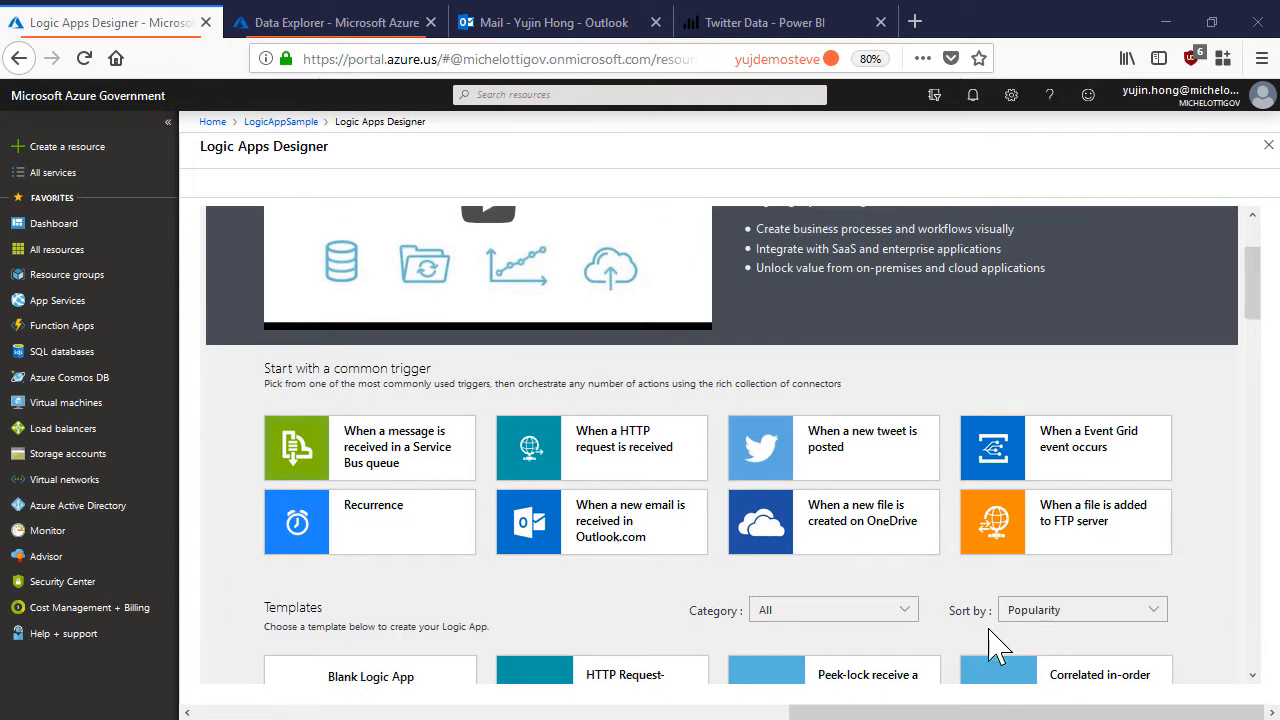
pyautogui.scroll(-3)
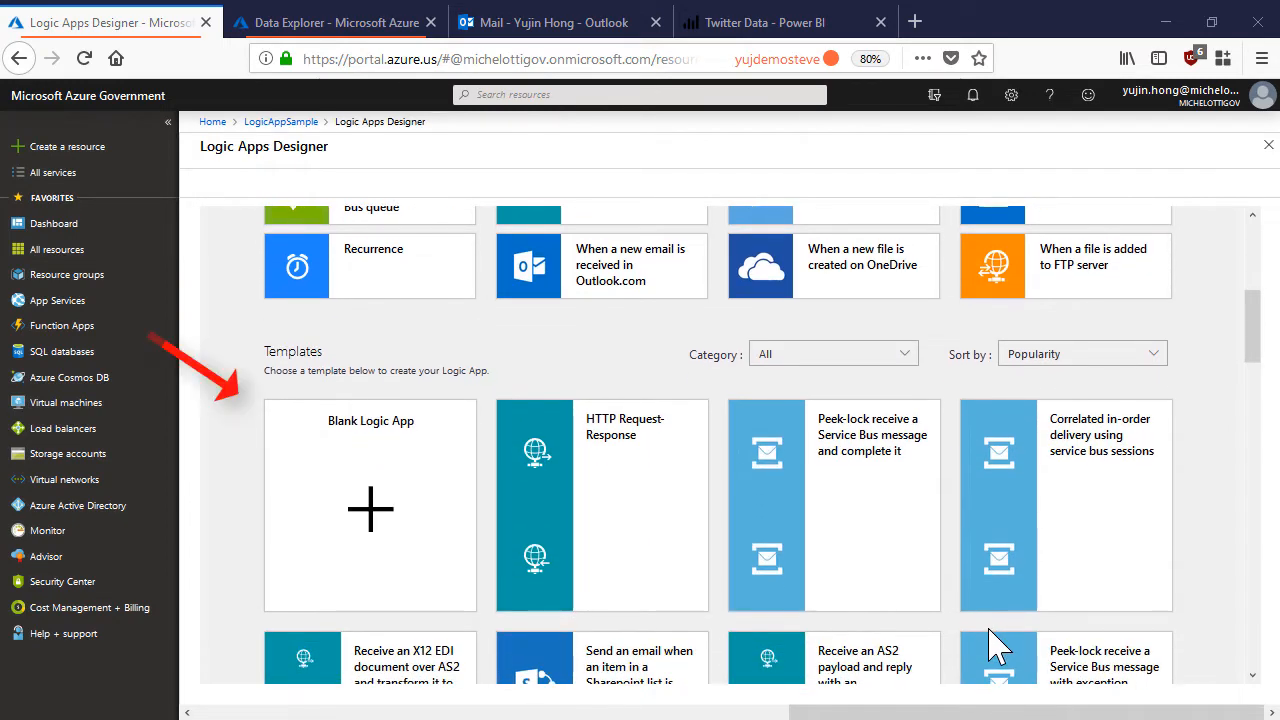
pyautogui.moveTo(1220, 475)
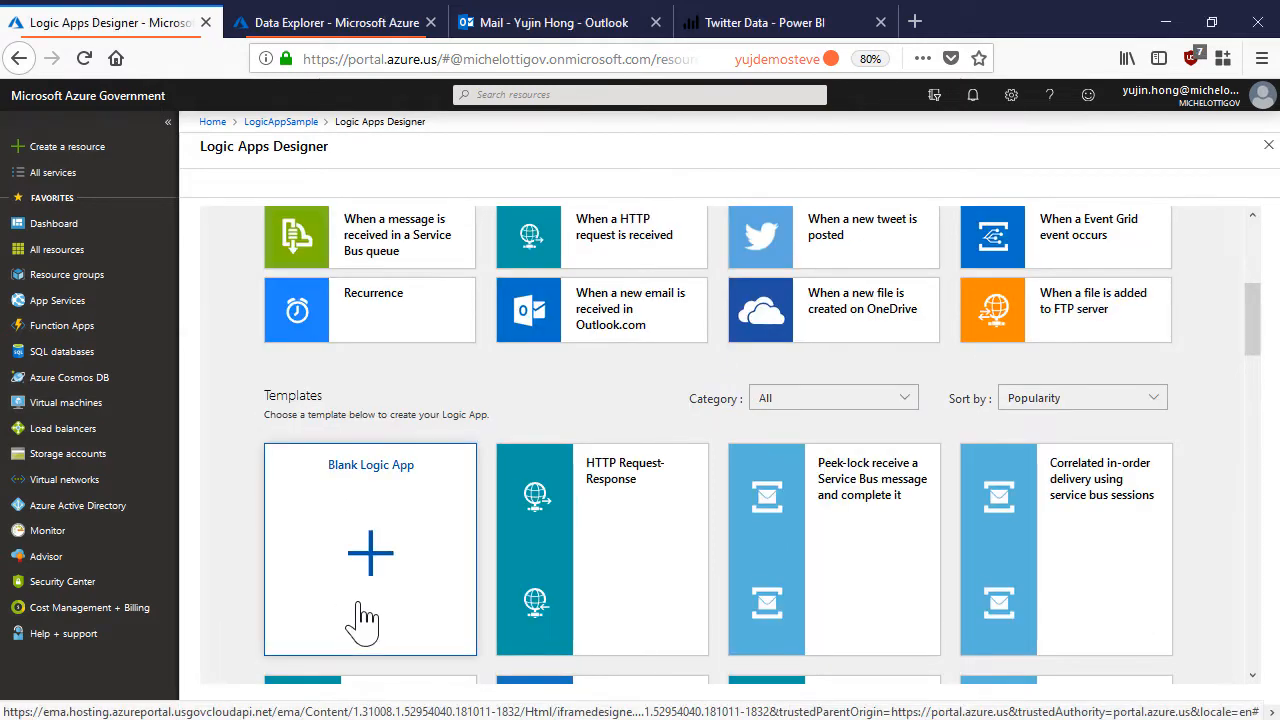
# Start a blank logic app whose 3-minute Recurrence lists RSS items from Naver's Microsoft news feed.
pyautogui.click(370, 548)
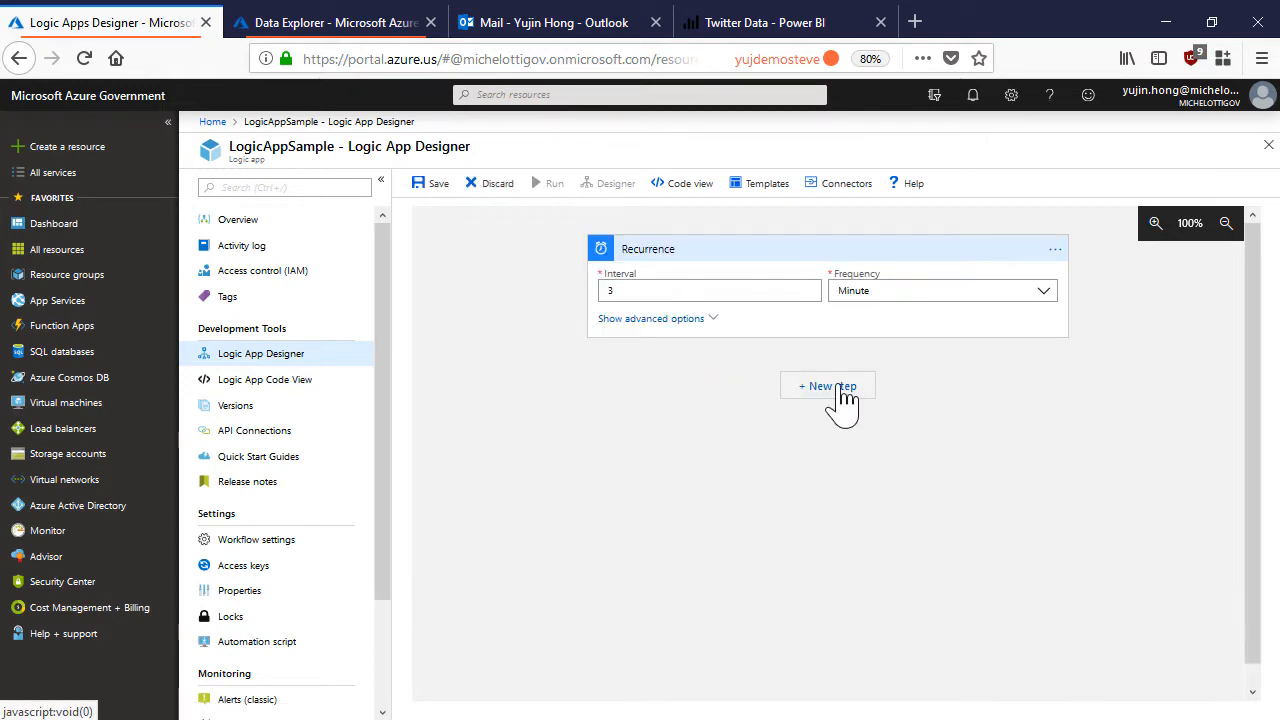
pyautogui.click(827, 386)
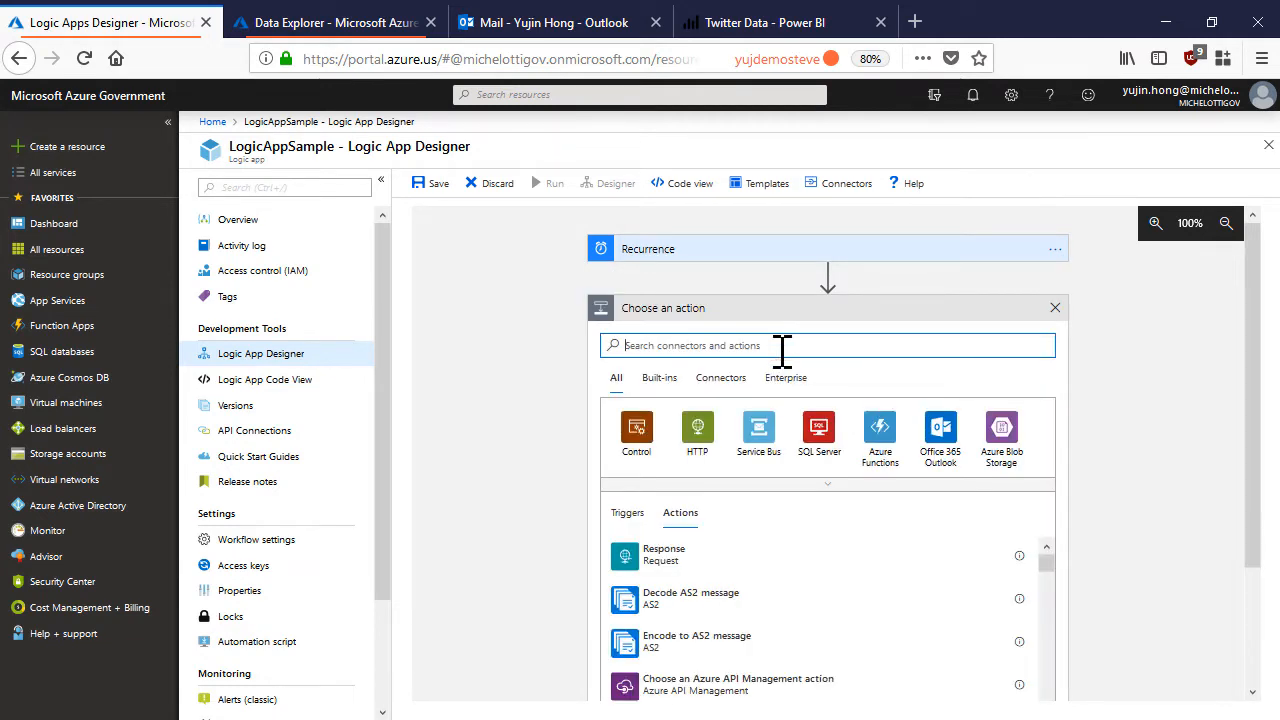
pyautogui.write('rss')
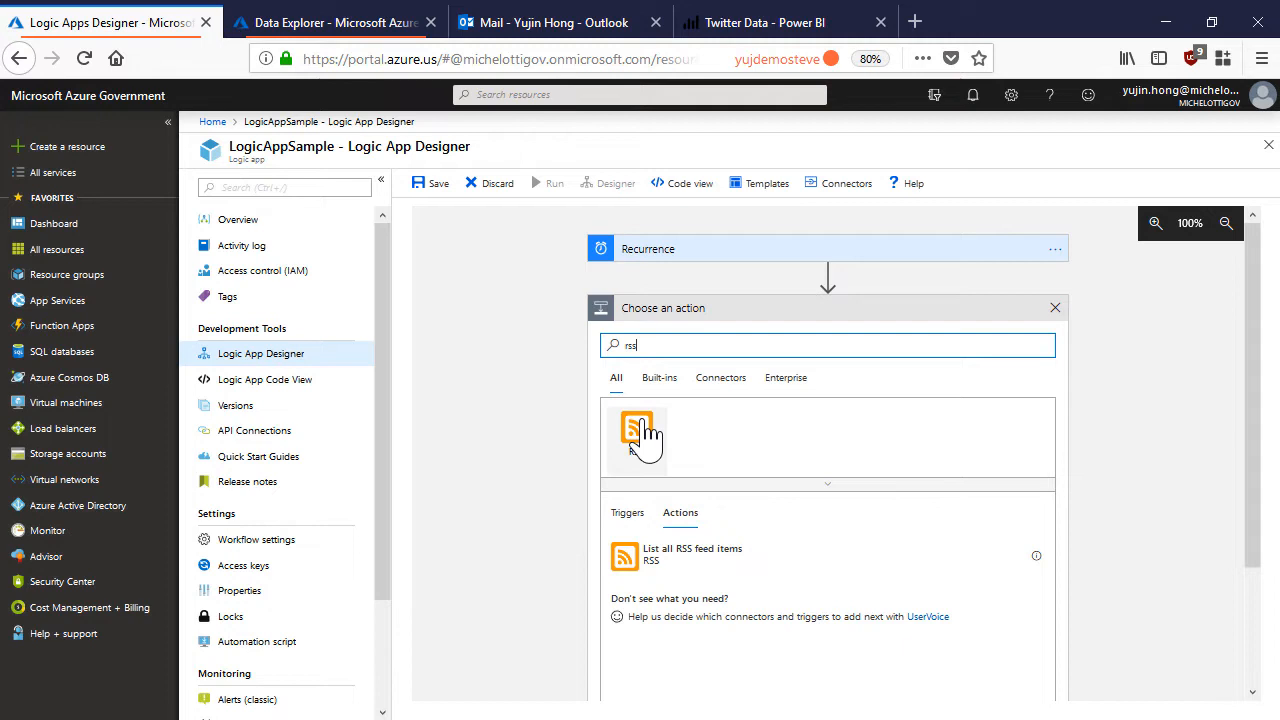
pyautogui.click(637, 437)
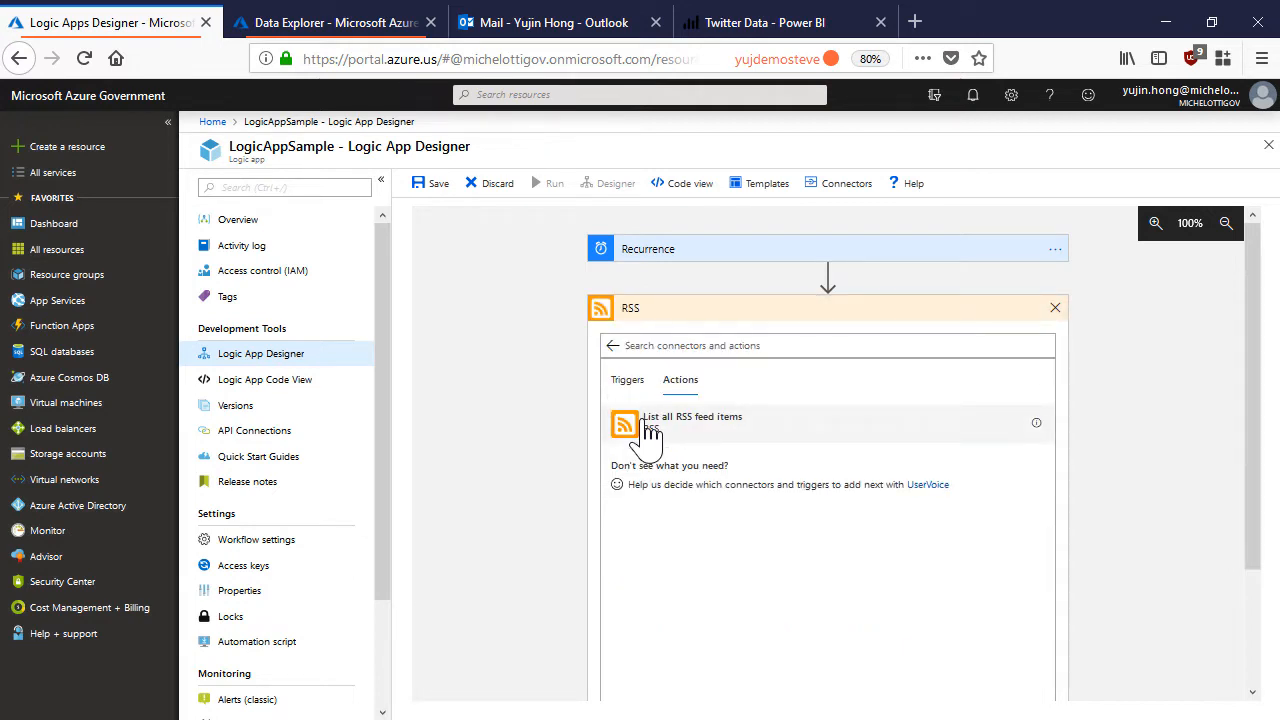
pyautogui.click(691, 416)
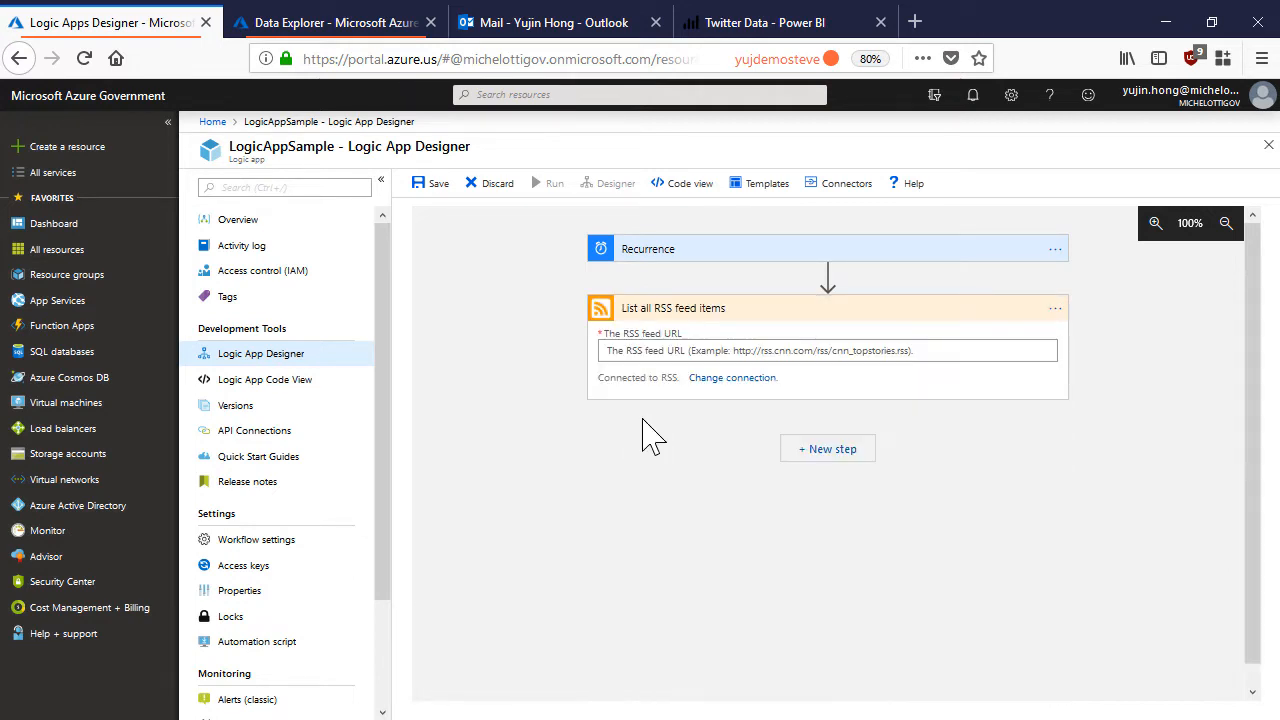
pyautogui.click(830, 350)
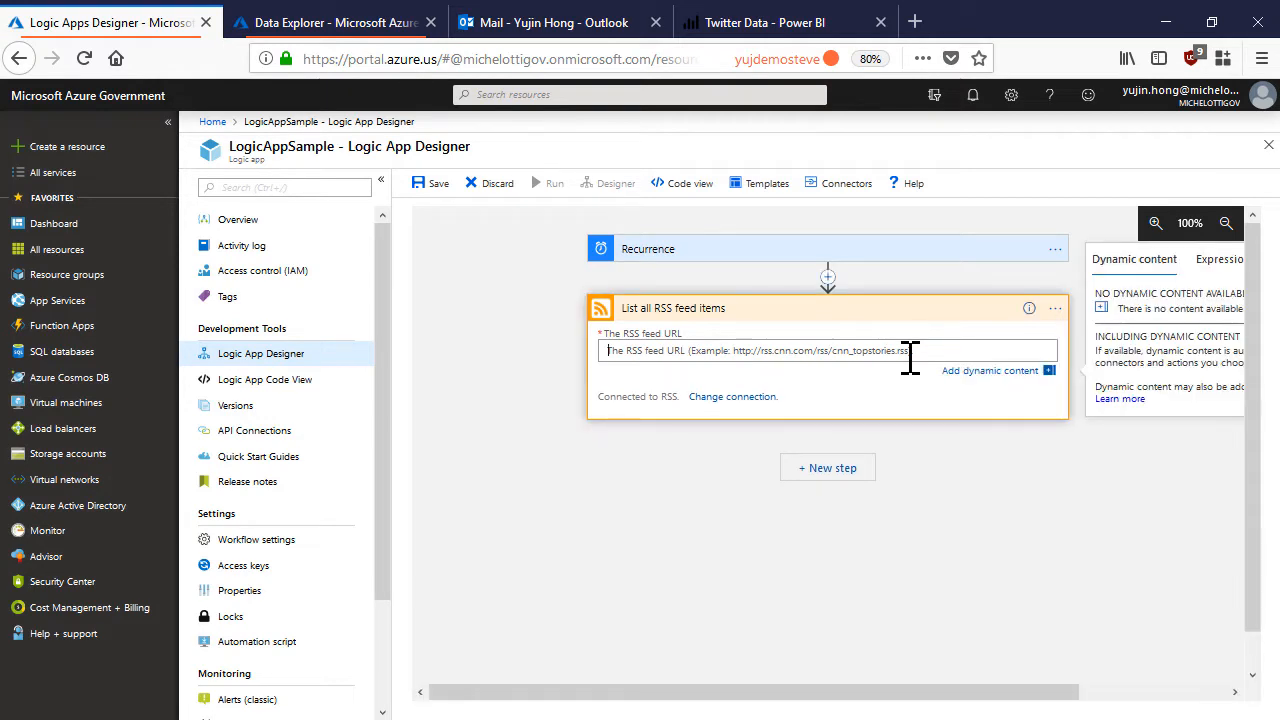
pyautogui.write('http://newssearch.naver.com/search.naver?where=rss&query=Microsoft')
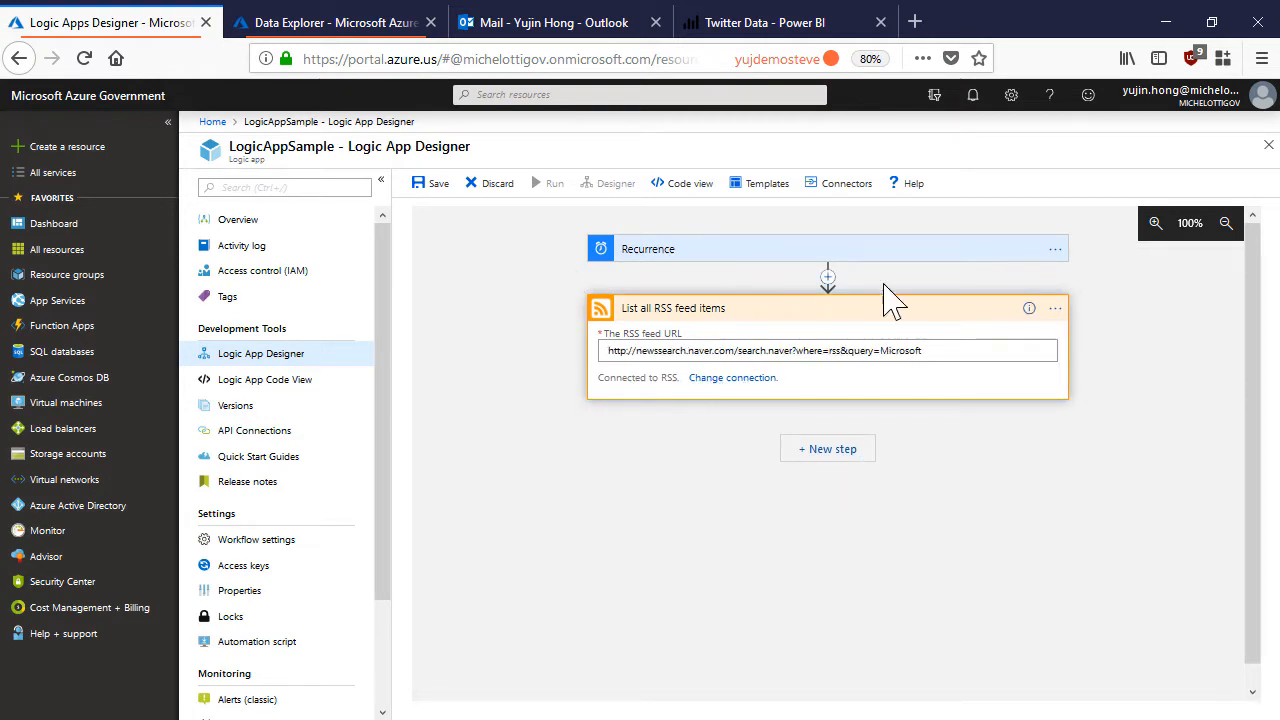
pyautogui.moveTo(950, 327)
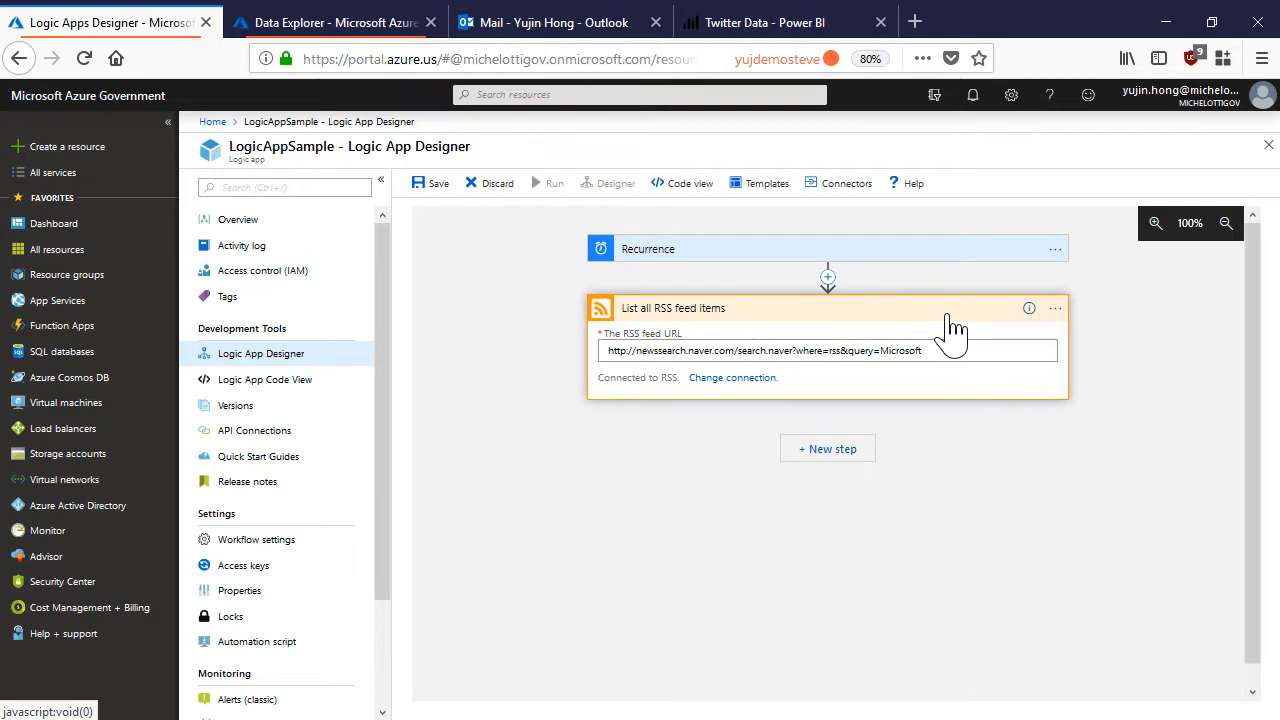
pyautogui.moveTo(827, 448)
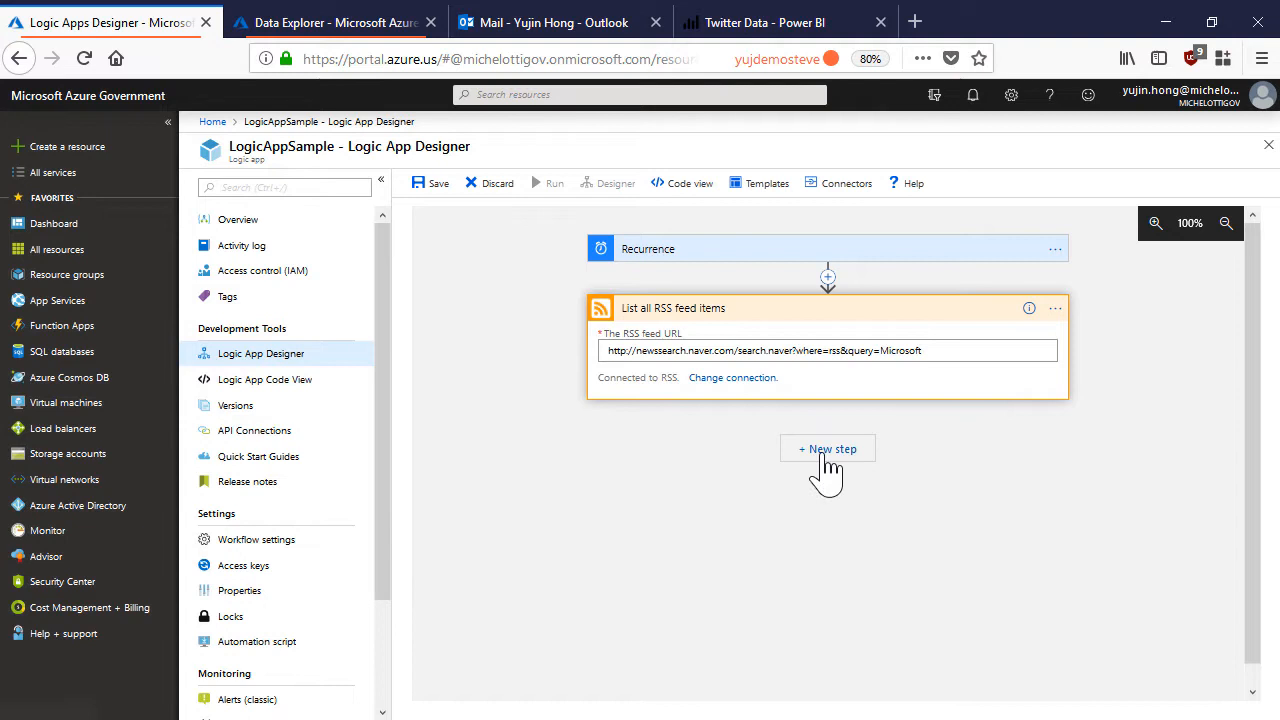
# Add a For each loop over the RSS Body output and rename it 'For each RSS item'.
pyautogui.click(827, 448)
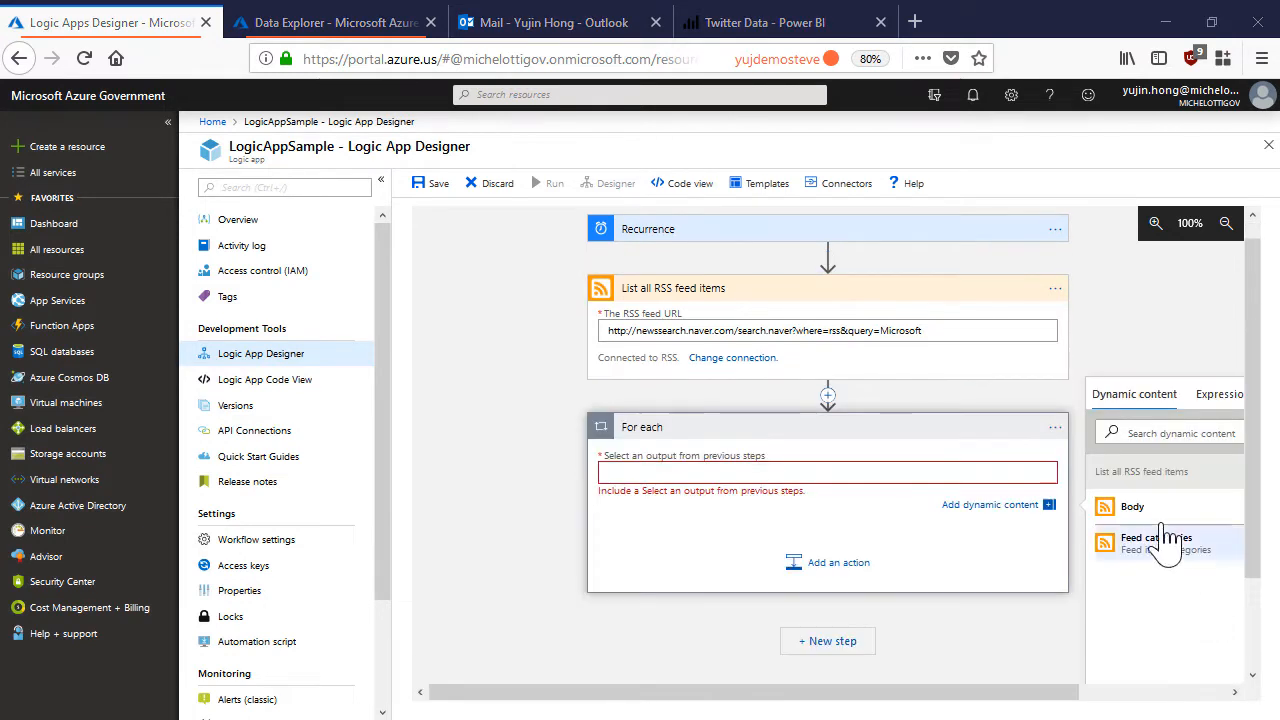
pyautogui.click(1132, 506)
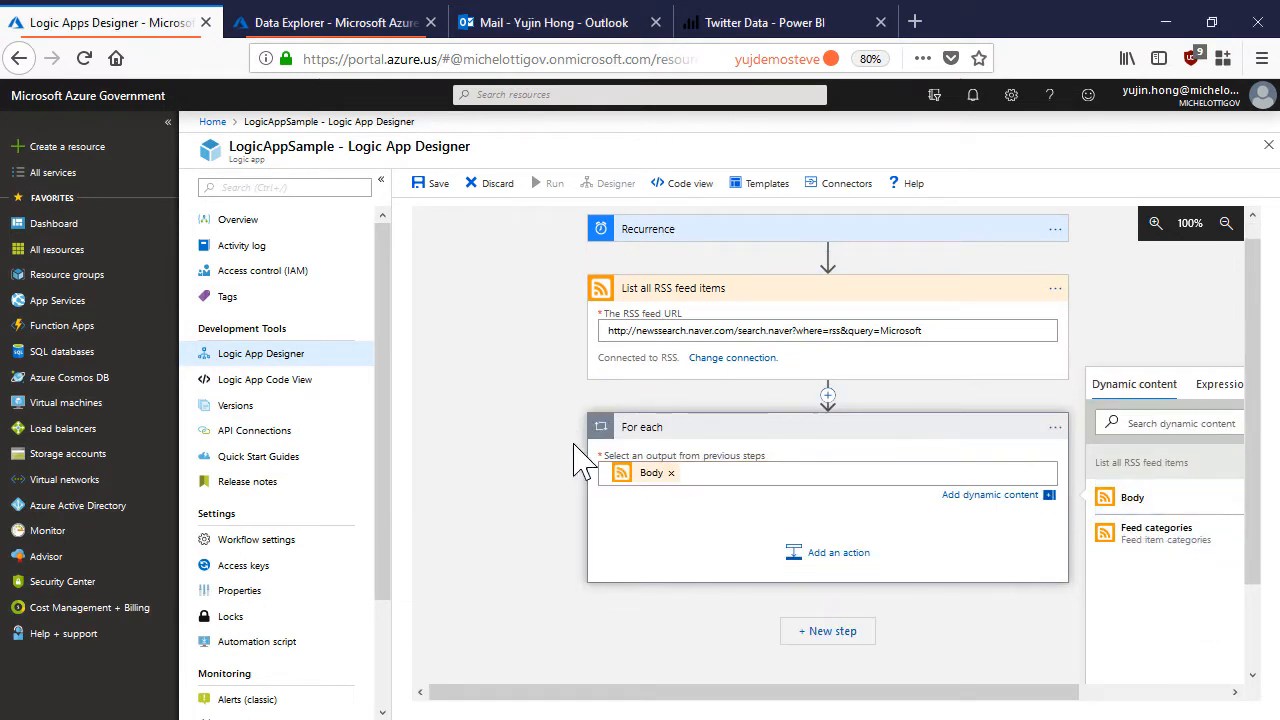
pyautogui.click(1055, 427)
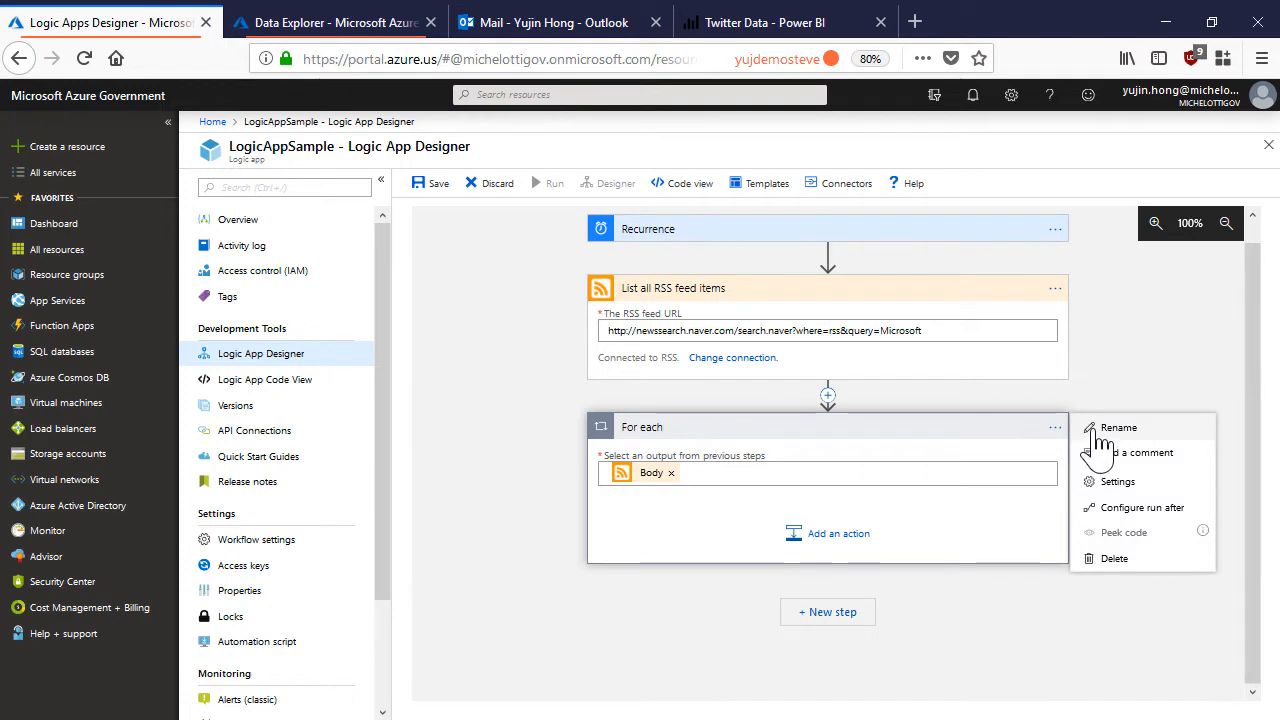
pyautogui.click(1118, 427)
pyautogui.write(' RSS item')
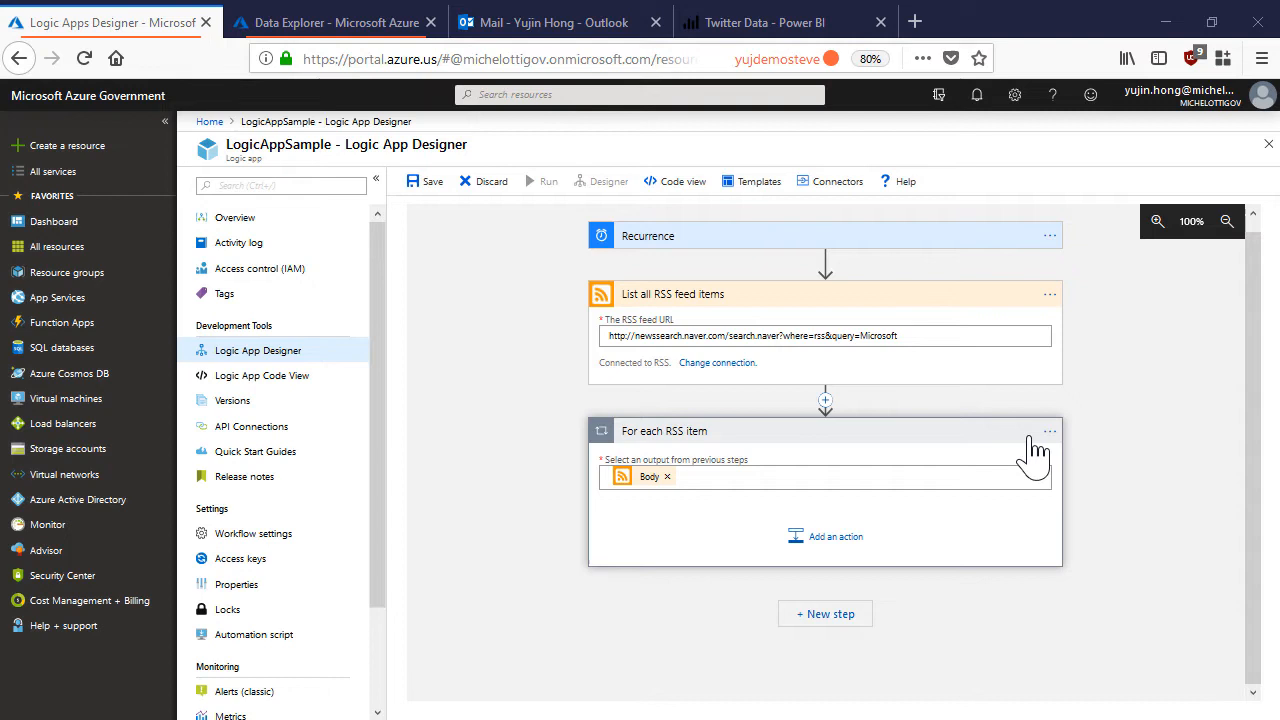
pyautogui.moveTo(992, 408)
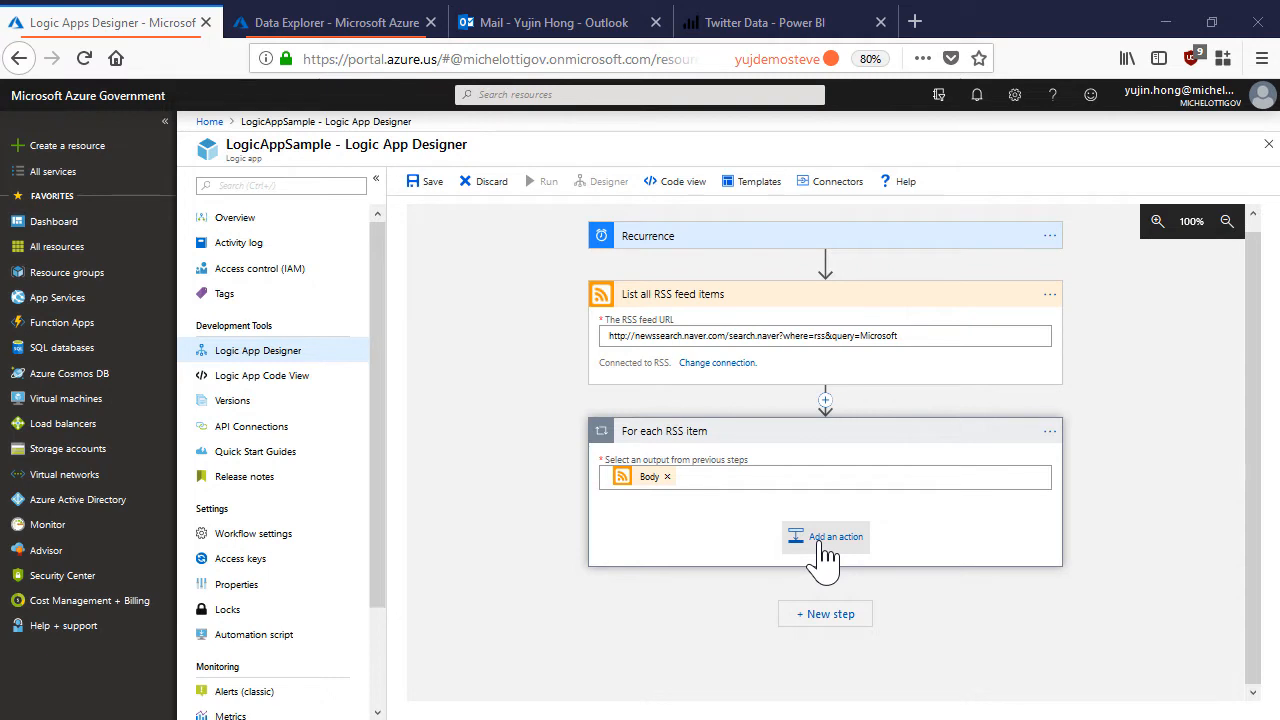
# Add Microsoft Translator's Translate text (preview) action inside the For each RSS item loop.
pyautogui.click(834, 536)
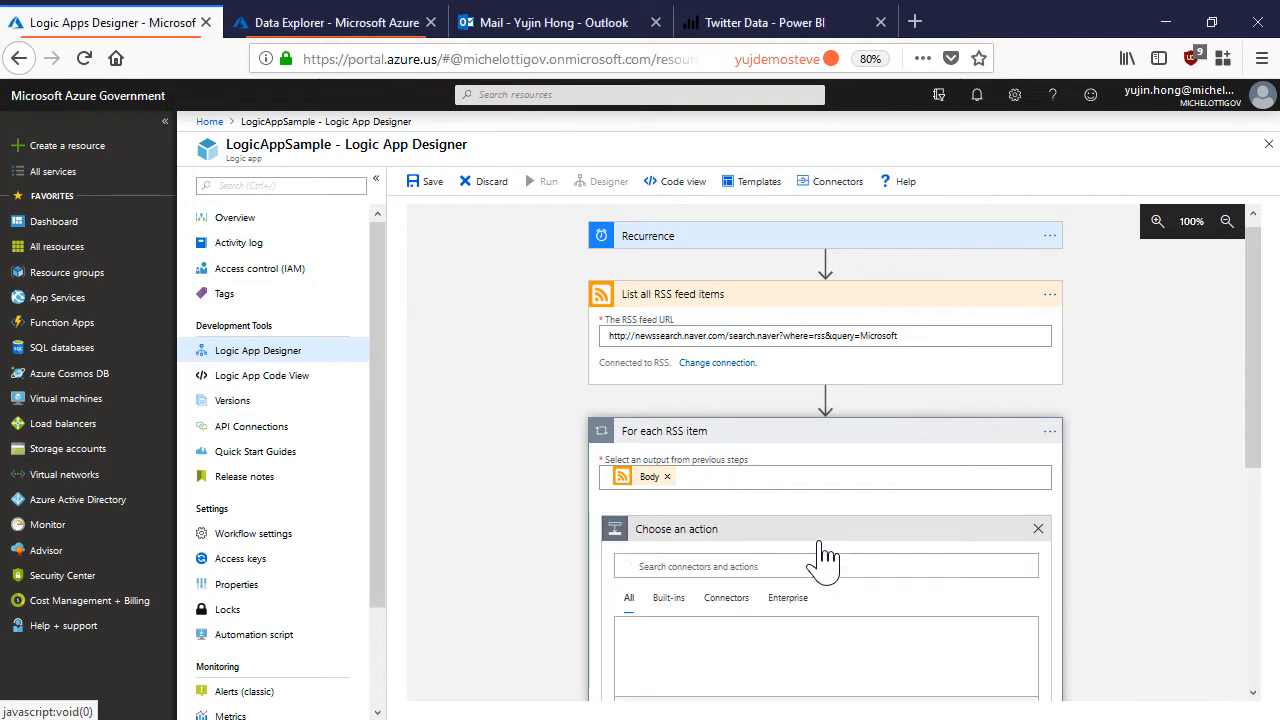
pyautogui.click(825, 565)
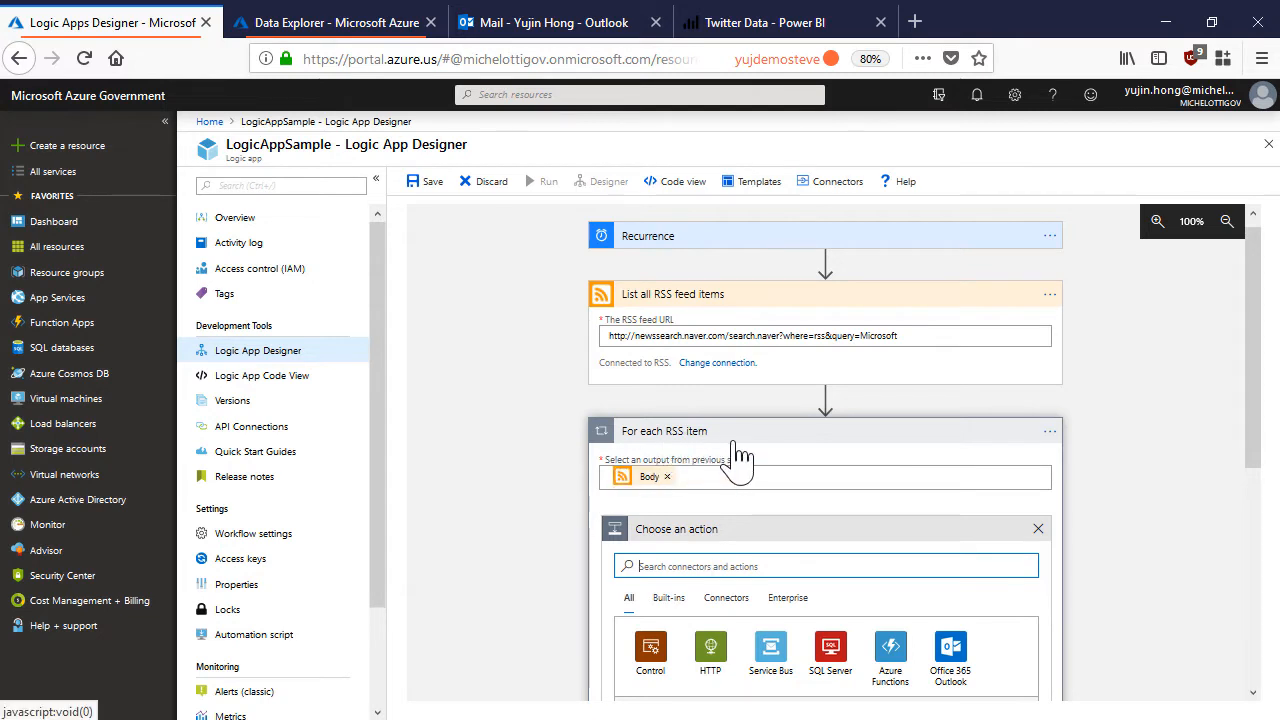
pyautogui.scroll(-3)
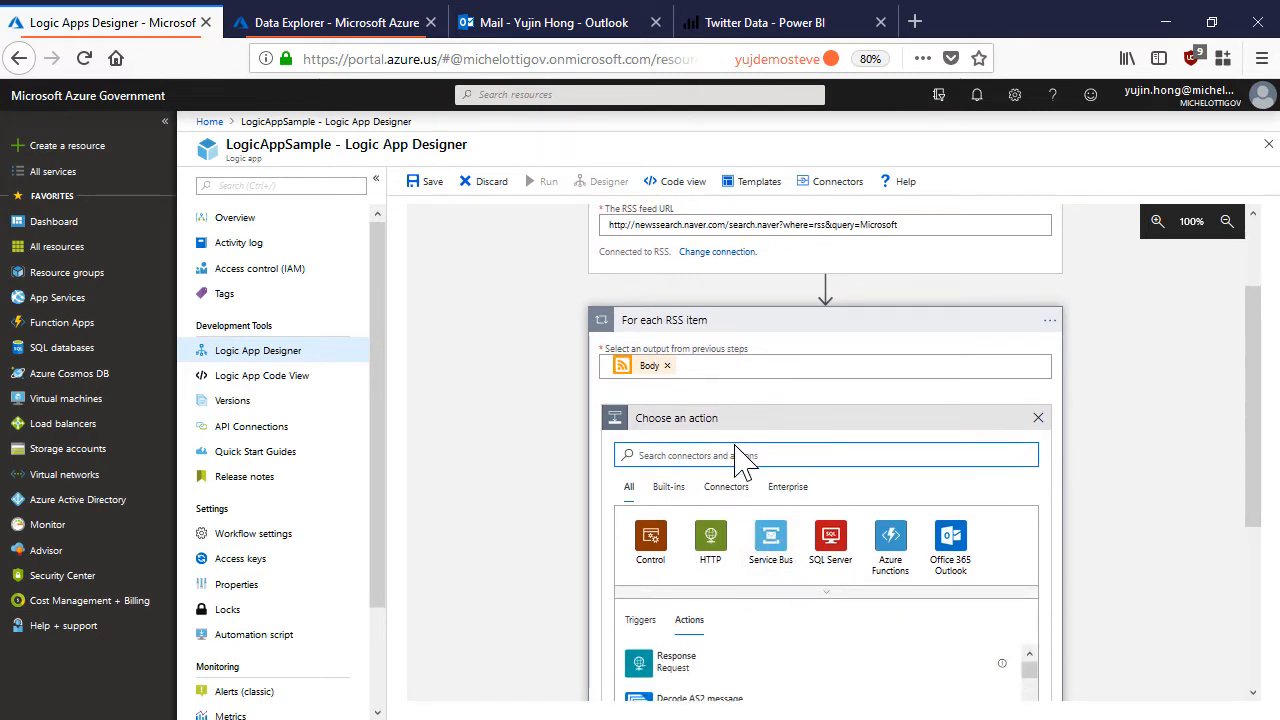
pyautogui.write('translat')
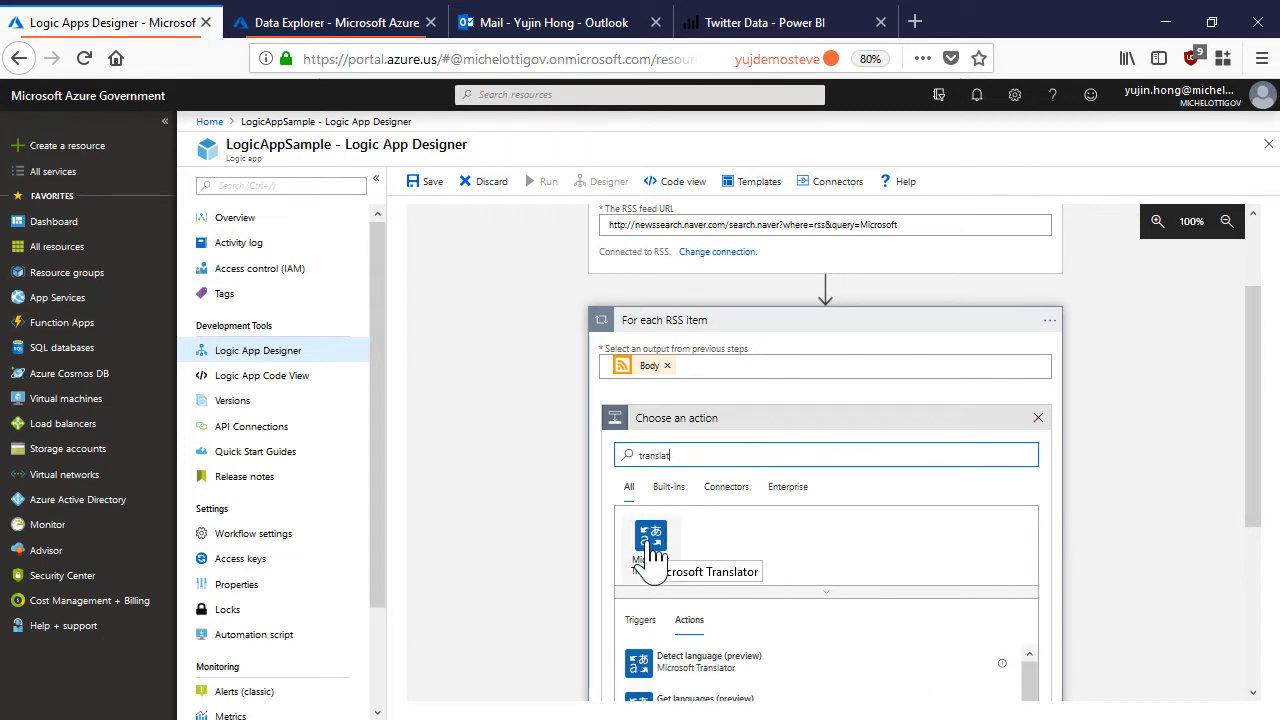
pyautogui.click(651, 545)
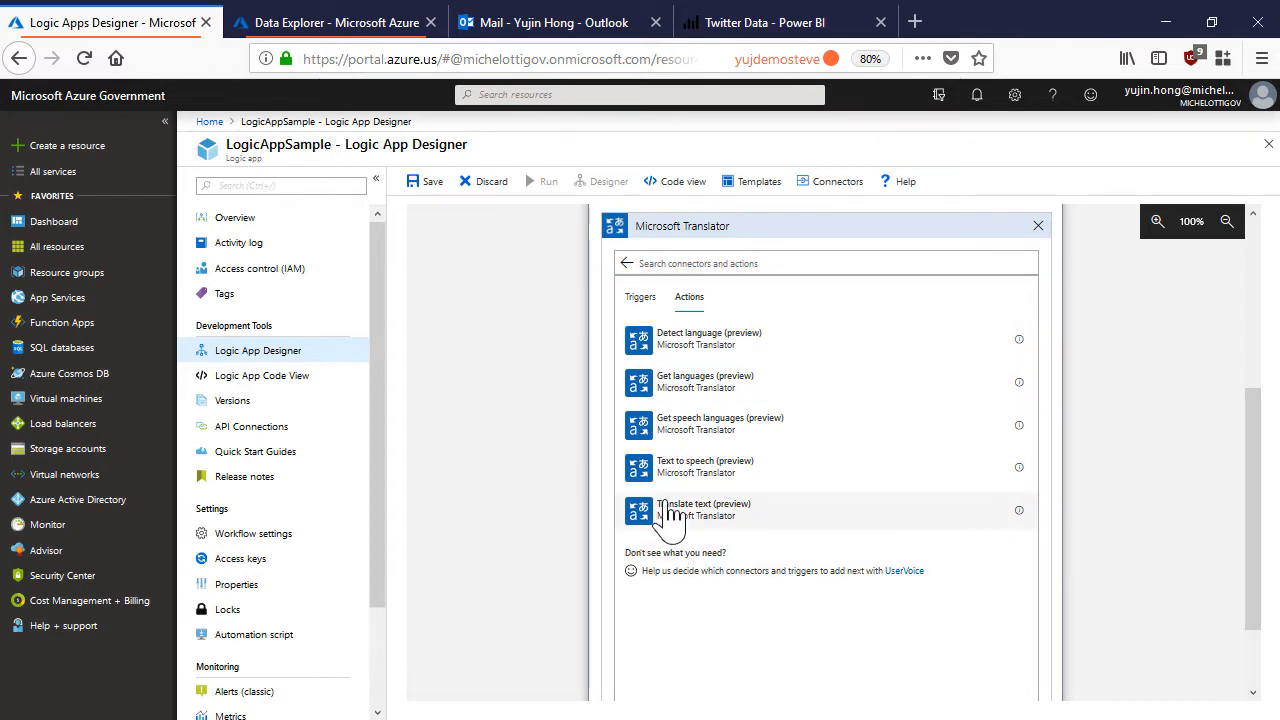
pyautogui.click(683, 509)
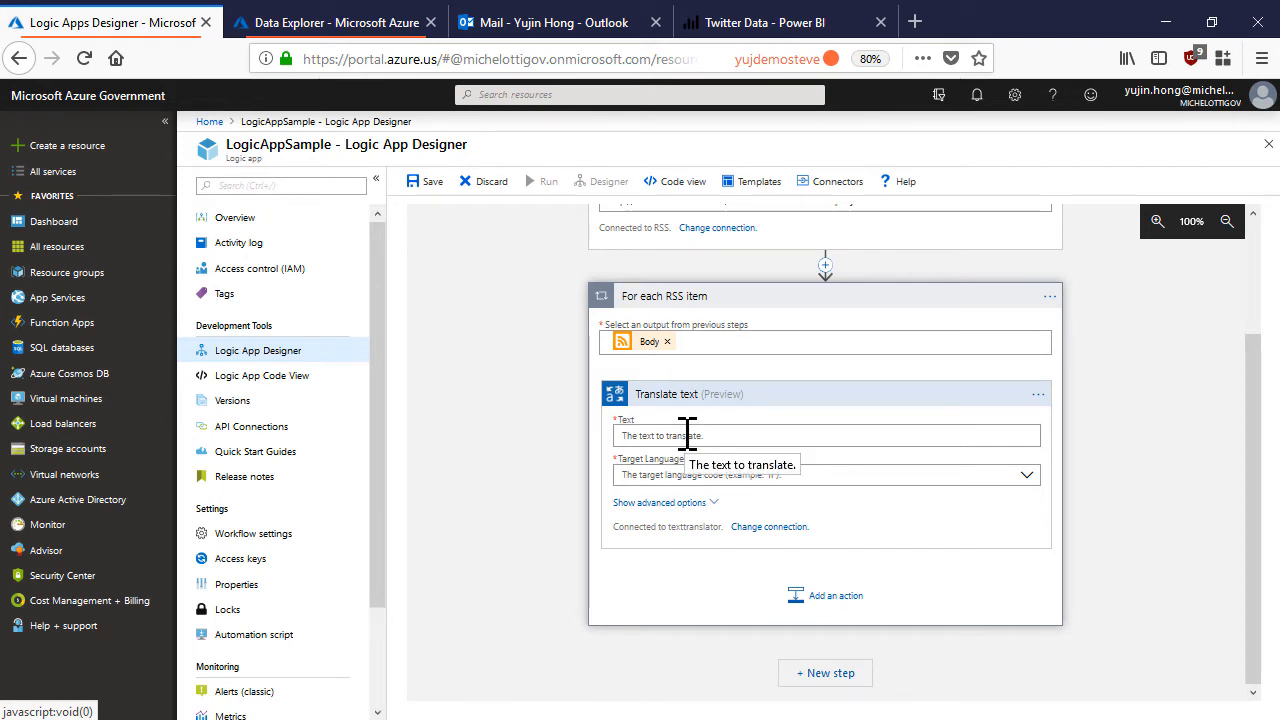
# Set the Translate text step to translate each Feed title into English.
pyautogui.click(825, 436)
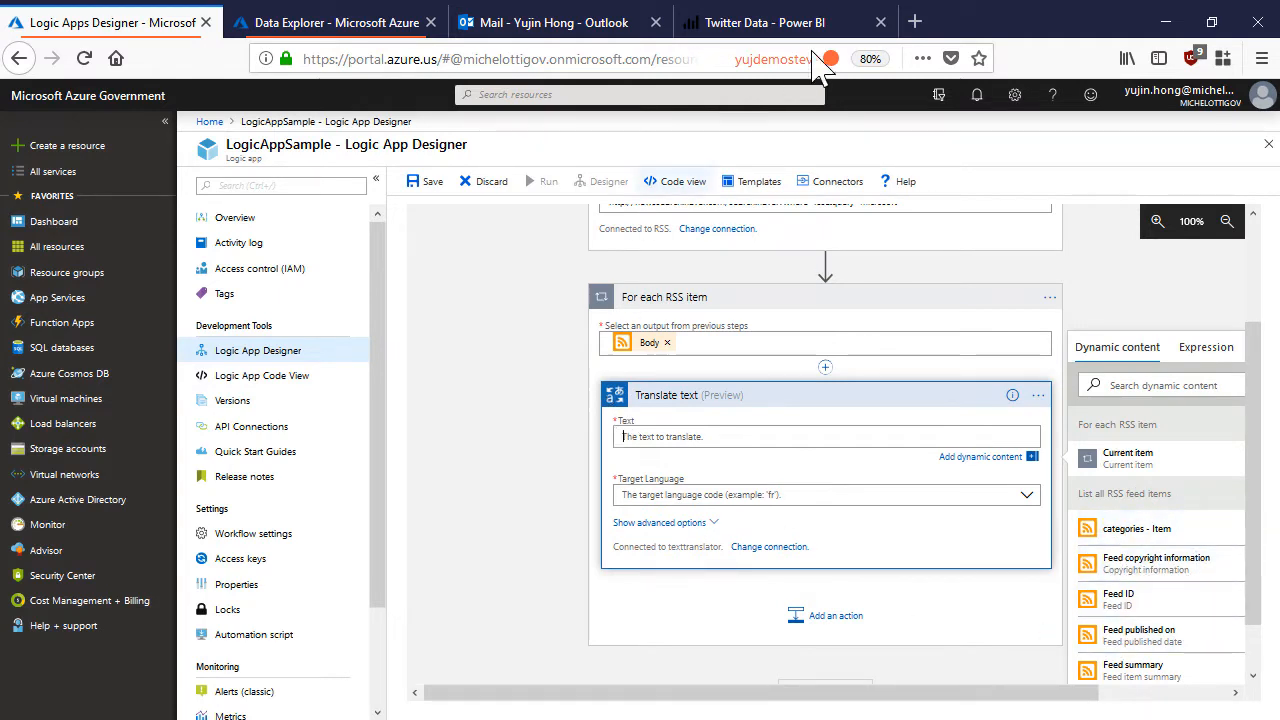
pyautogui.moveTo(1170, 580)
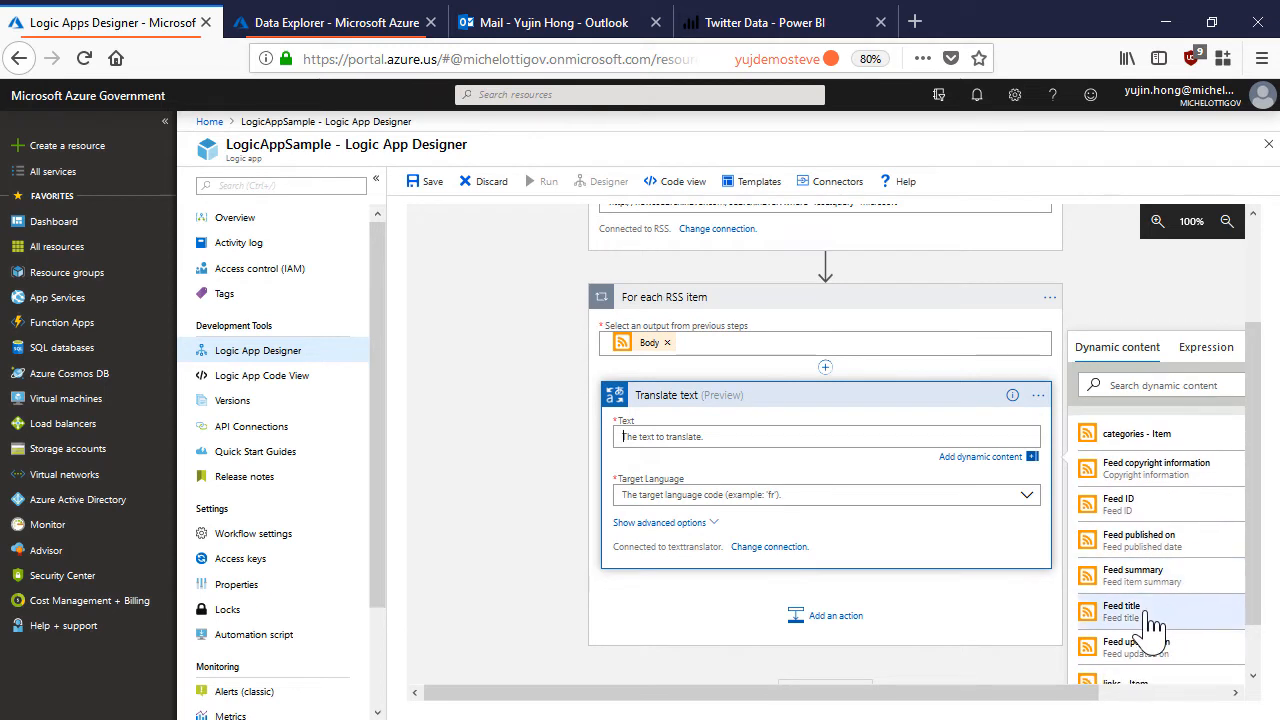
pyautogui.click(1121, 611)
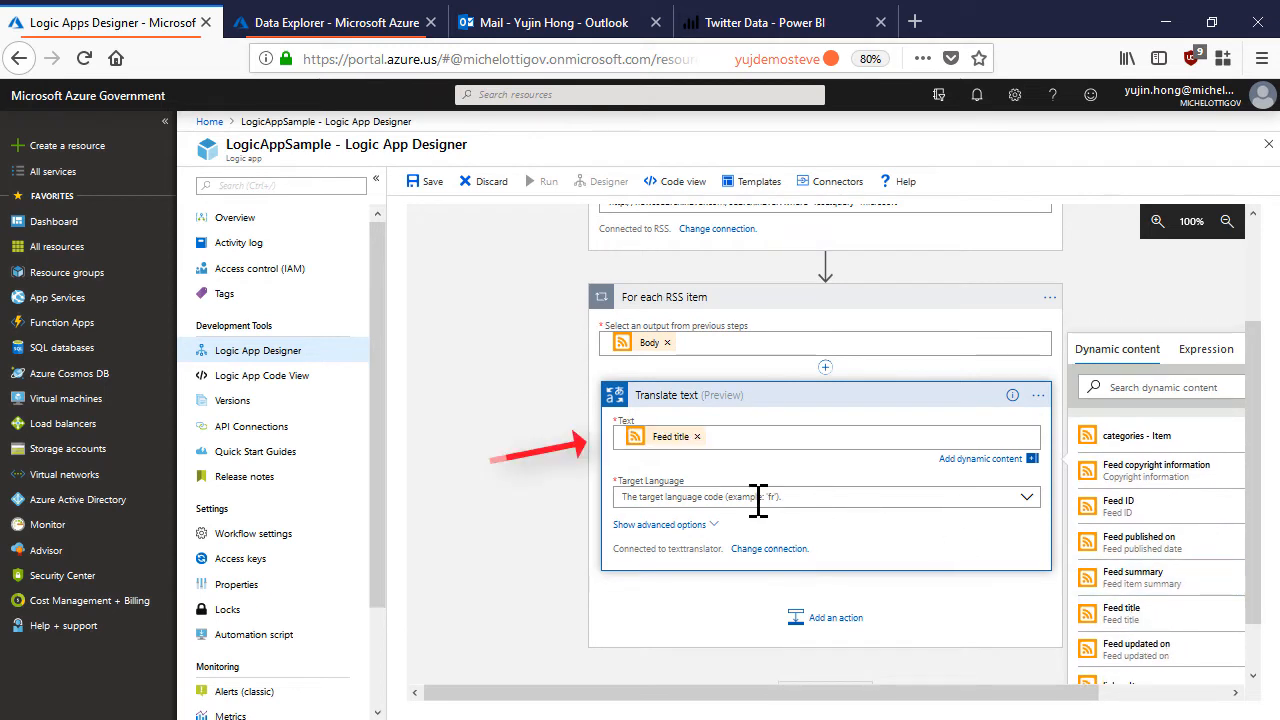
pyautogui.click(825, 497)
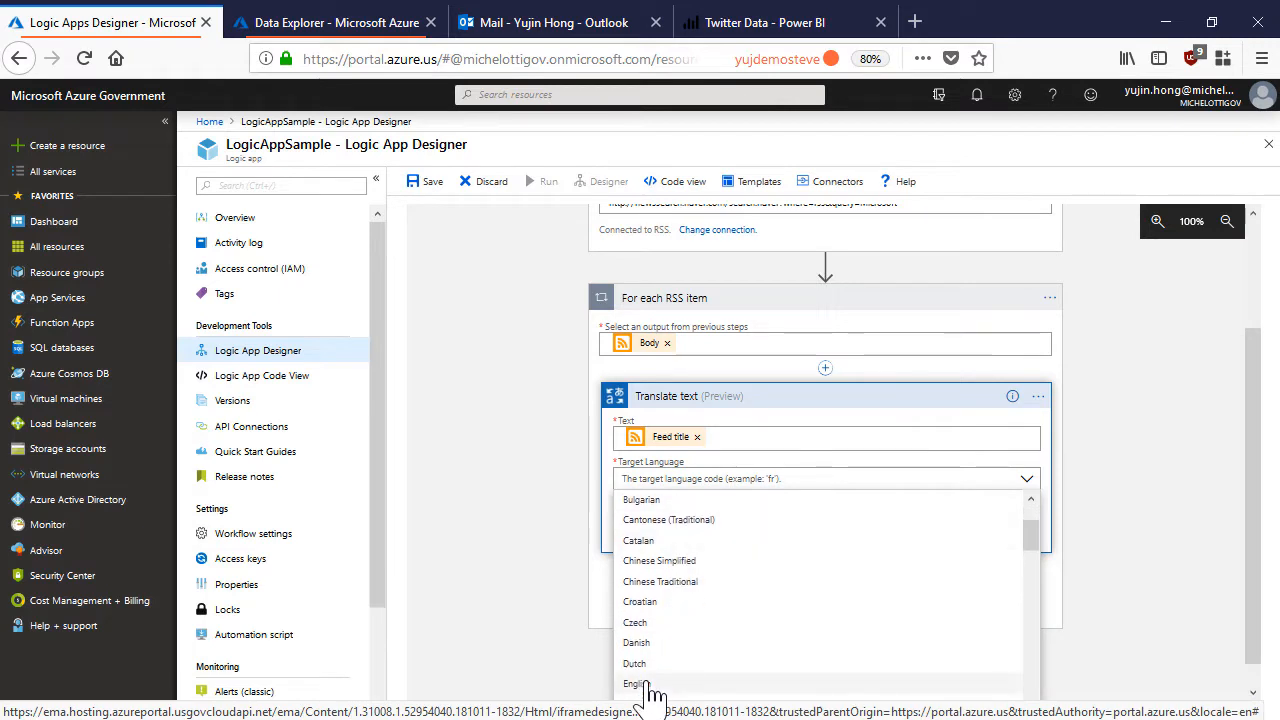
pyautogui.click(634, 683)
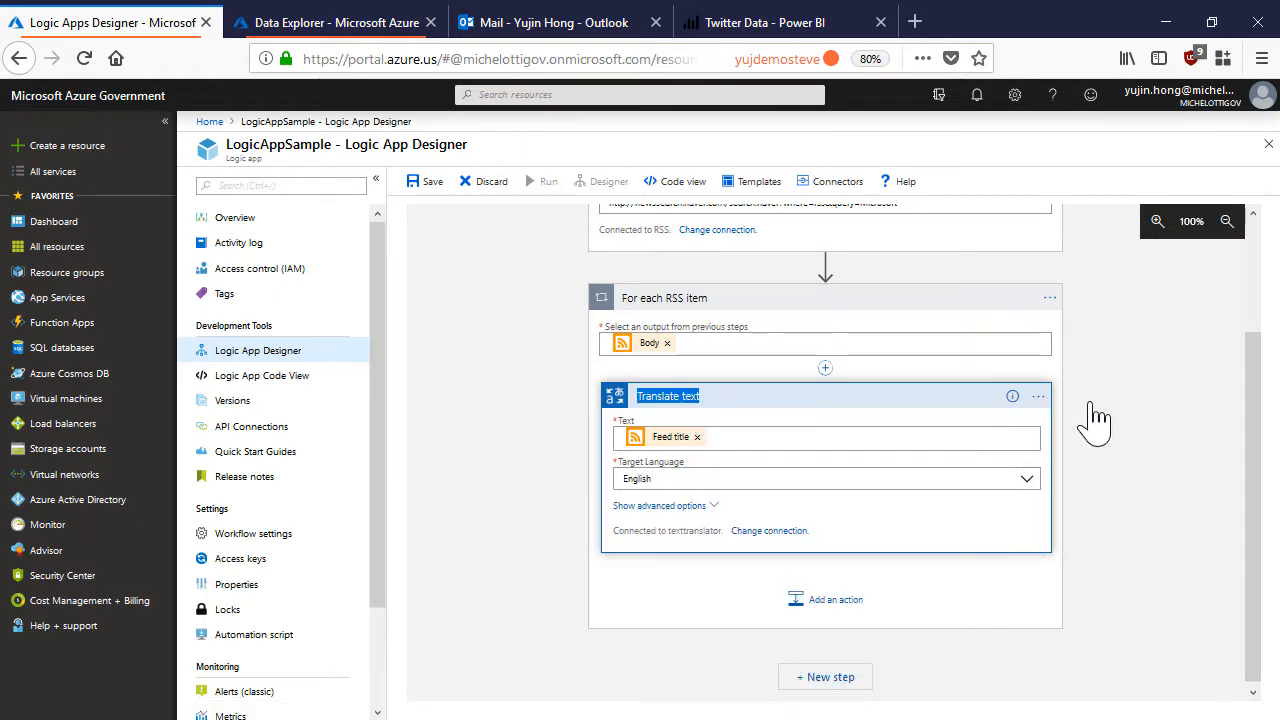
pyautogui.moveTo(720, 405)
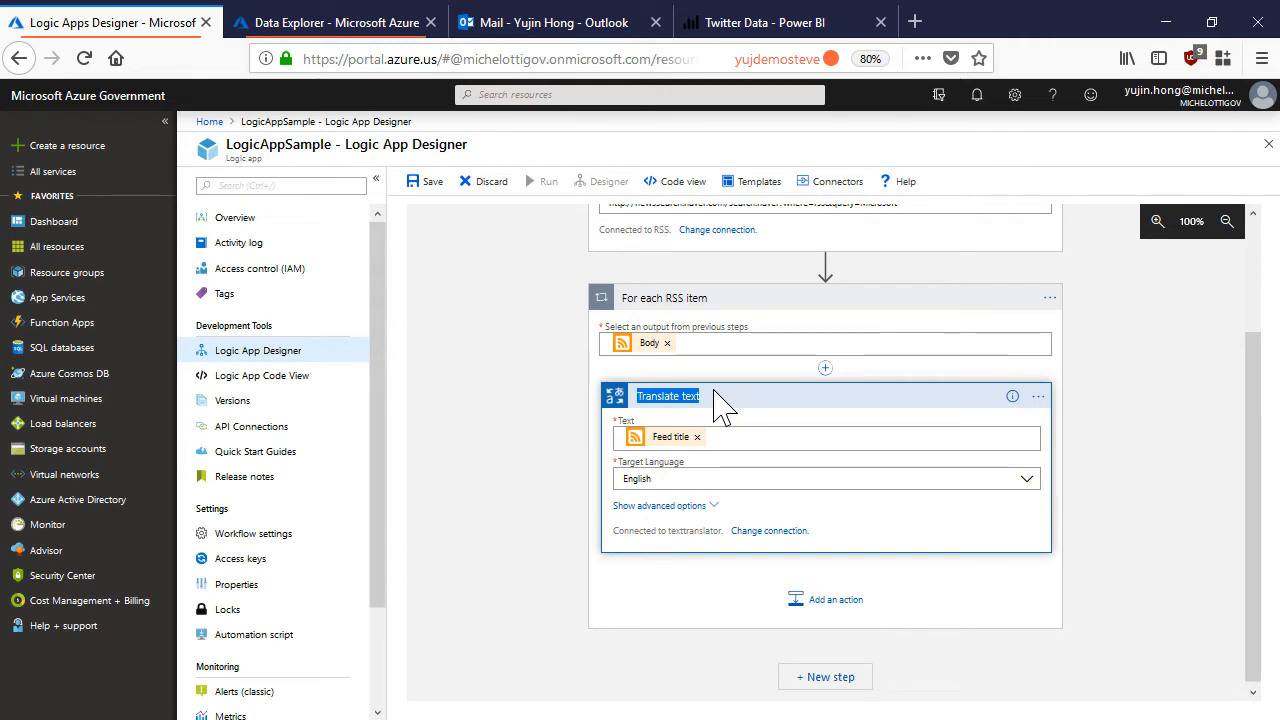
pyautogui.moveTo(716, 395)
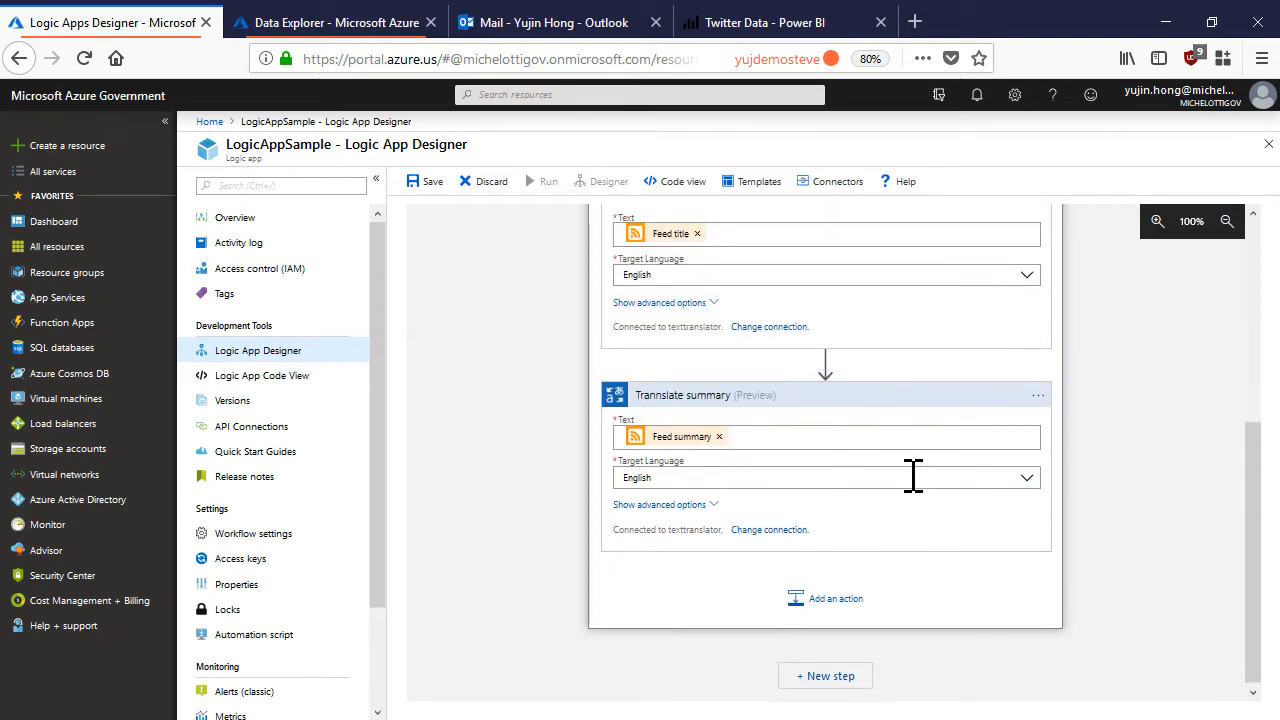
pyautogui.scroll(-3)
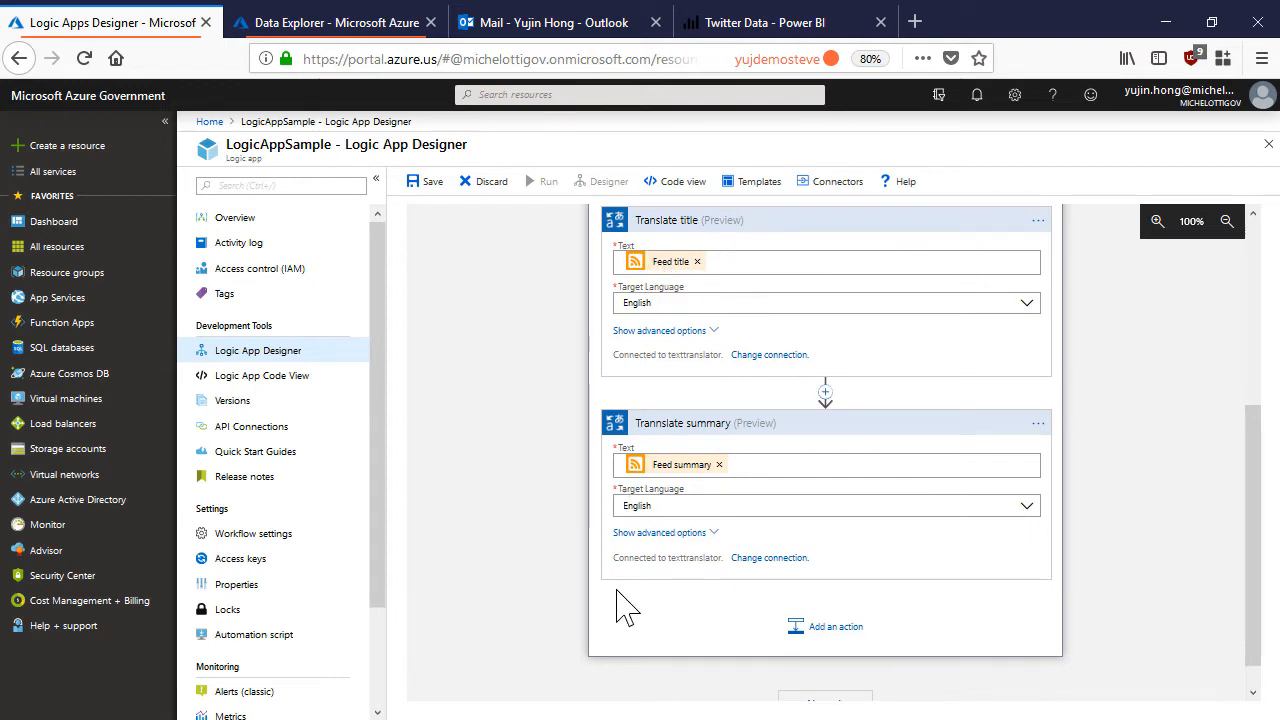
pyautogui.moveTo(783, 505)
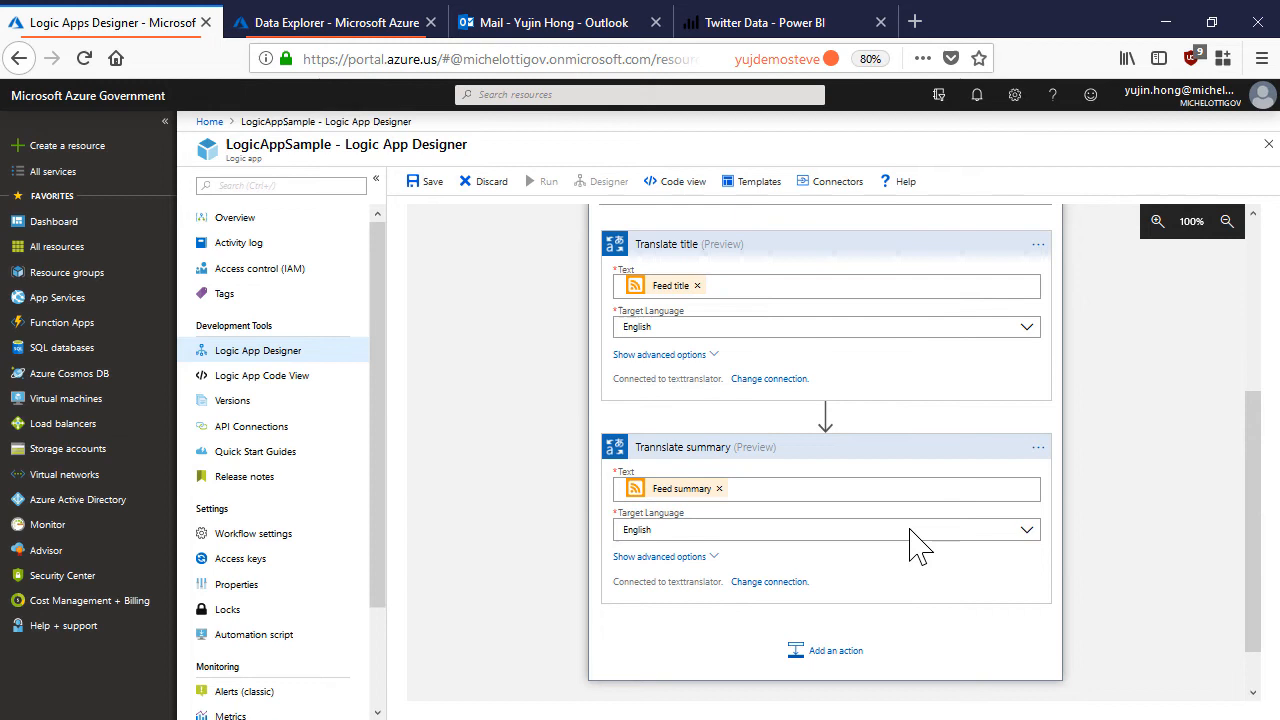
pyautogui.moveTo(910, 540)
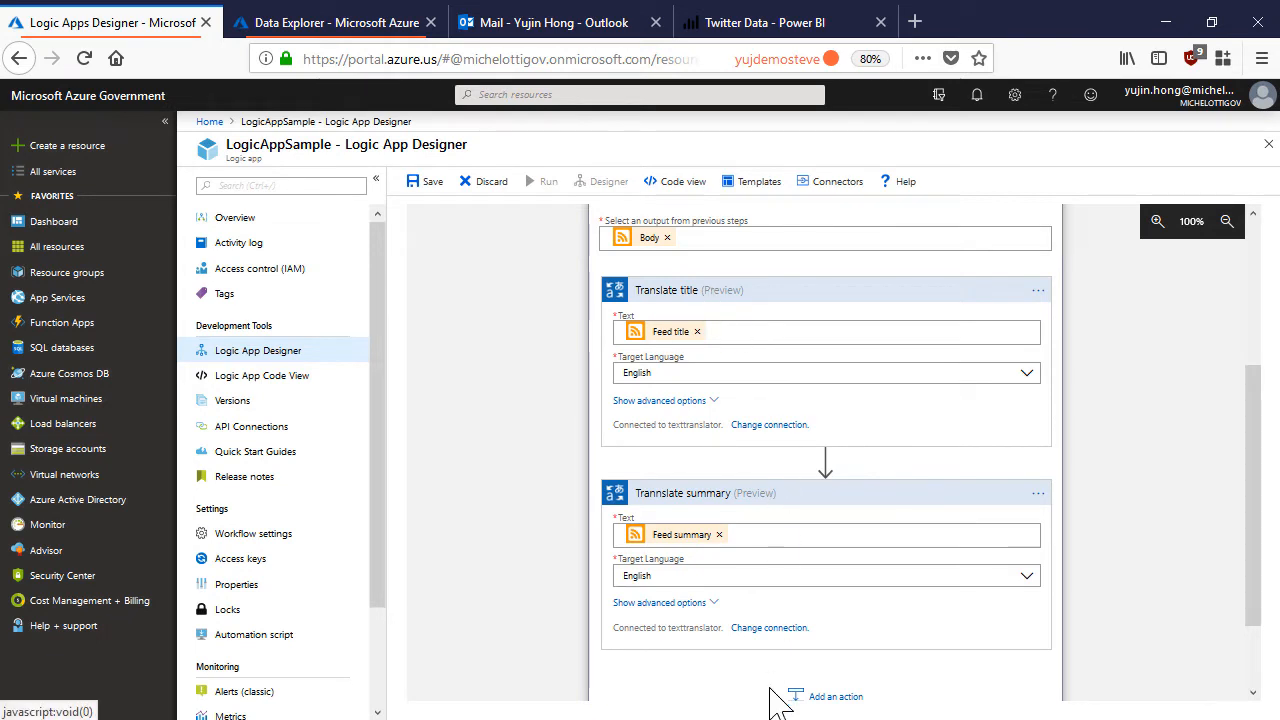
pyautogui.moveTo(848, 437)
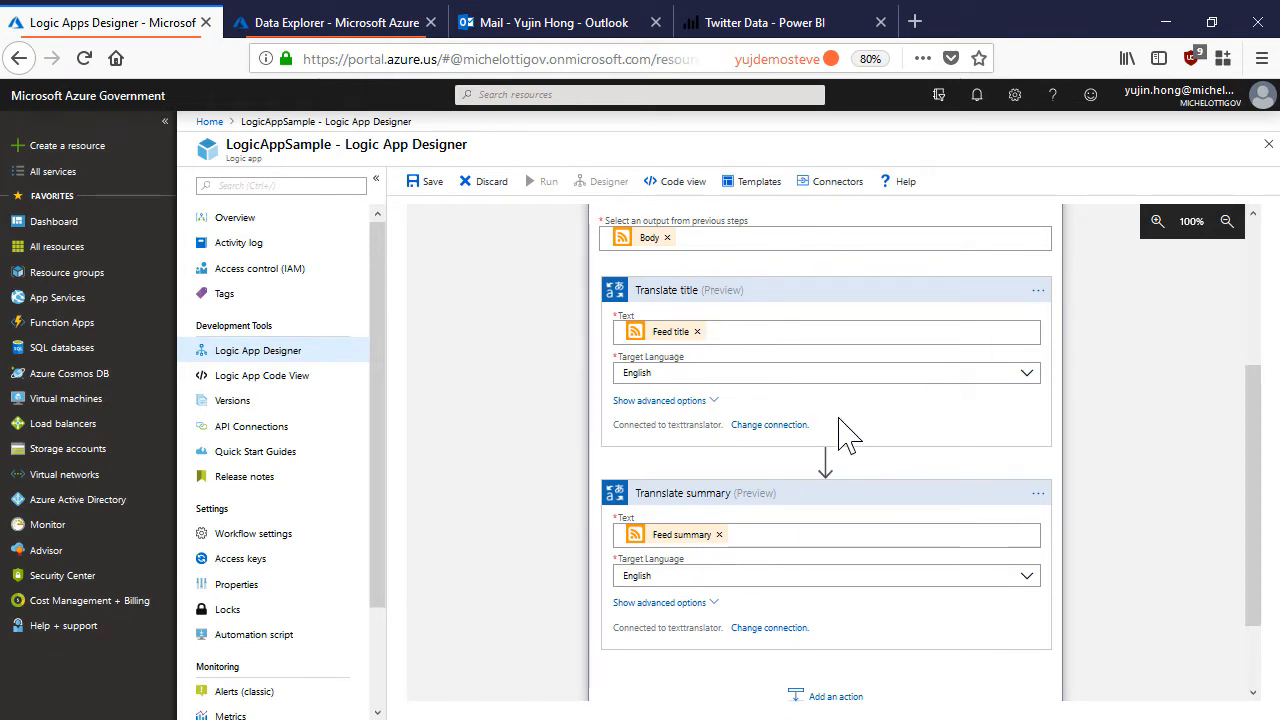
pyautogui.scroll(-3)
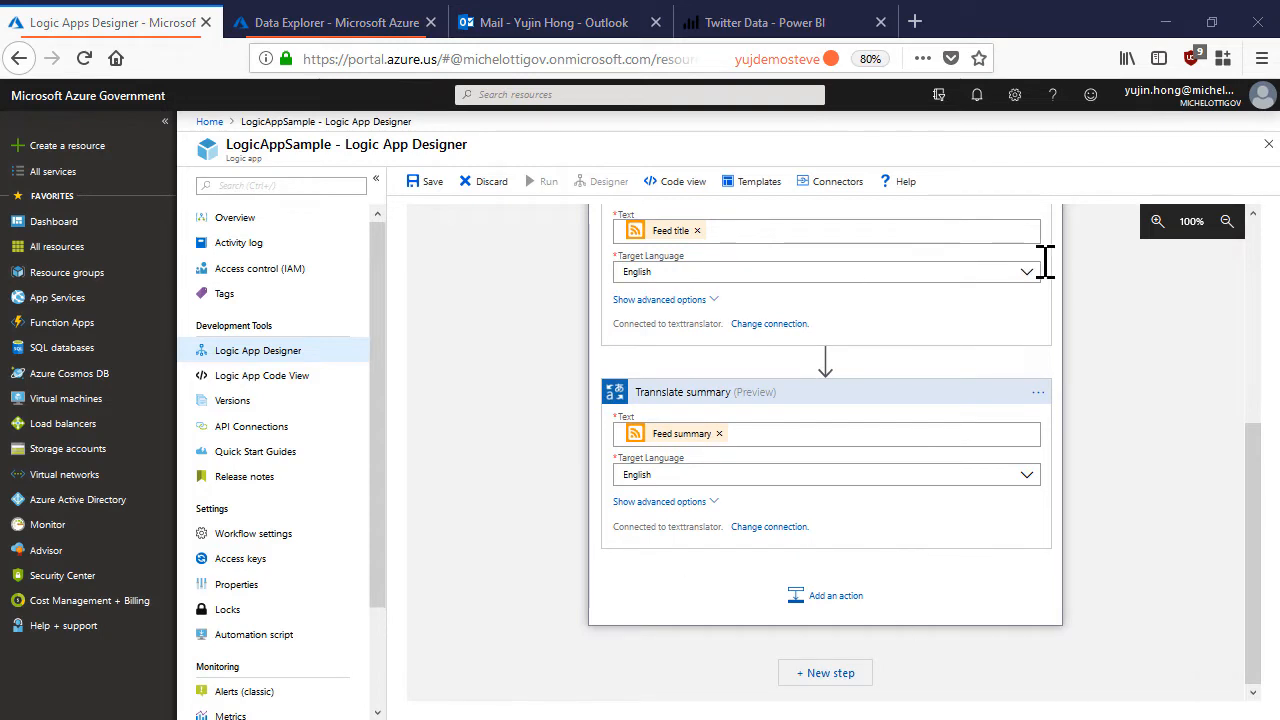
pyautogui.moveTo(825, 595)
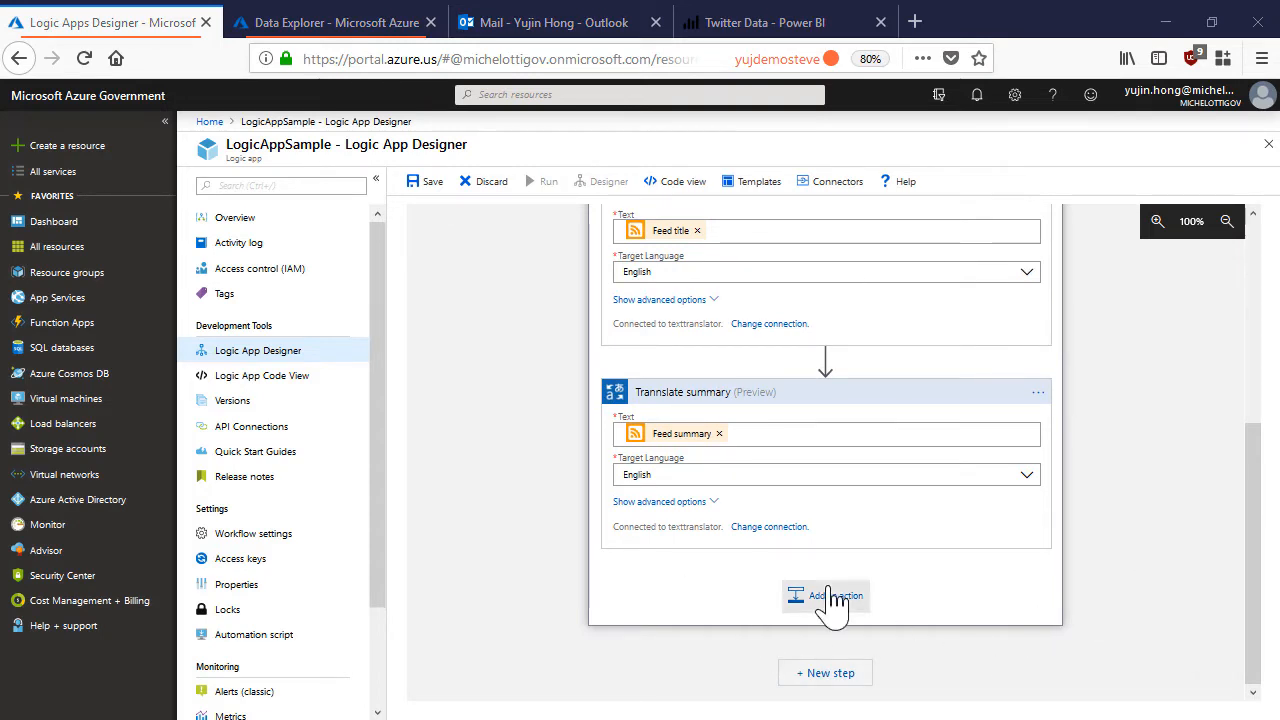
# Add a Compose step with JSON of guid id, link, translated summary and title, and update time.
pyautogui.click(825, 596)
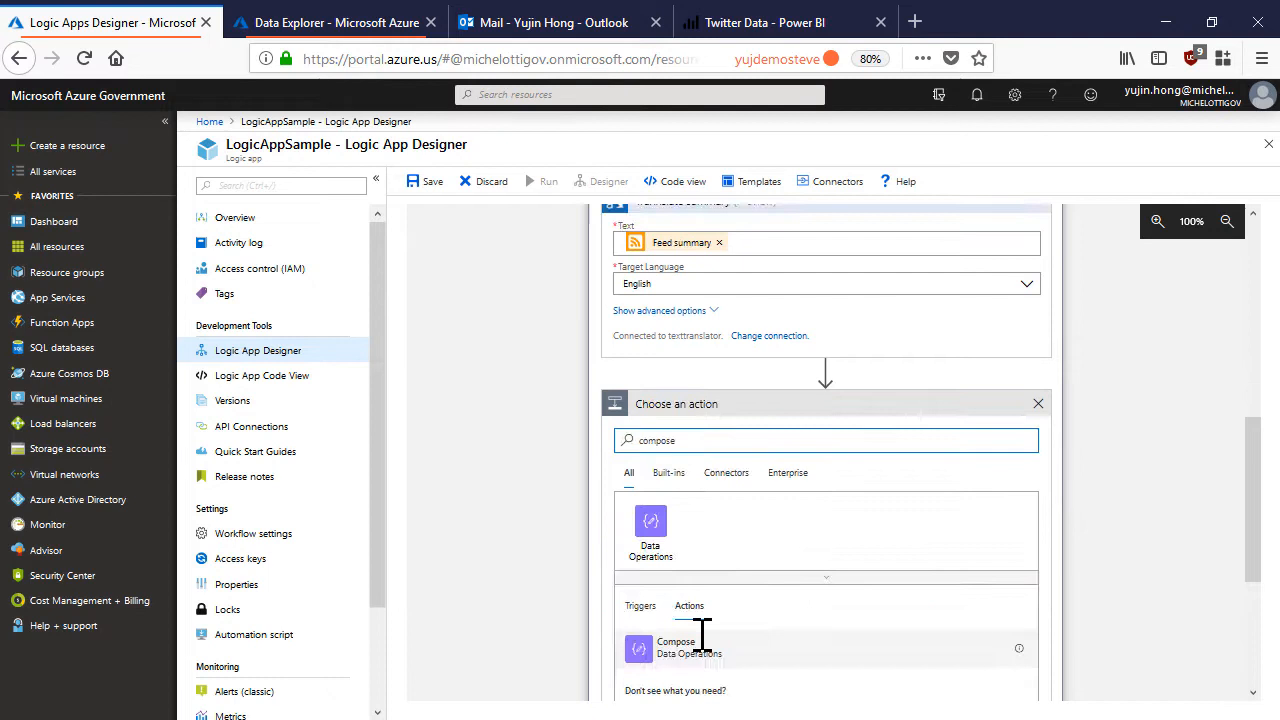
pyautogui.click(676, 647)
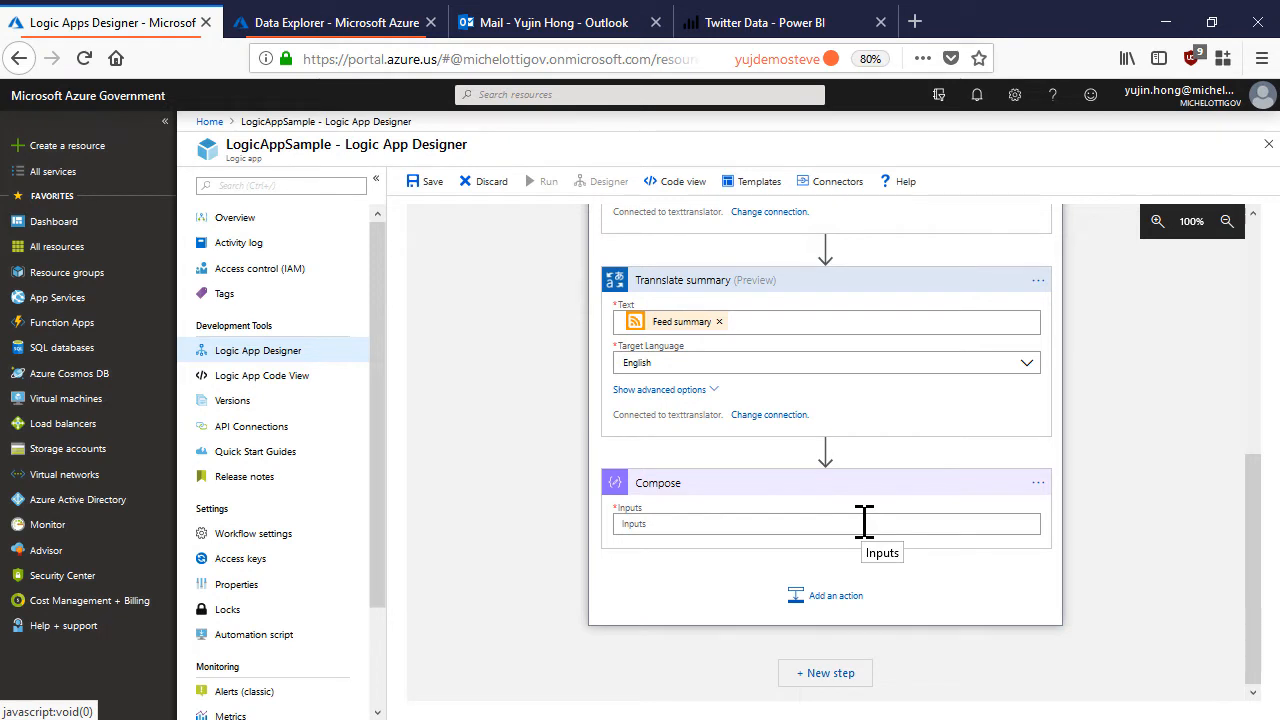
pyautogui.moveTo(683, 517)
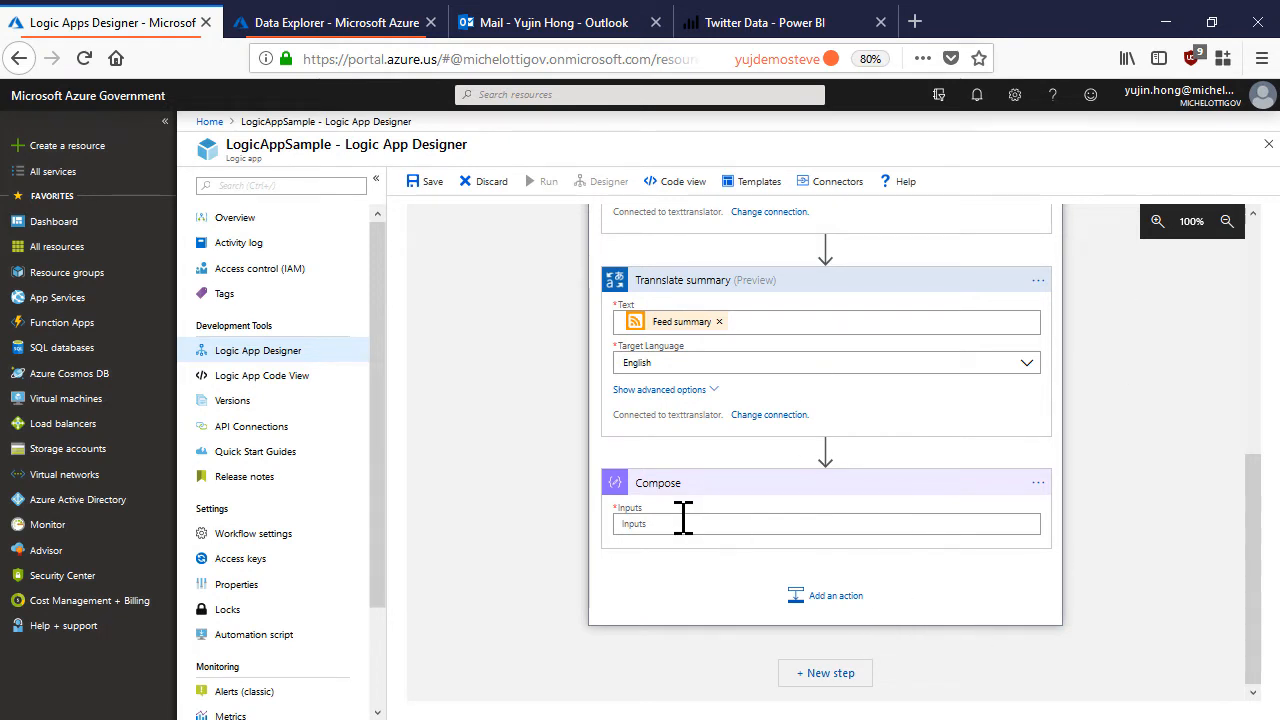
pyautogui.click(683, 523)
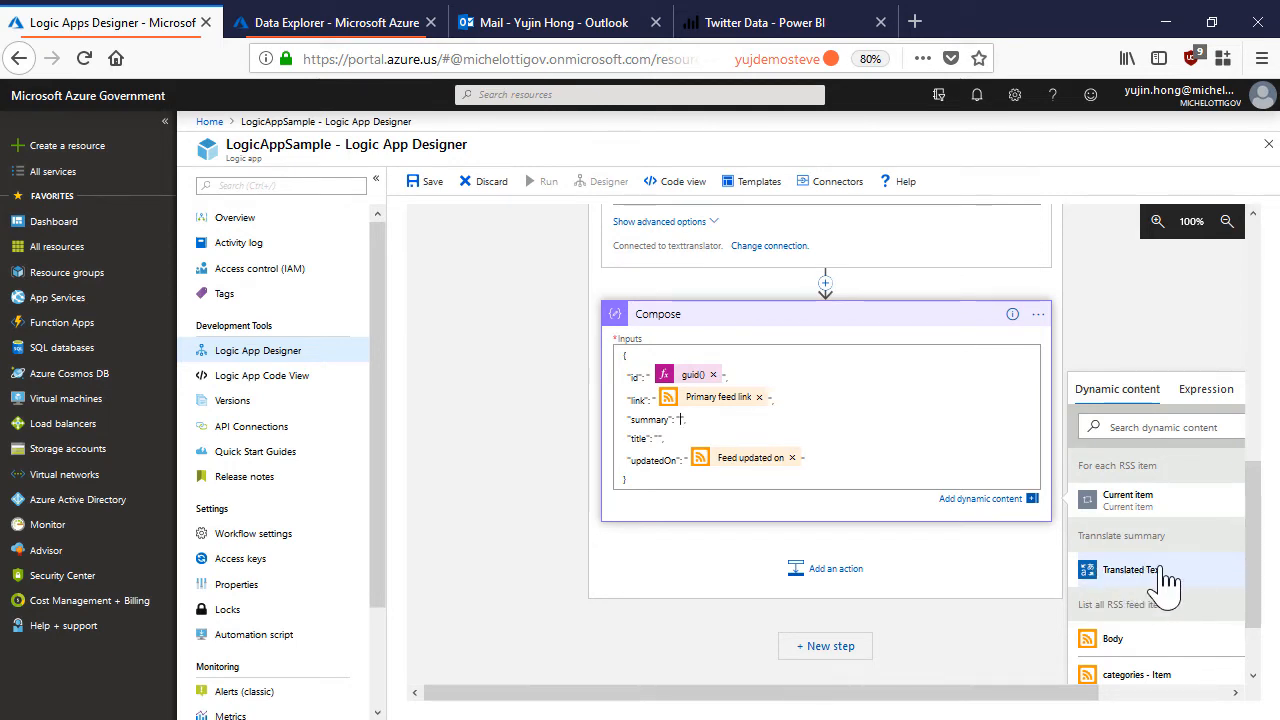
pyautogui.click(1133, 569)
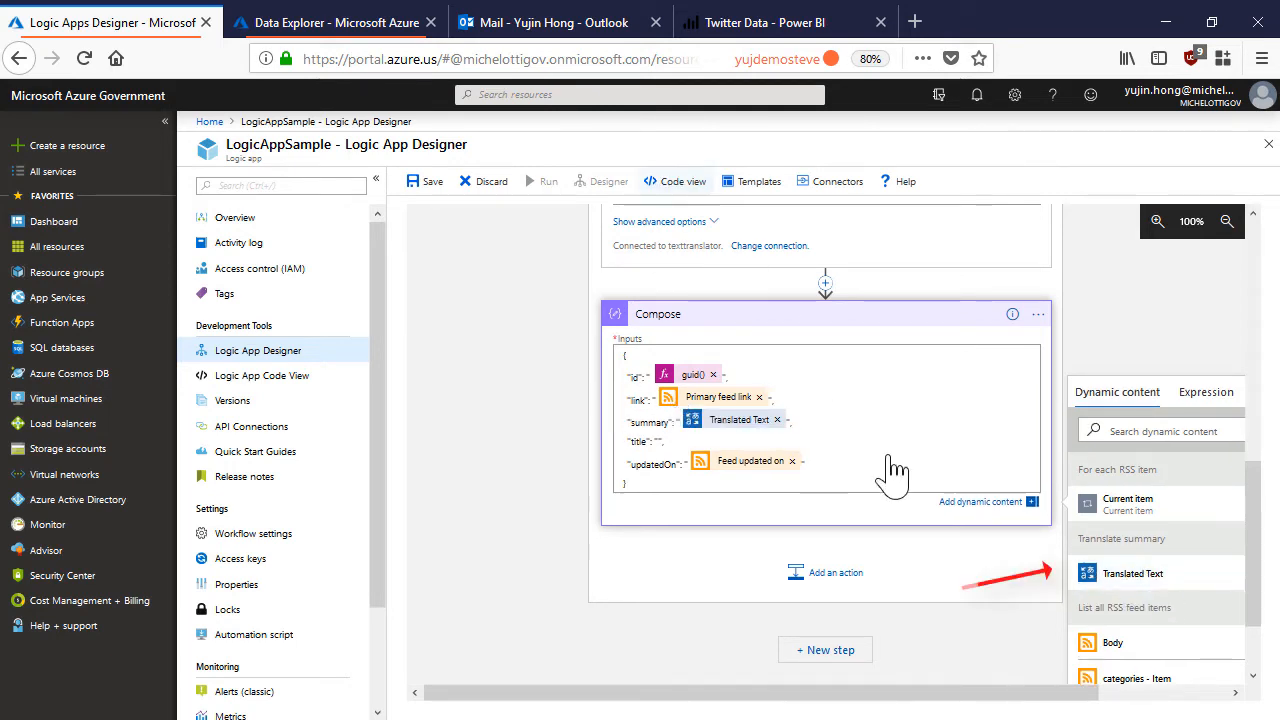
pyautogui.moveTo(920, 495)
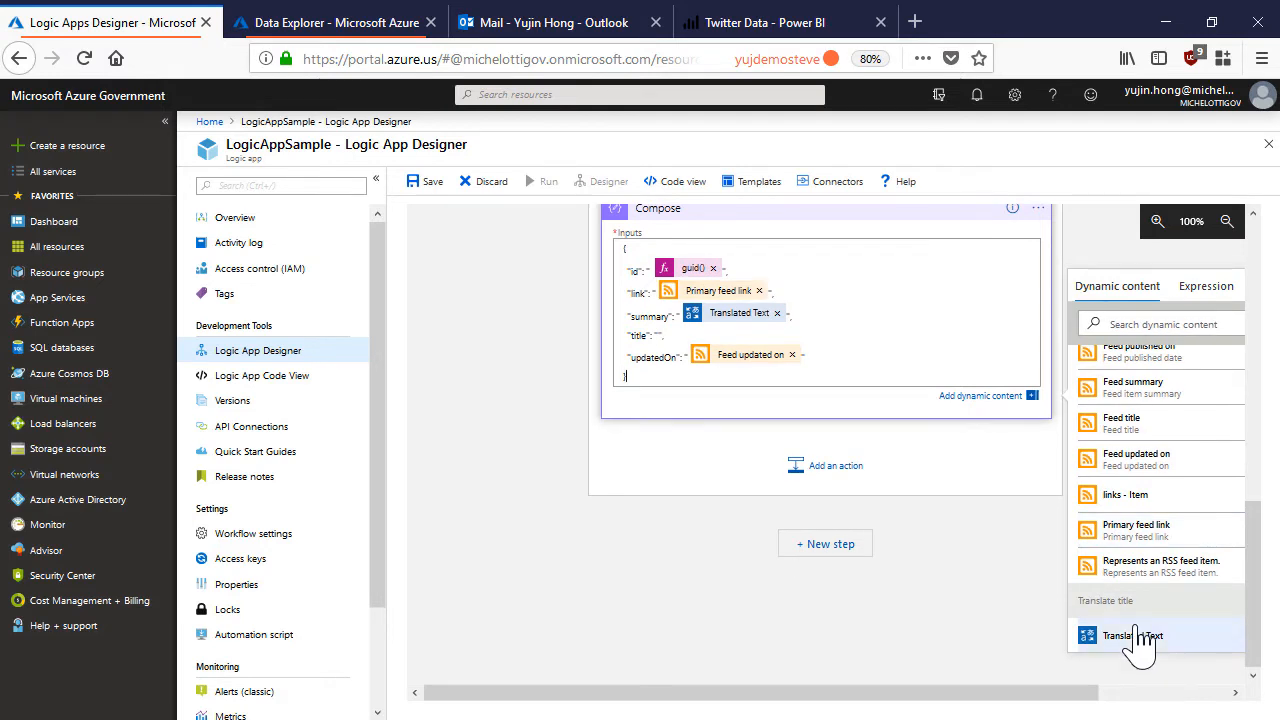
pyautogui.click(1130, 635)
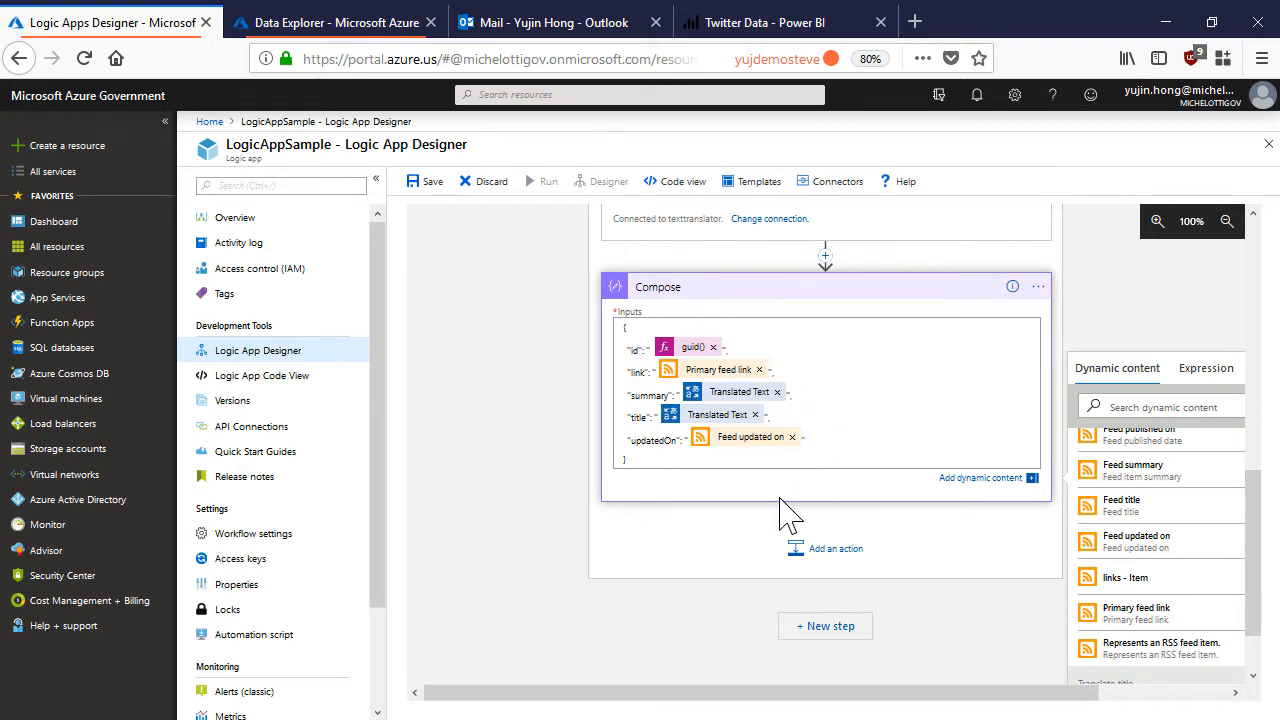
pyautogui.scroll(-3)
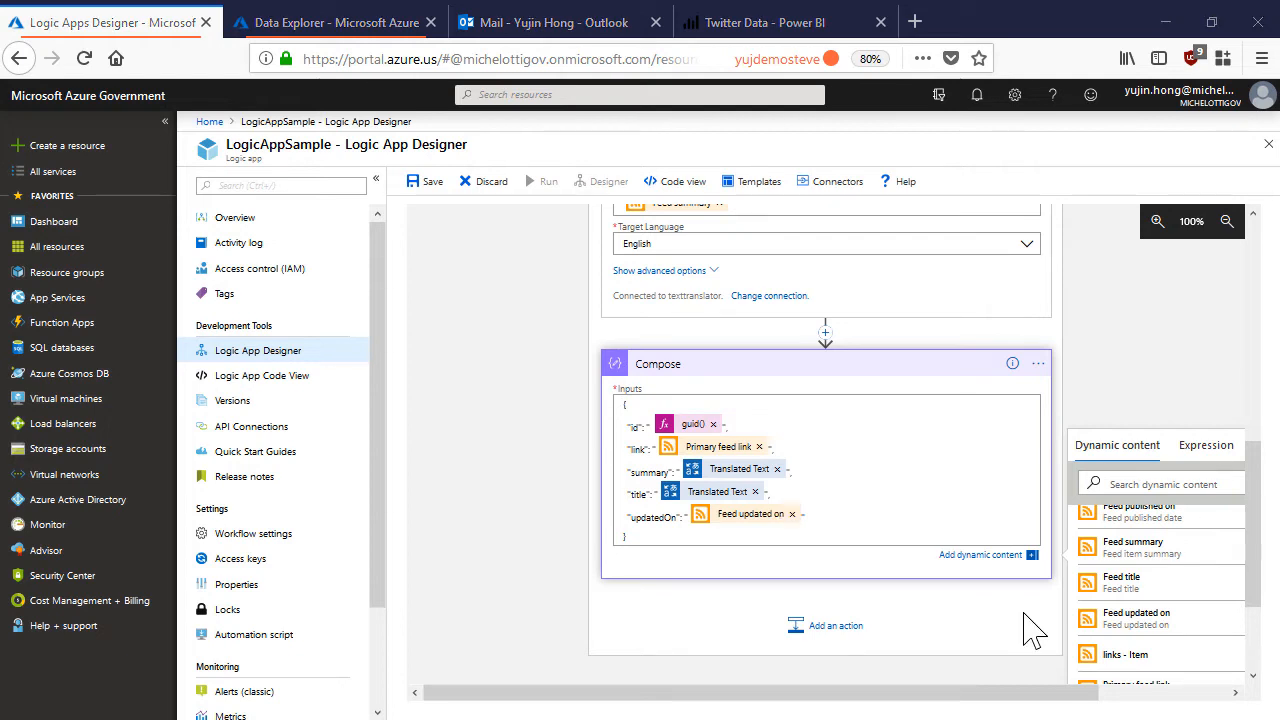
pyautogui.moveTo(826, 625)
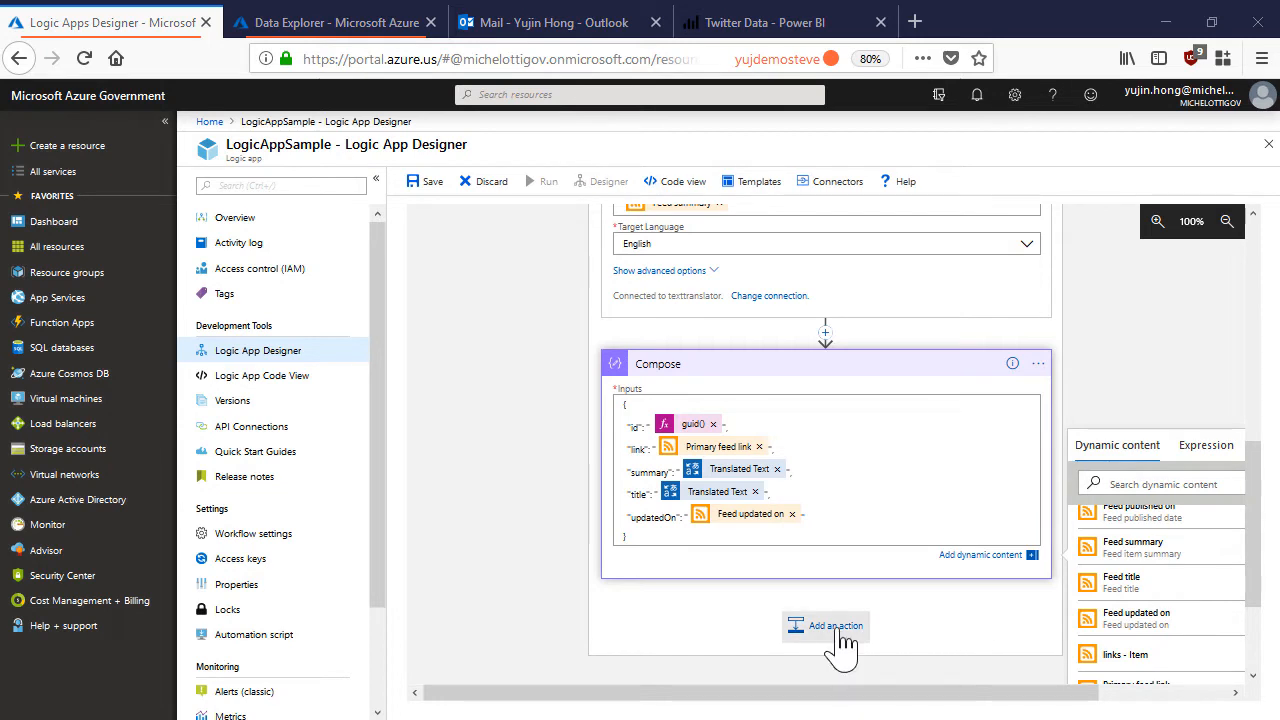
# Add Cosmos DB Create or update document with a connection named 'cosmos' to feed-analyzer.
pyautogui.click(834, 625)
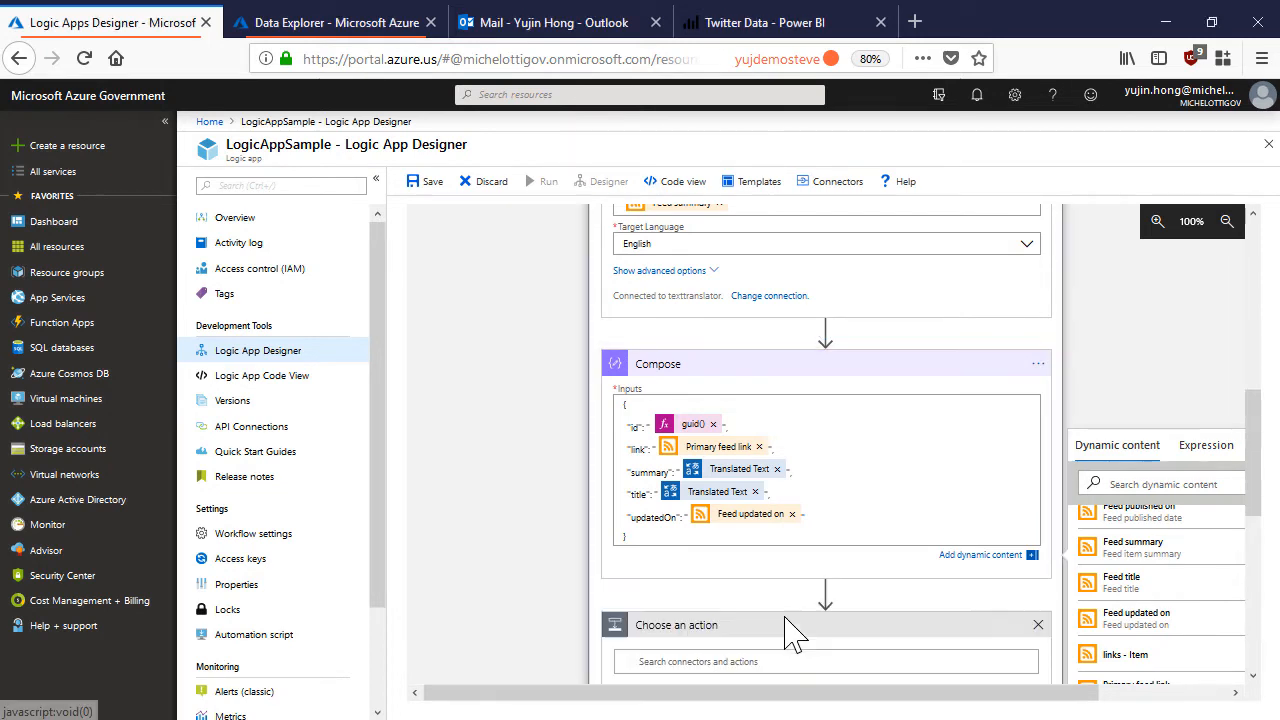
pyautogui.write('cosmo')
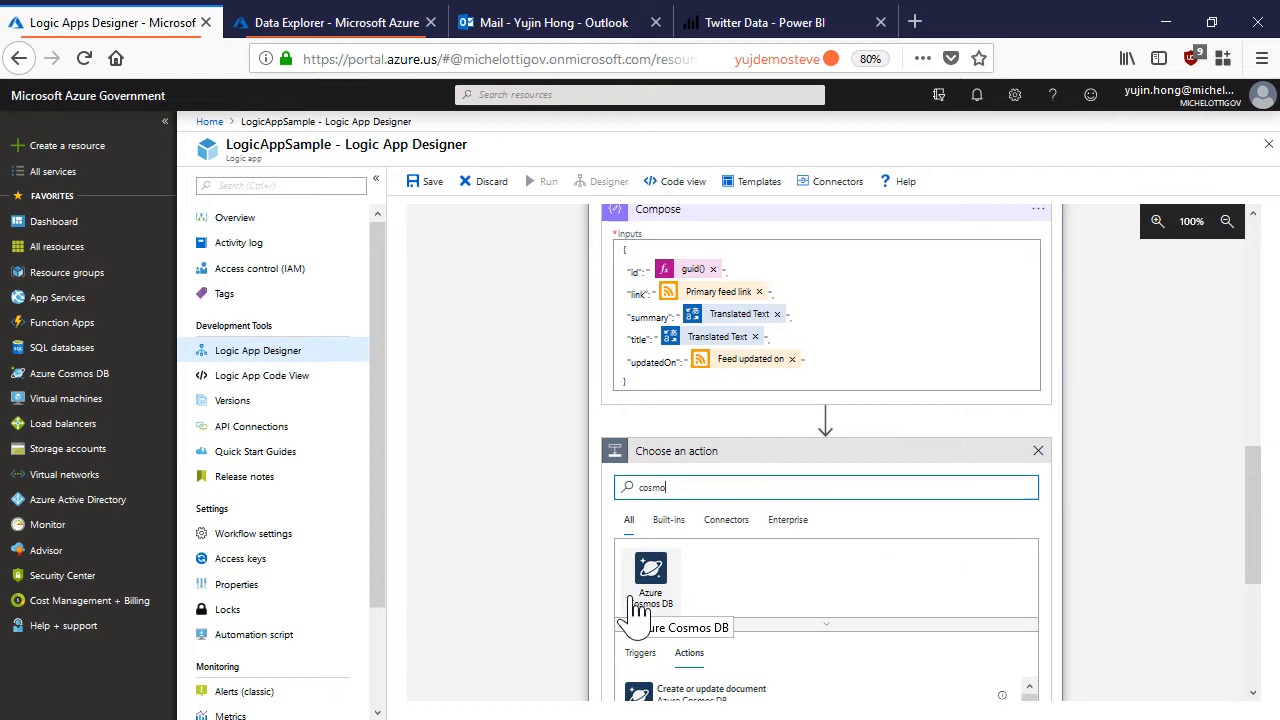
pyautogui.click(650, 580)
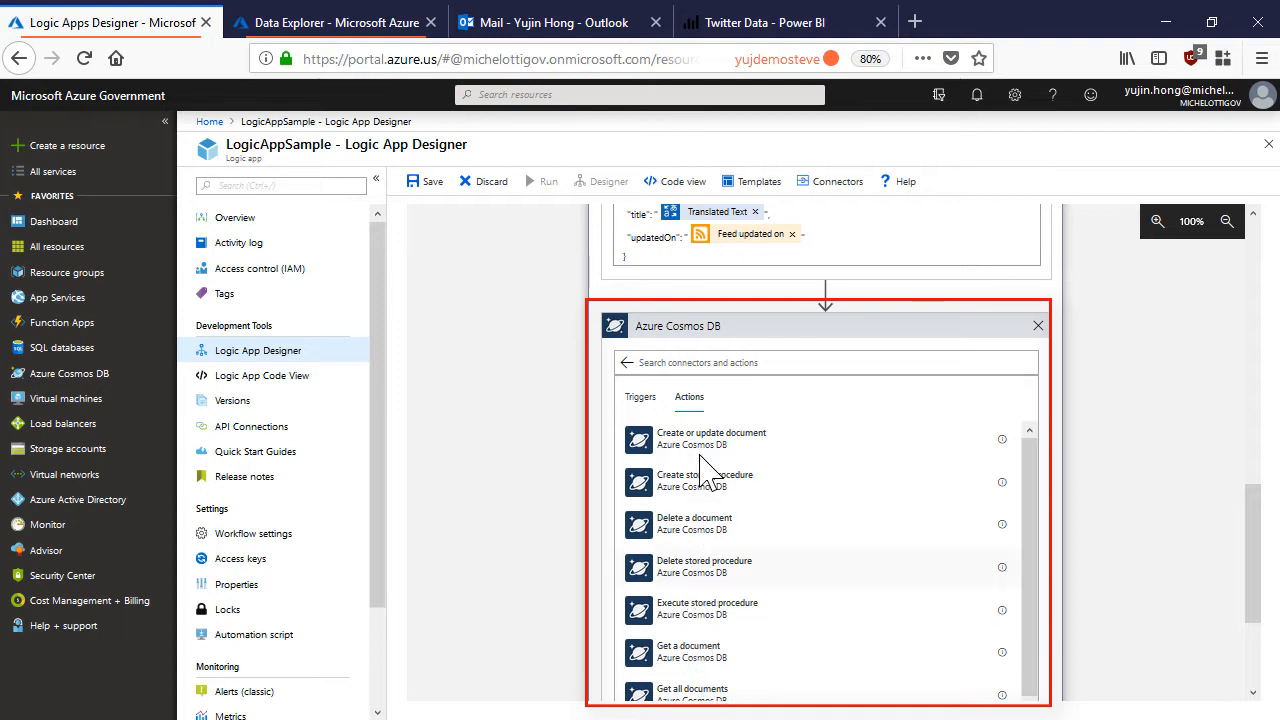
pyautogui.moveTo(628, 612)
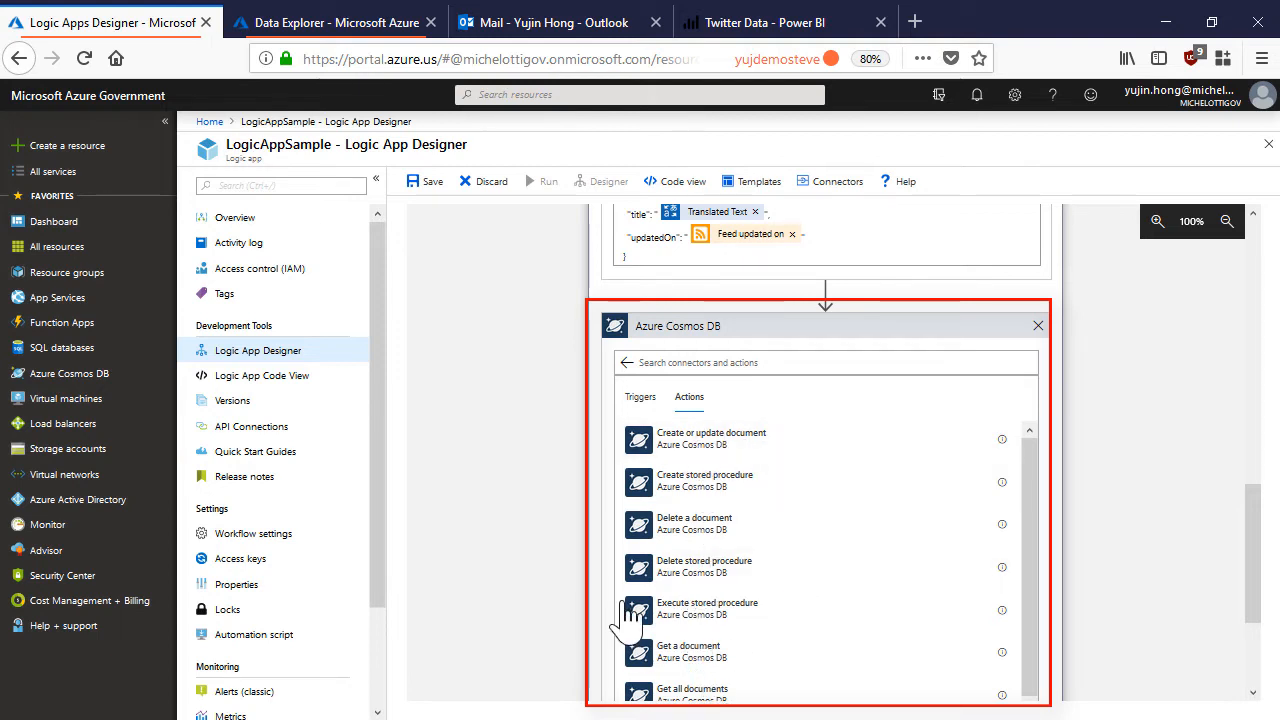
pyautogui.scroll(-3)
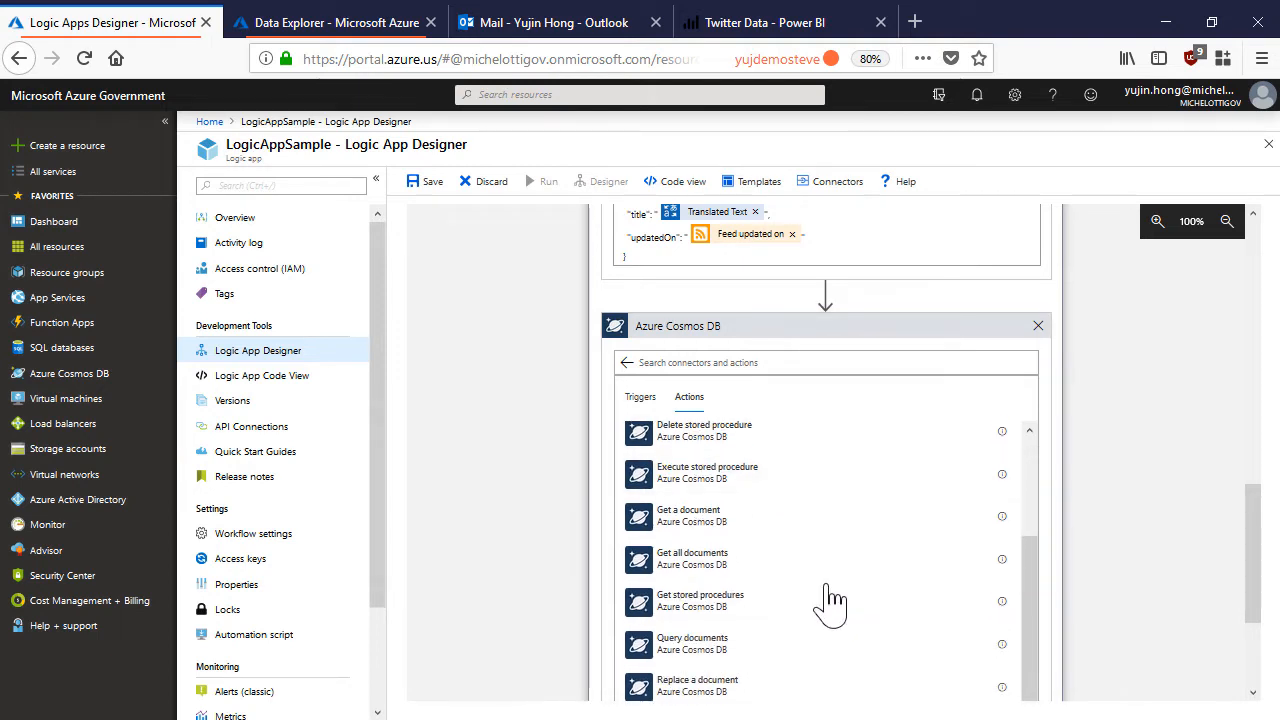
pyautogui.scroll(-3)
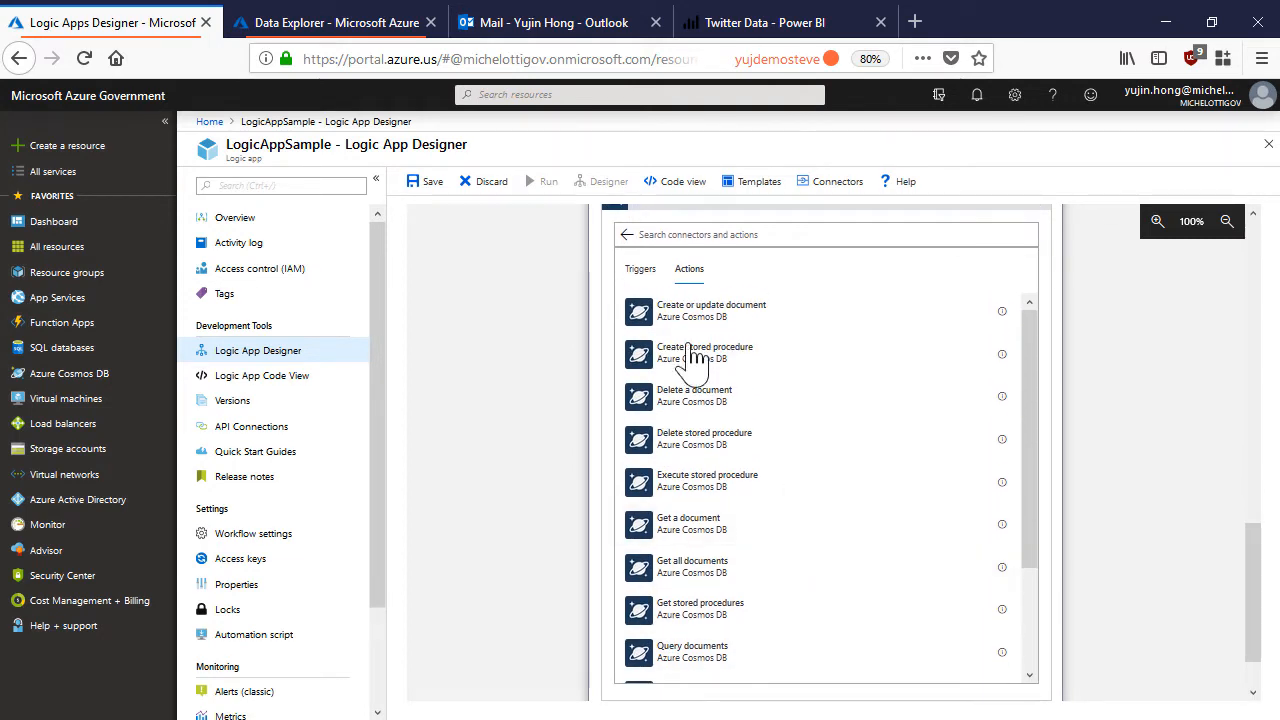
pyautogui.moveTo(690, 330)
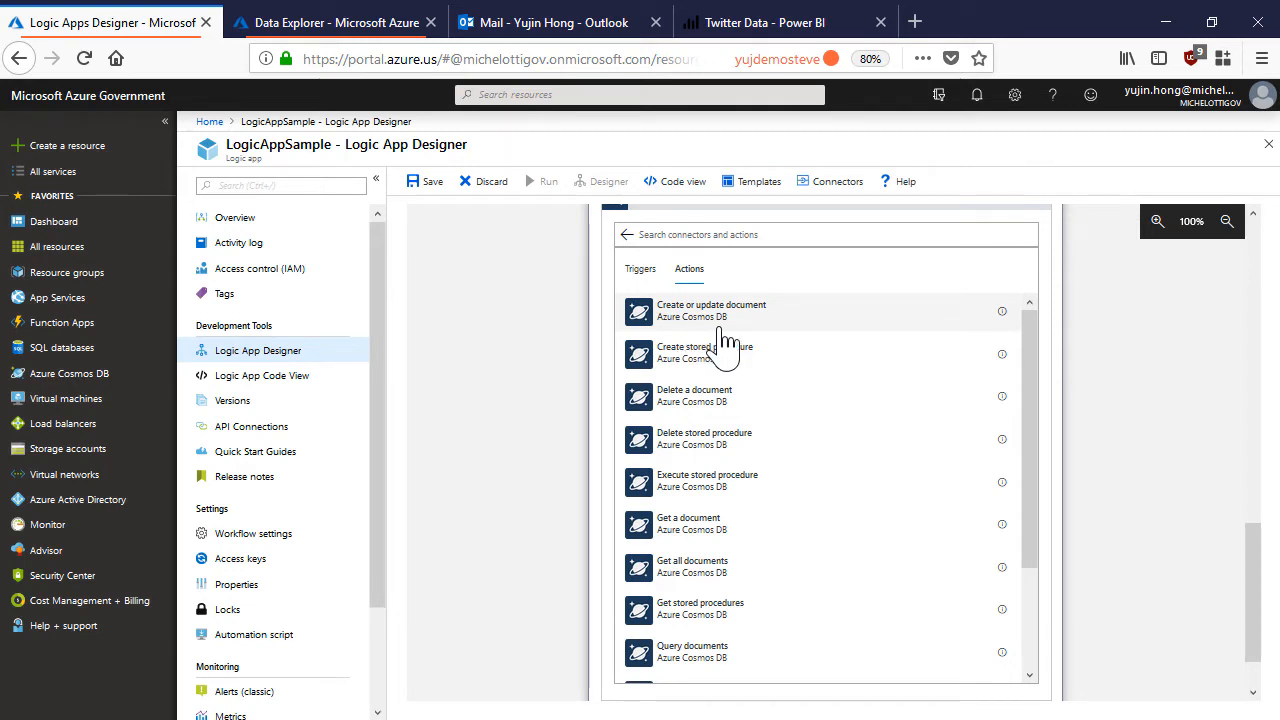
pyautogui.click(711, 311)
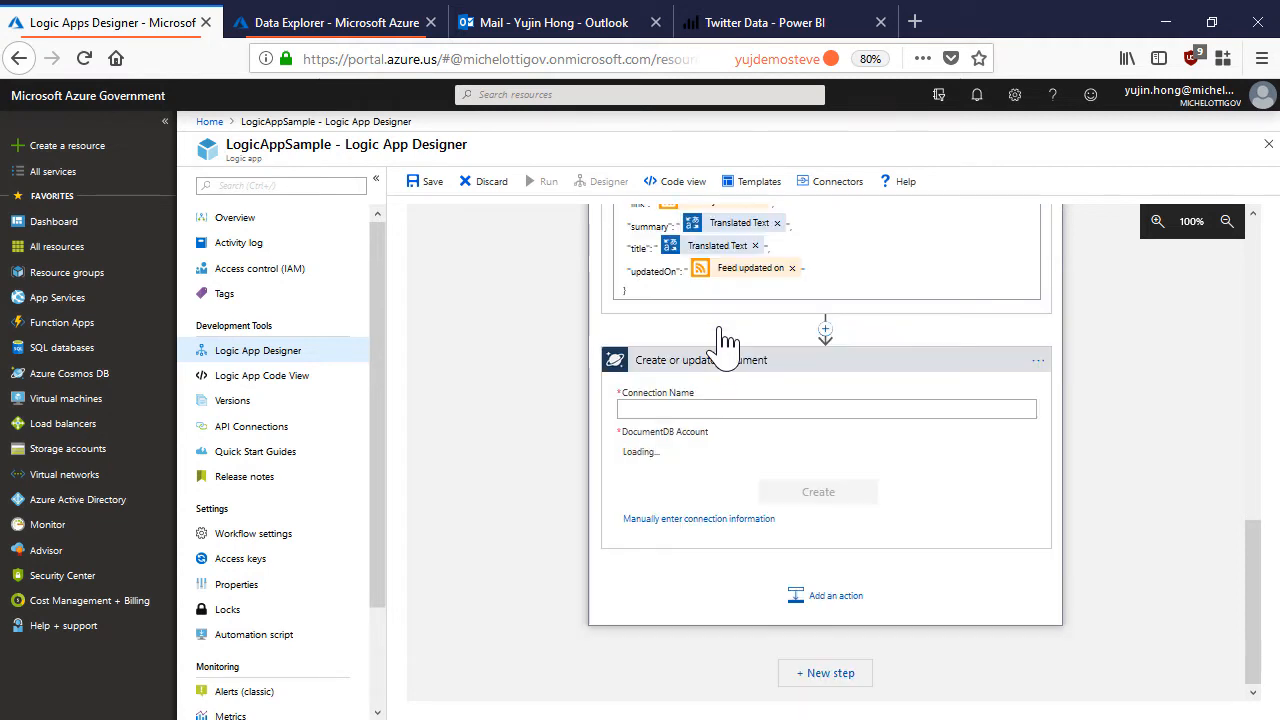
pyautogui.write('cosmos')
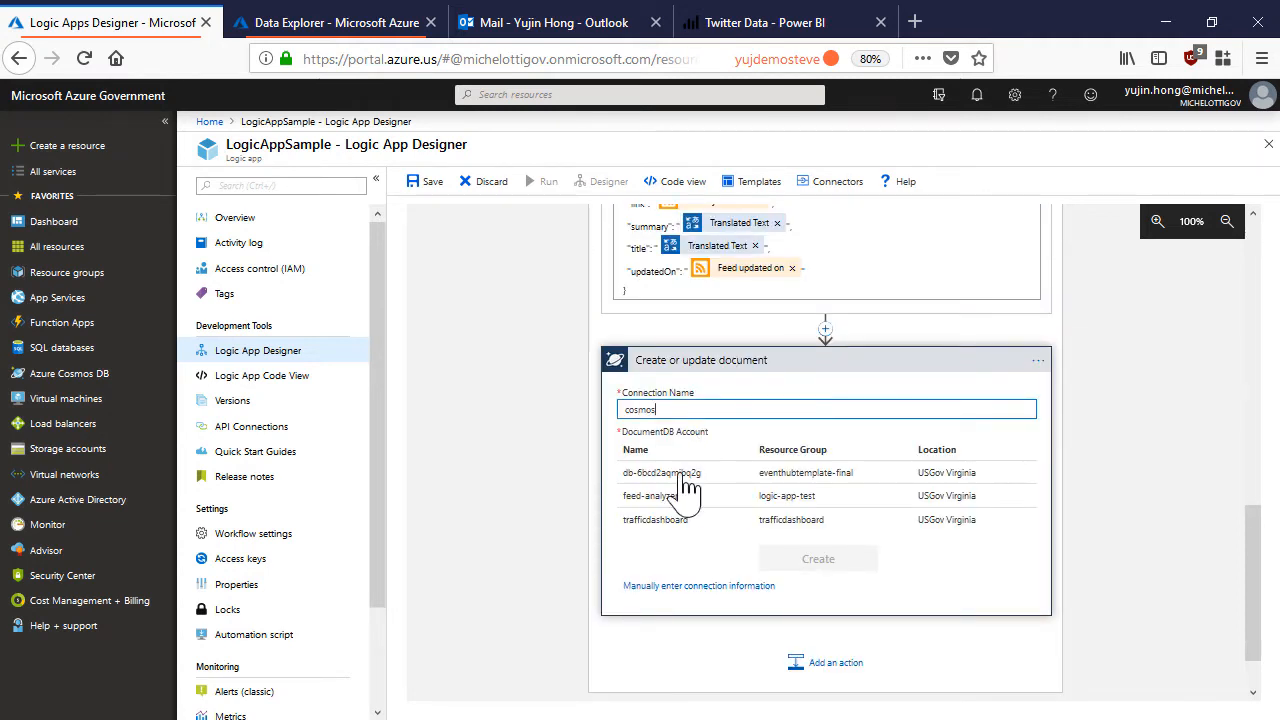
pyautogui.moveTo(678, 503)
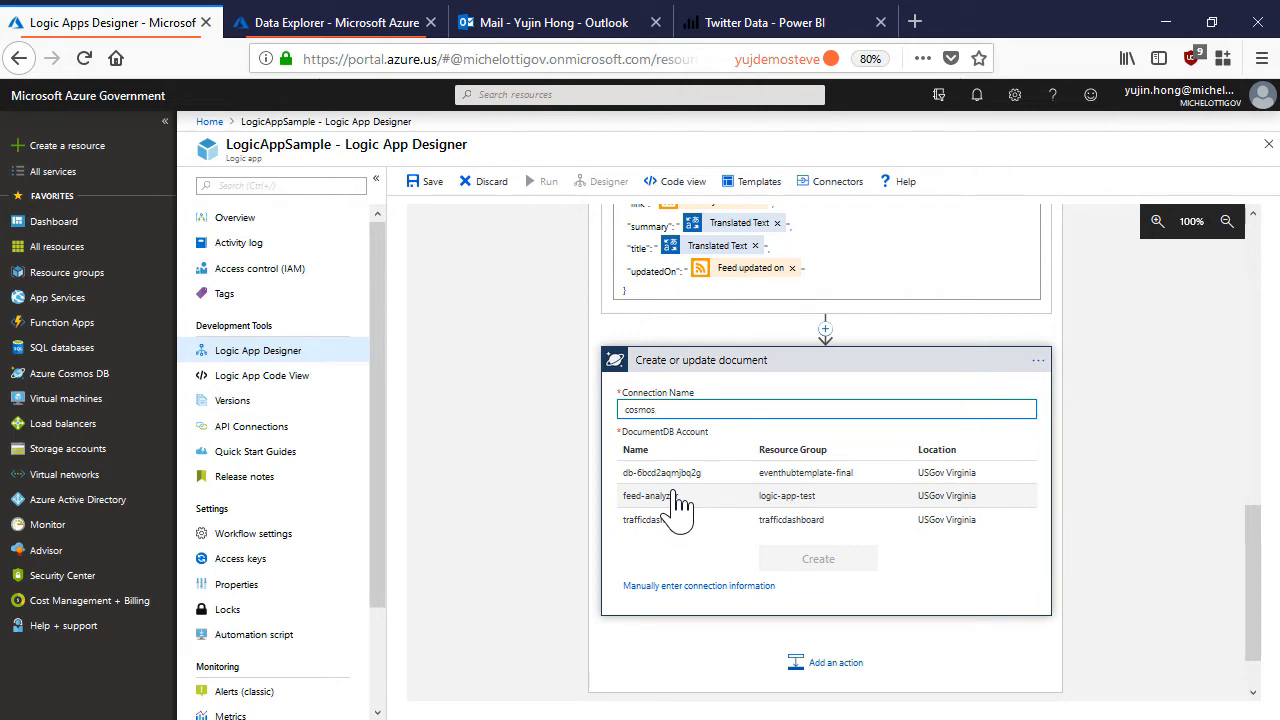
pyautogui.click(650, 495)
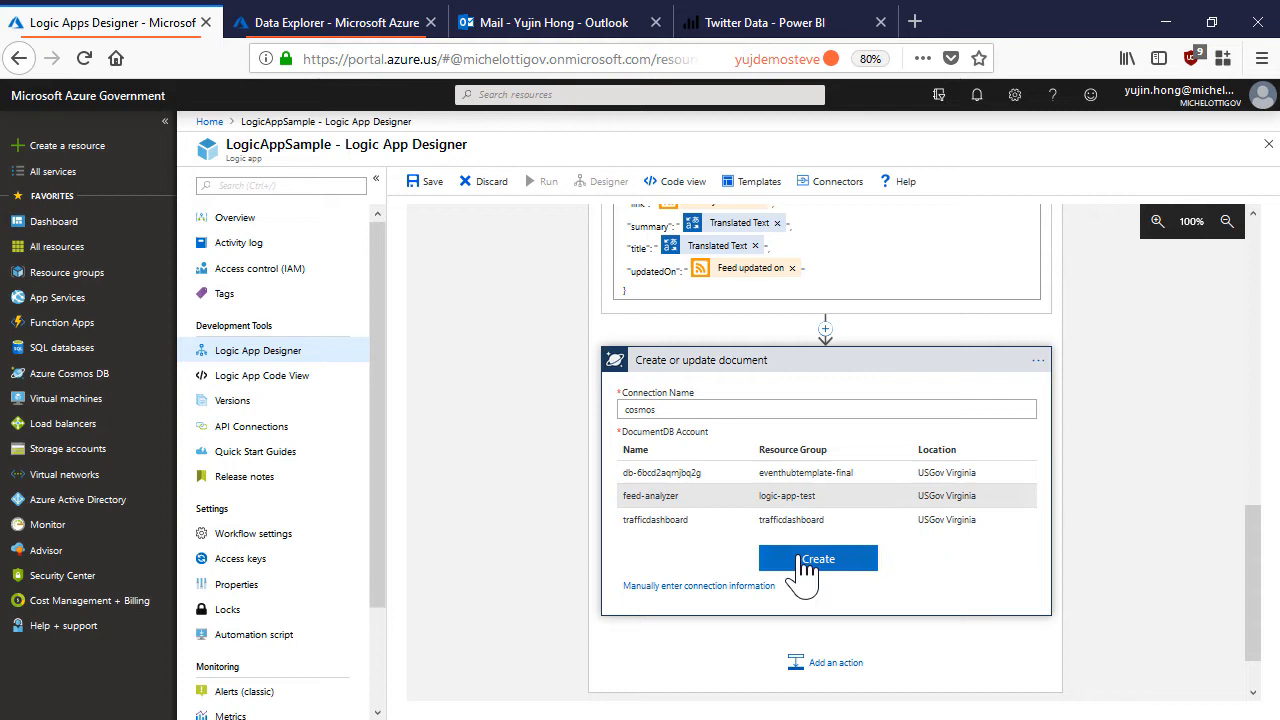
# Create the connection and write the Compose Output as a document into the feeds collection.
pyautogui.click(818, 558)
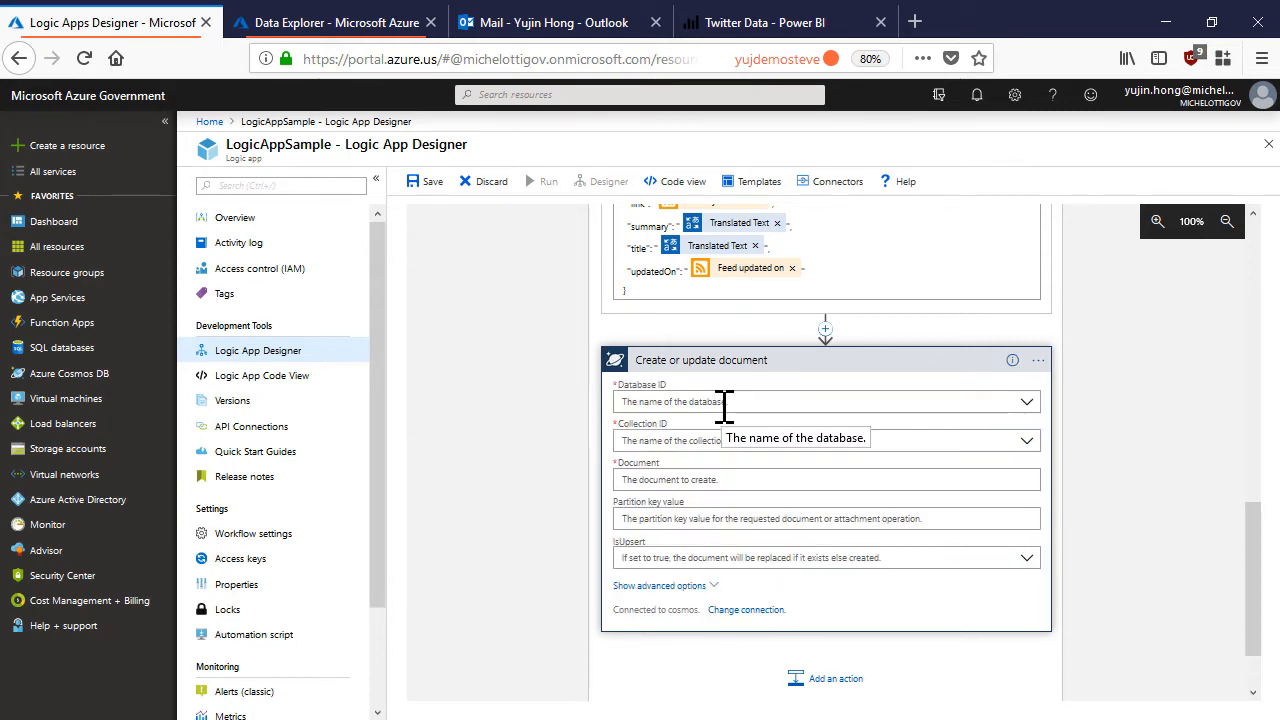
pyautogui.moveTo(1020, 401)
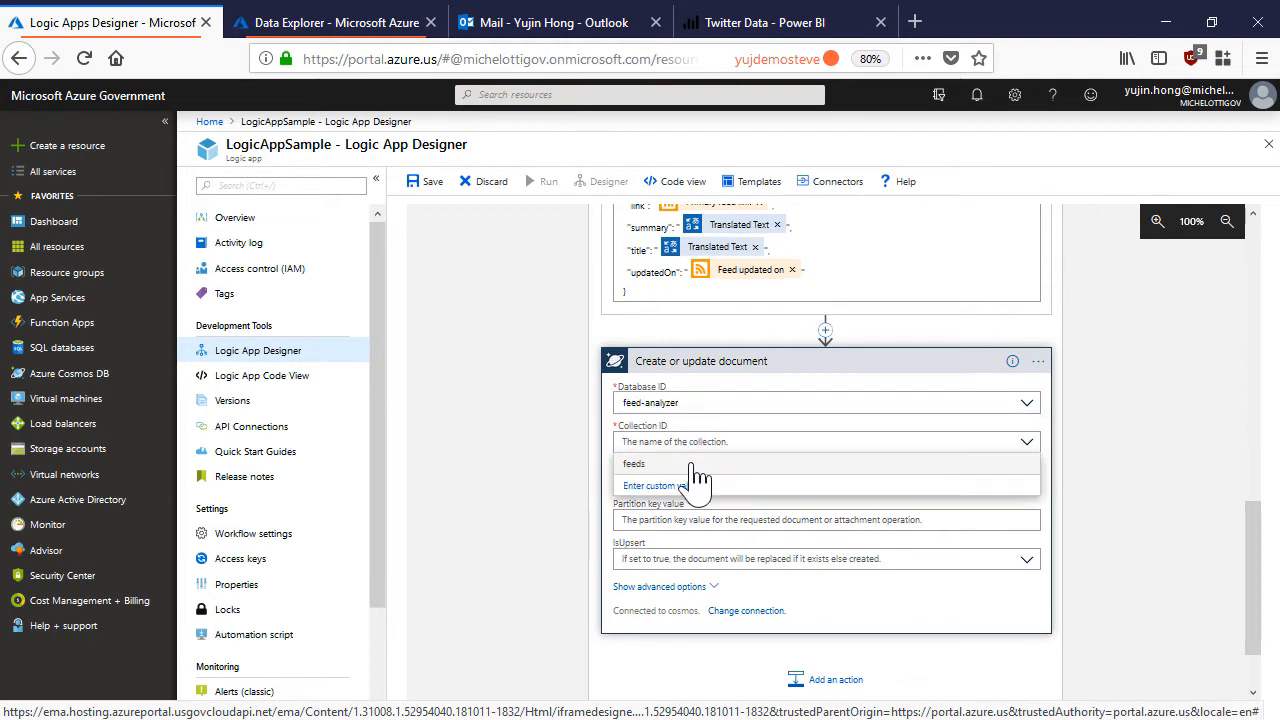
pyautogui.click(633, 463)
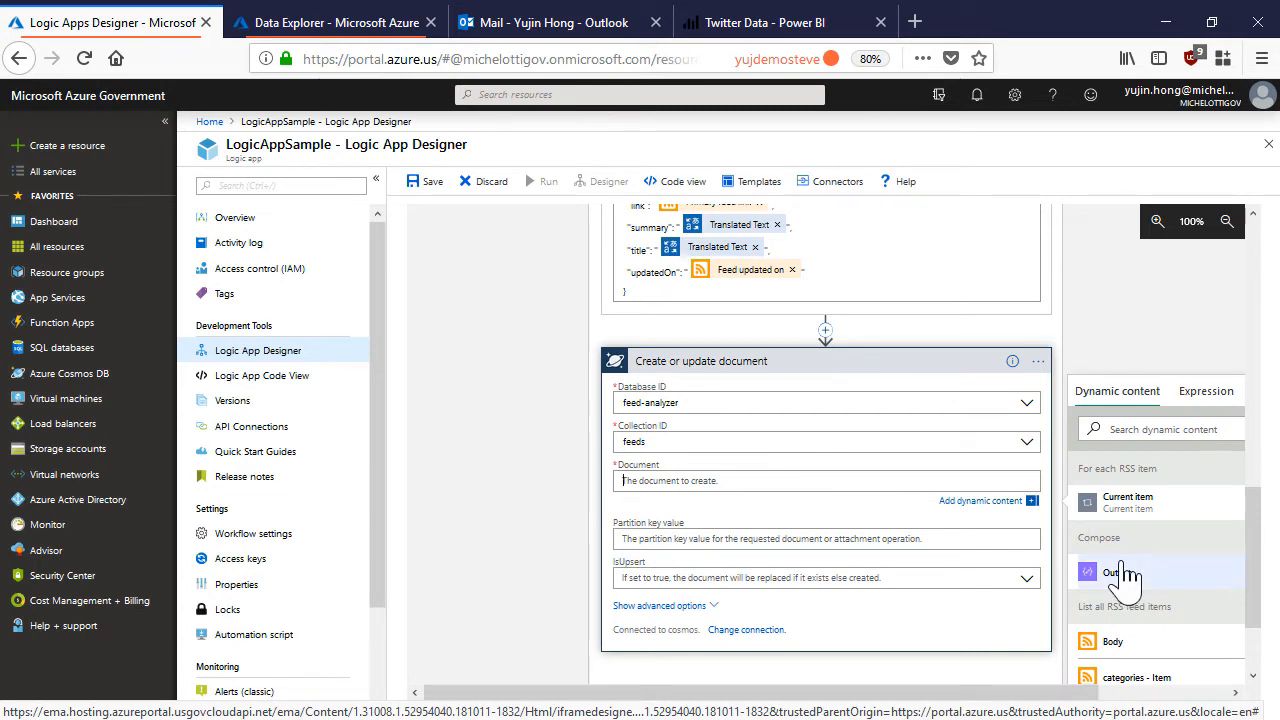
pyautogui.click(1116, 573)
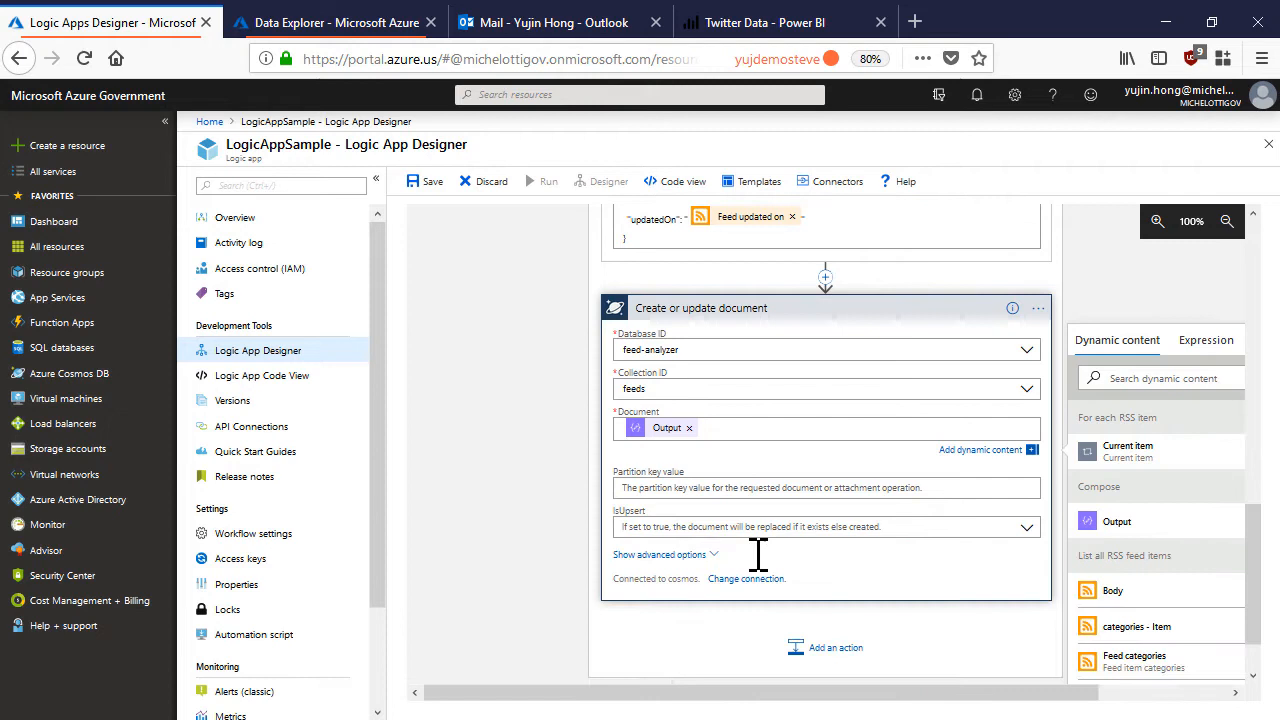
pyautogui.scroll(-3)
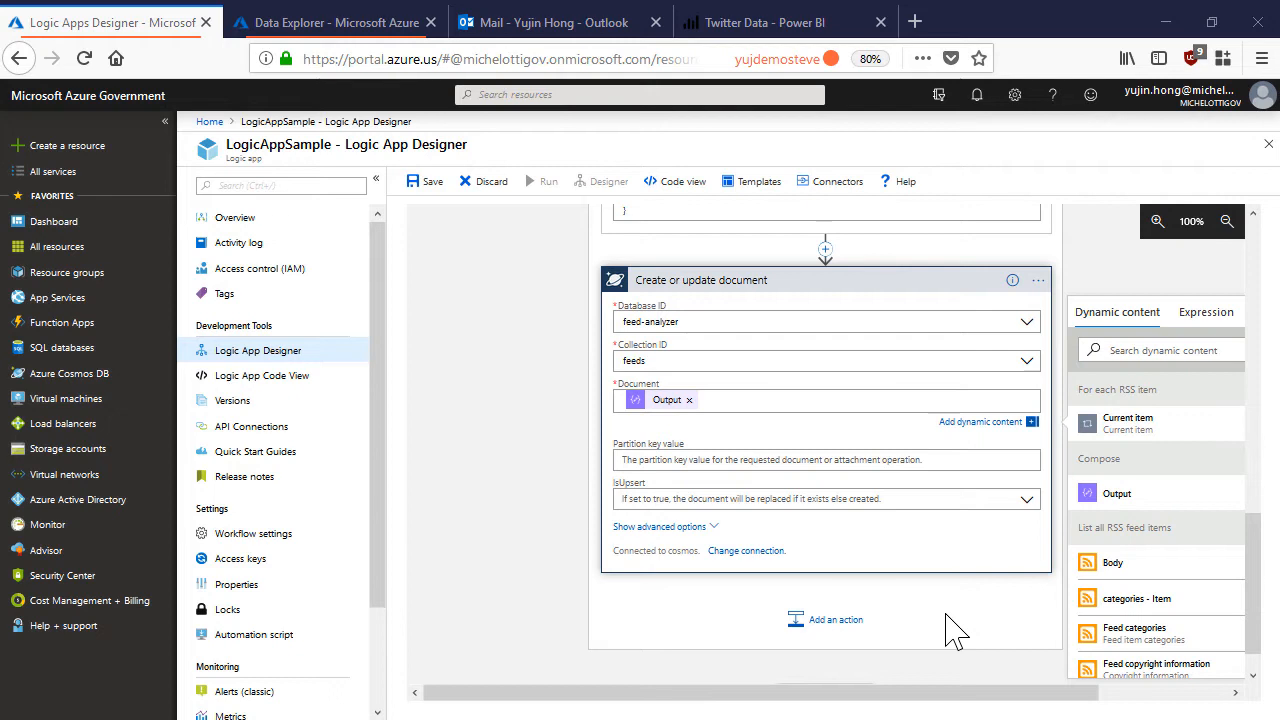
pyautogui.moveTo(835, 610)
pyautogui.write('condi')
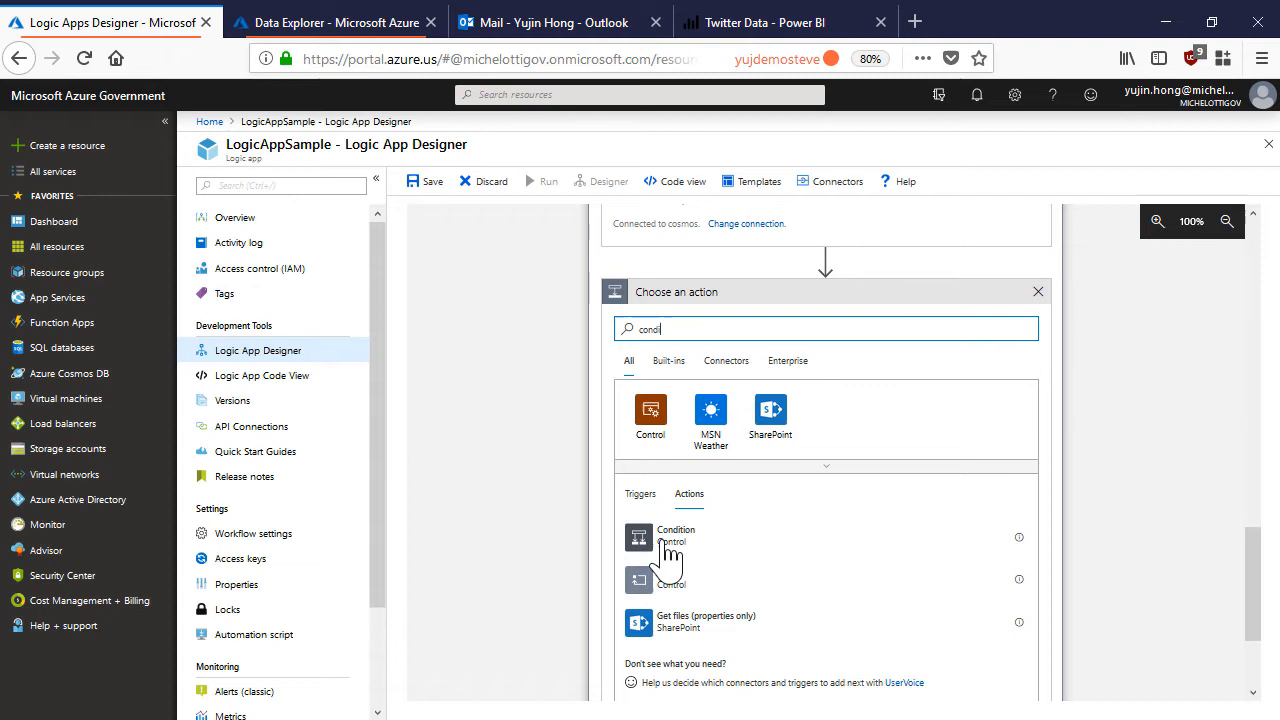
# Add a Condition checking whether the Translated Text contains "Azure".
pyautogui.click(676, 535)
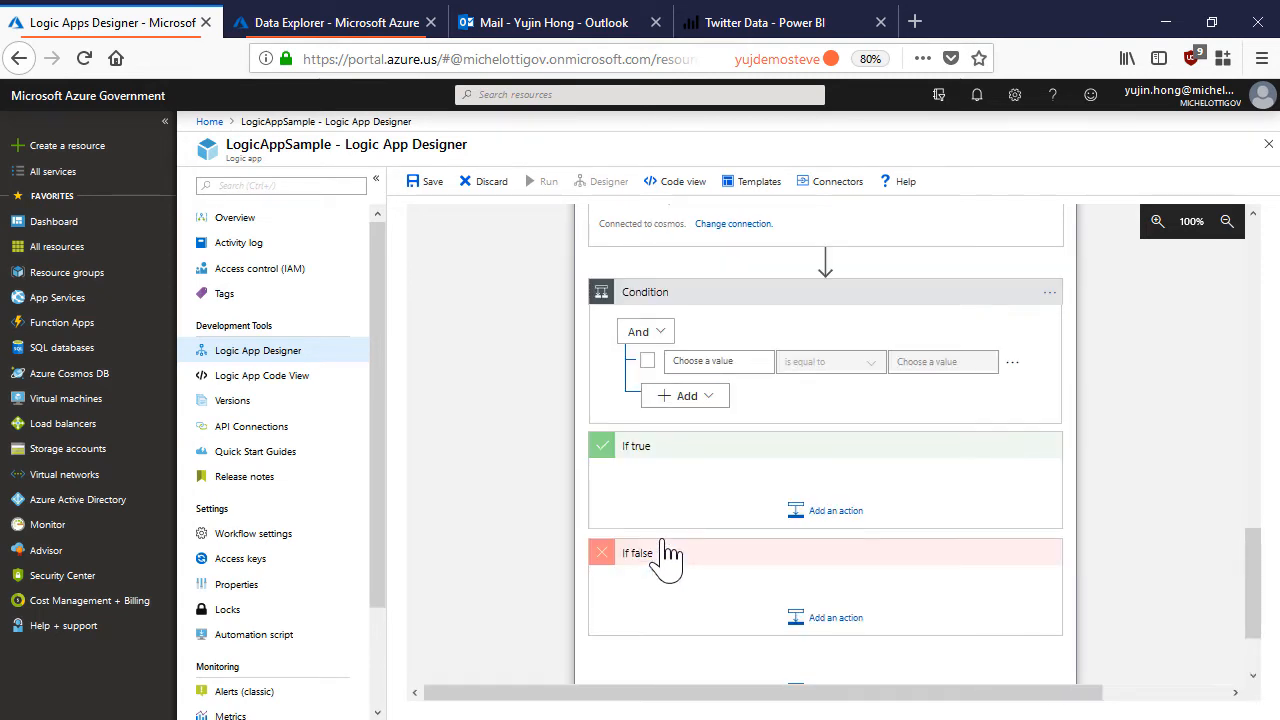
pyautogui.scroll(-3)
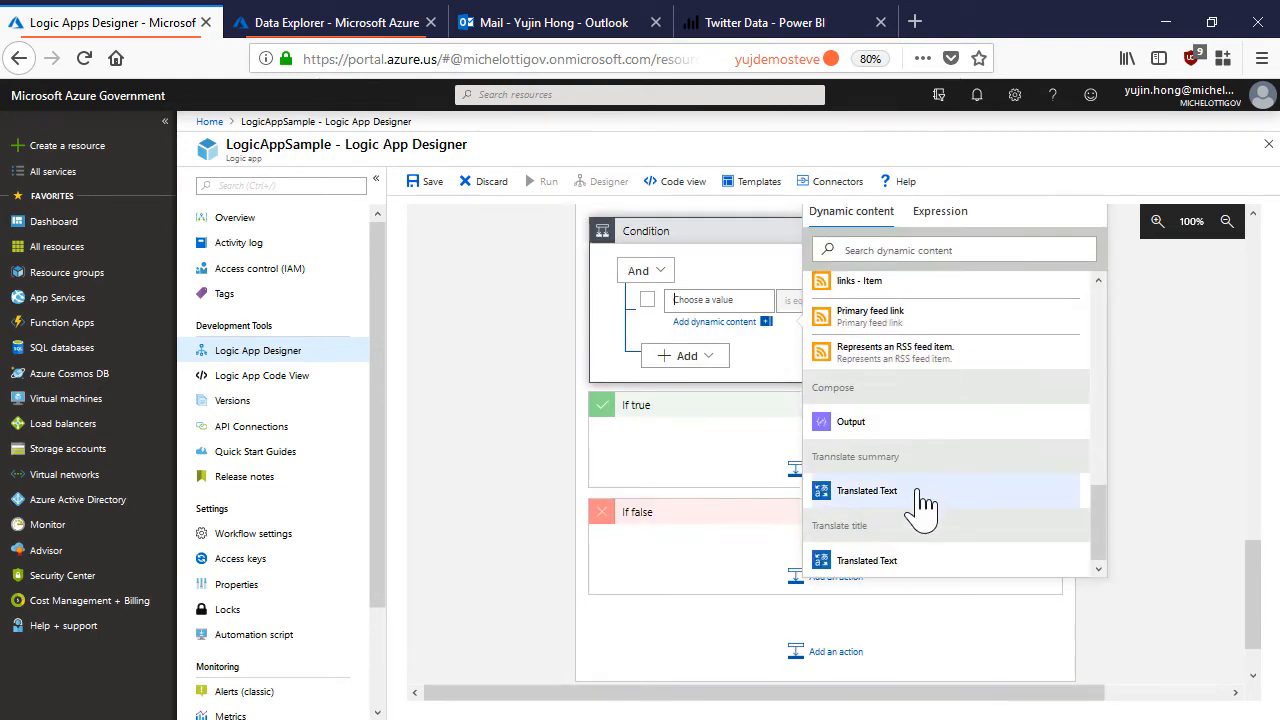
pyautogui.click(866, 490)
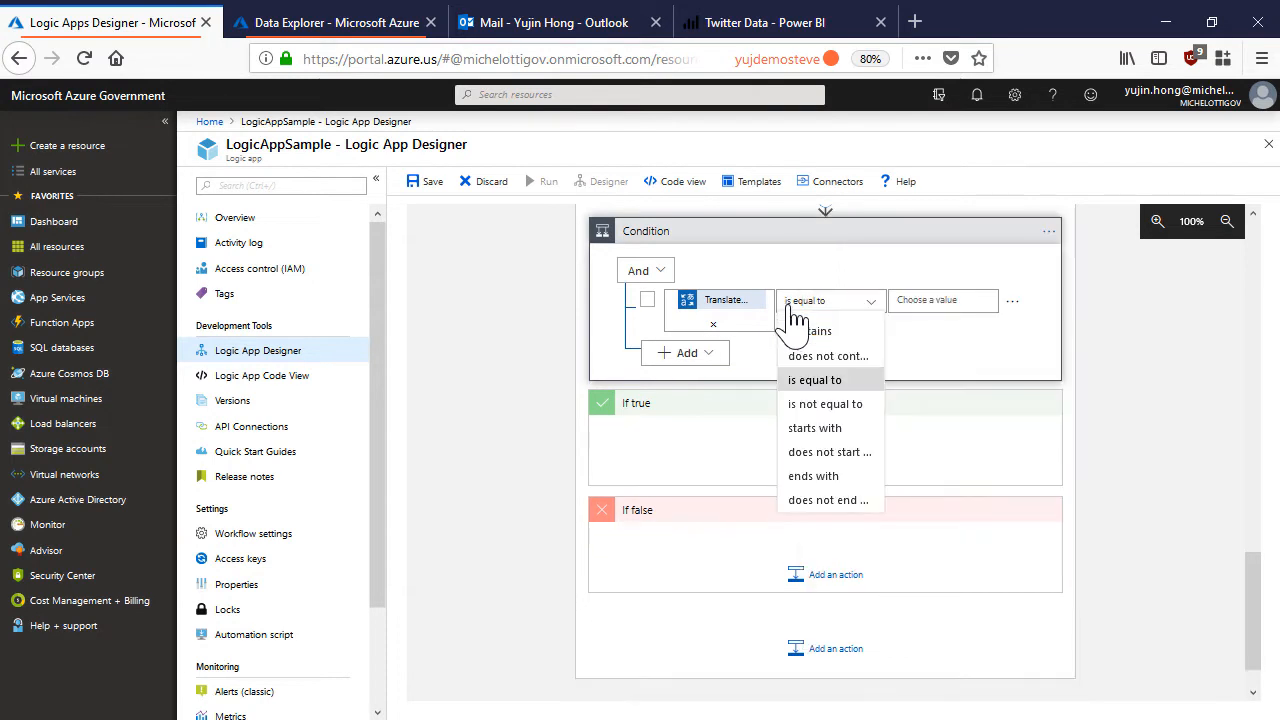
pyautogui.click(820, 331)
pyautogui.write('"Azure"')
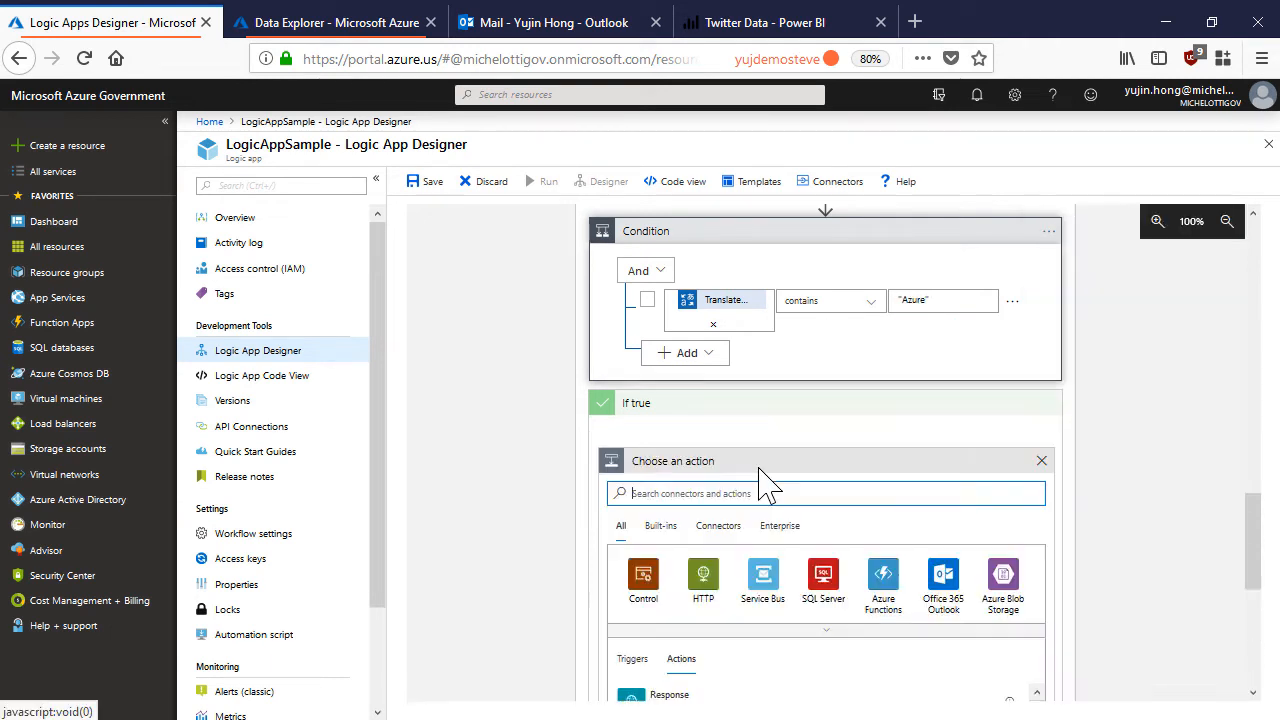
pyautogui.moveTo(810, 460)
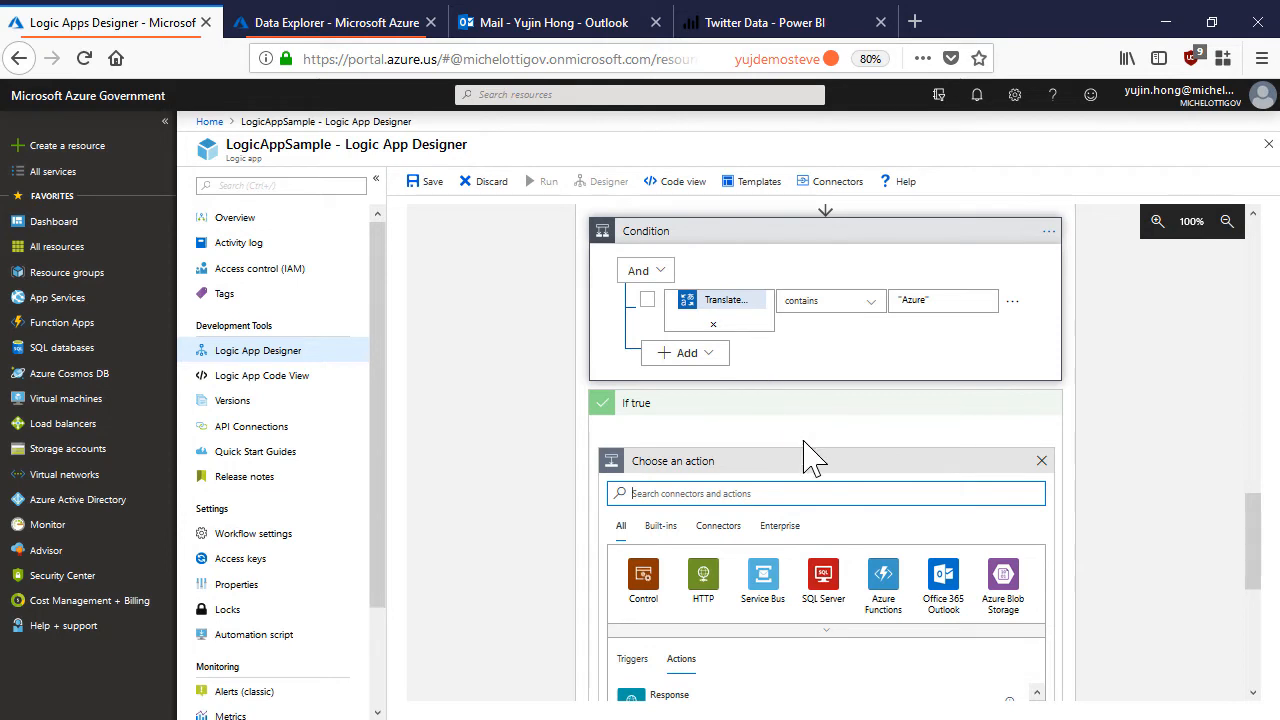
# Add the Office 365 Outlook Send an email action under the If true branch.
pyautogui.scroll(-3)
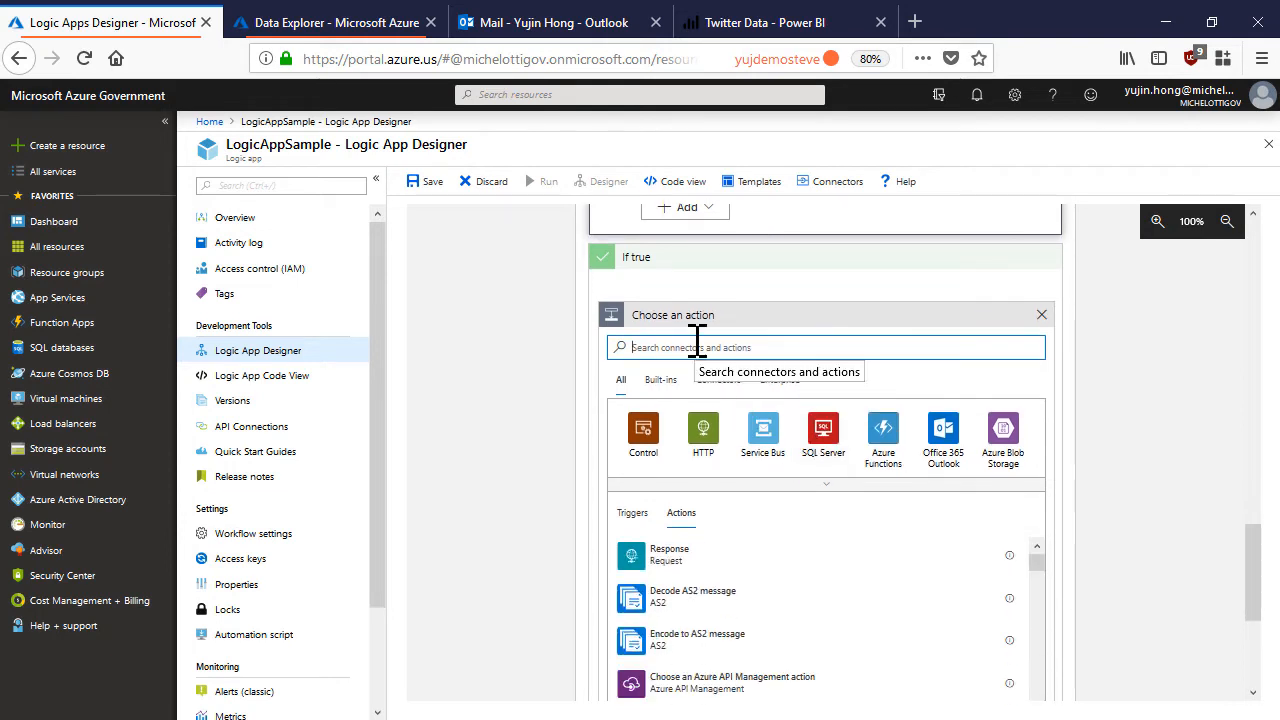
pyautogui.click(941, 432)
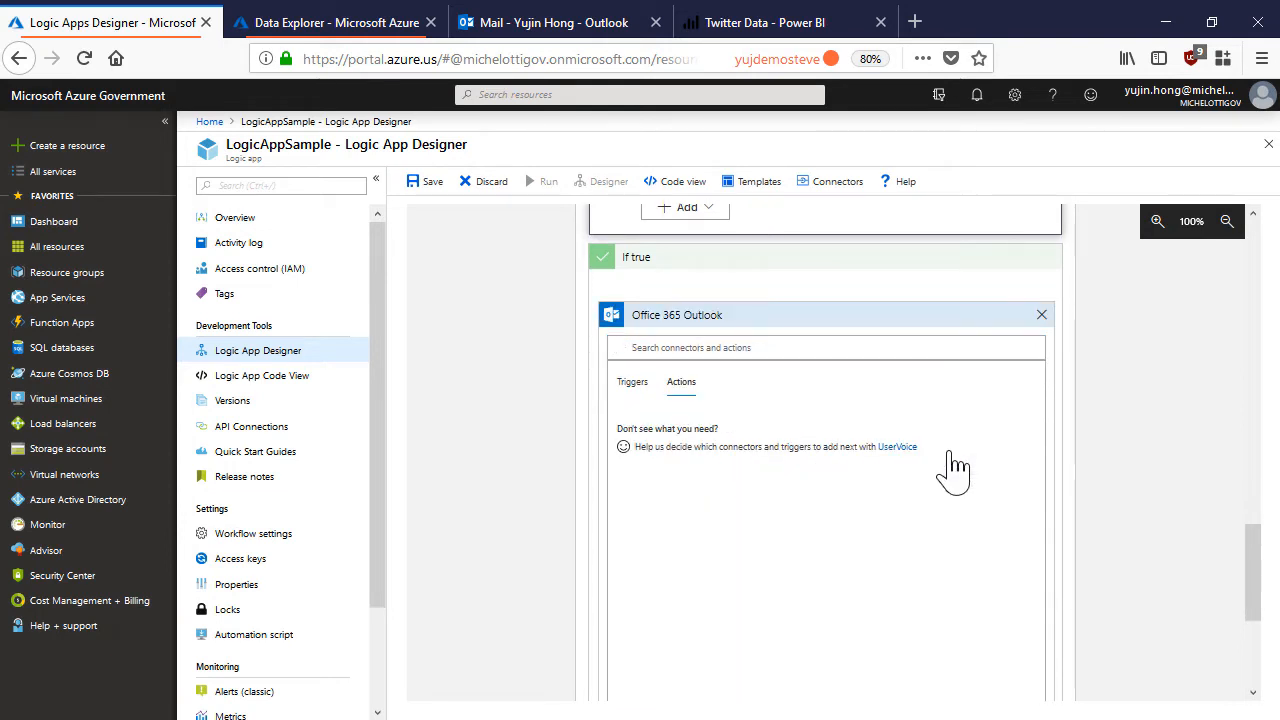
pyautogui.click(680, 381)
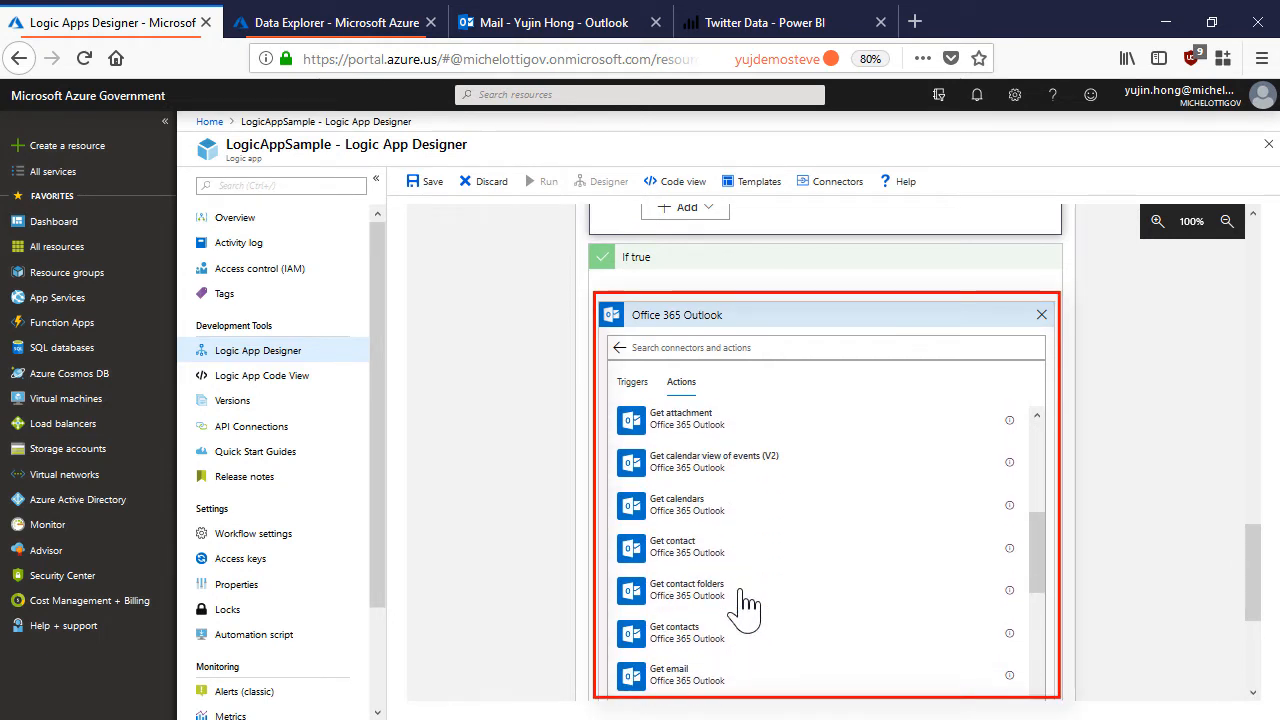
pyautogui.scroll(-3)
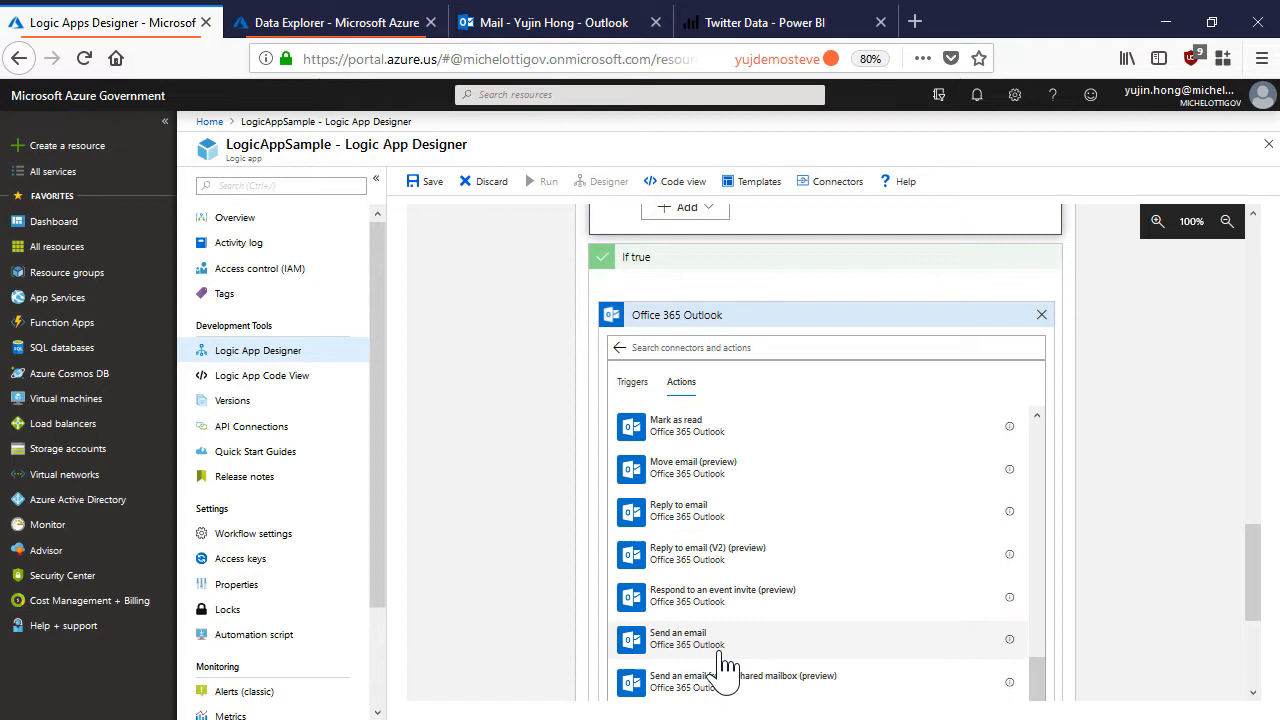
pyautogui.click(678, 638)
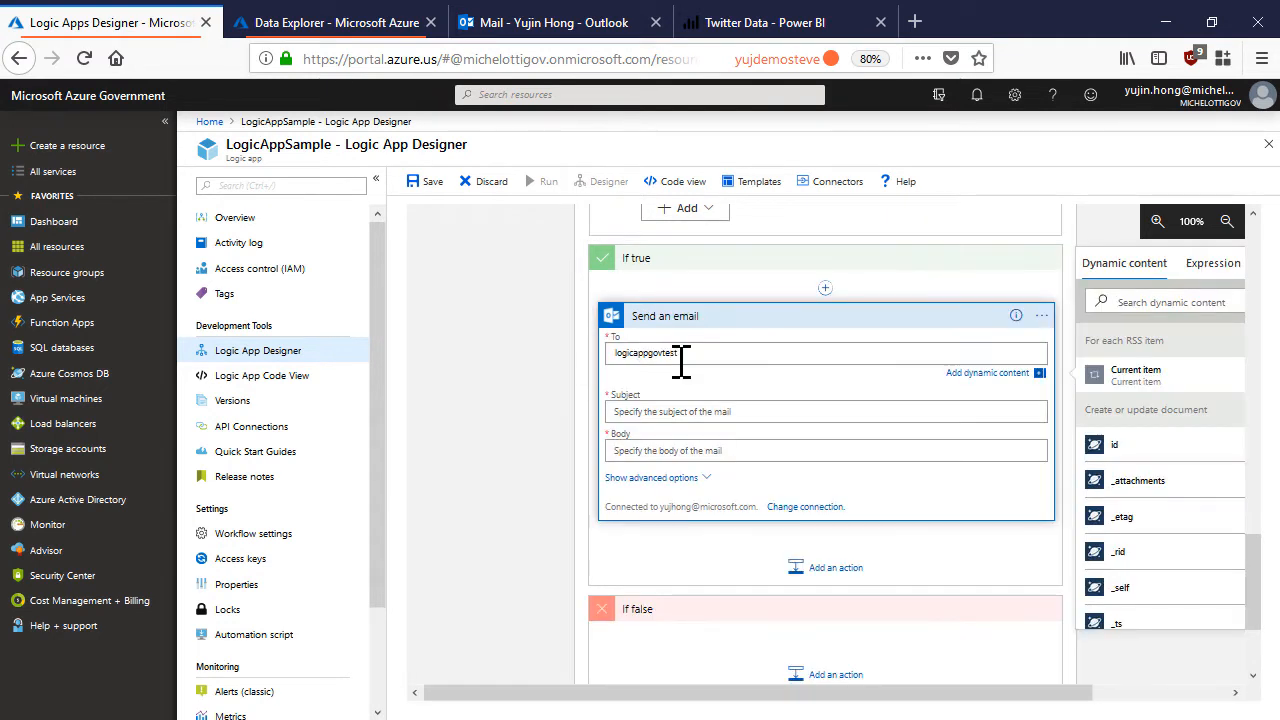
pyautogui.write('outlook.com')
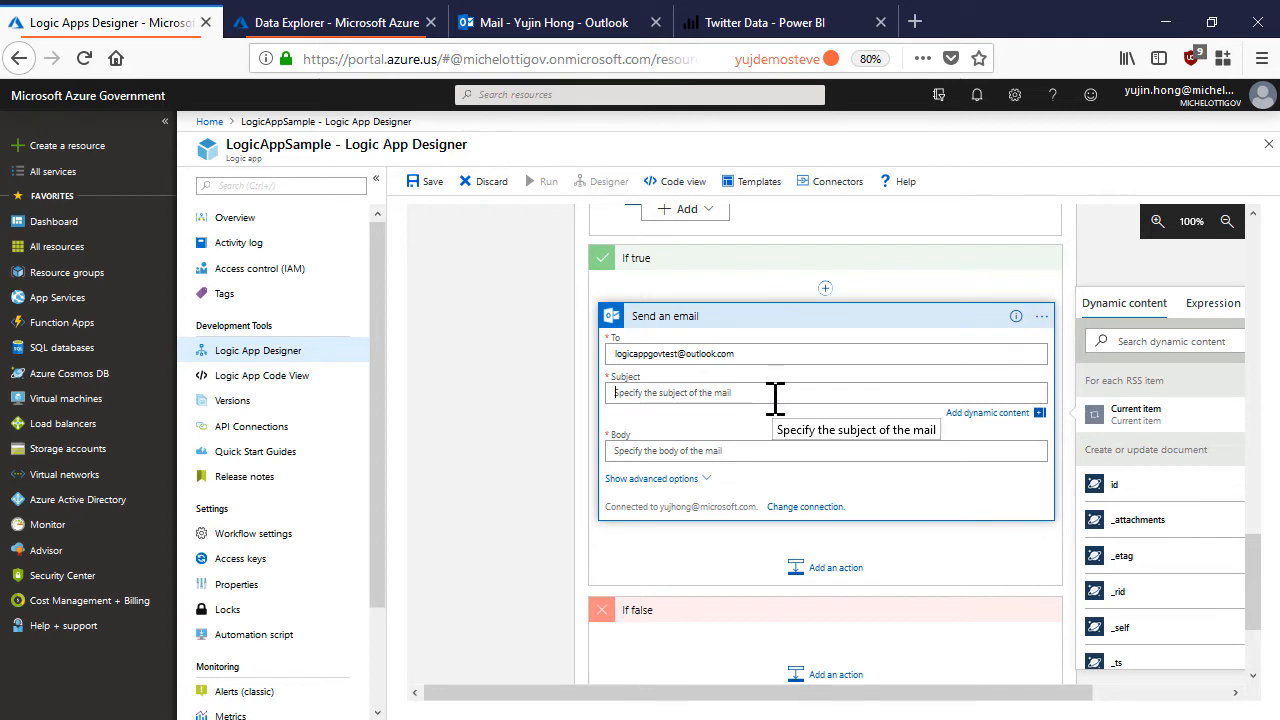
# Set the email subject to 'Logic App Alert' and insert the translated summary into the body.
pyautogui.write('Logic App Alert')
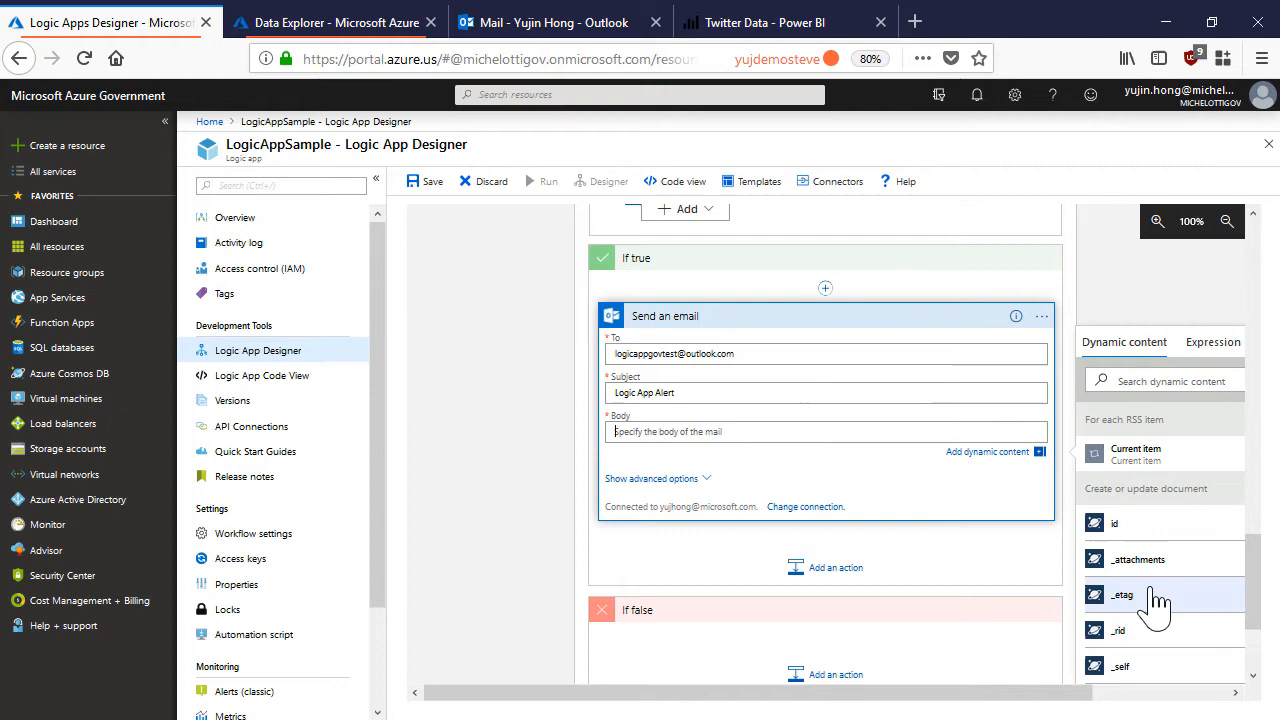
pyautogui.scroll(-3)
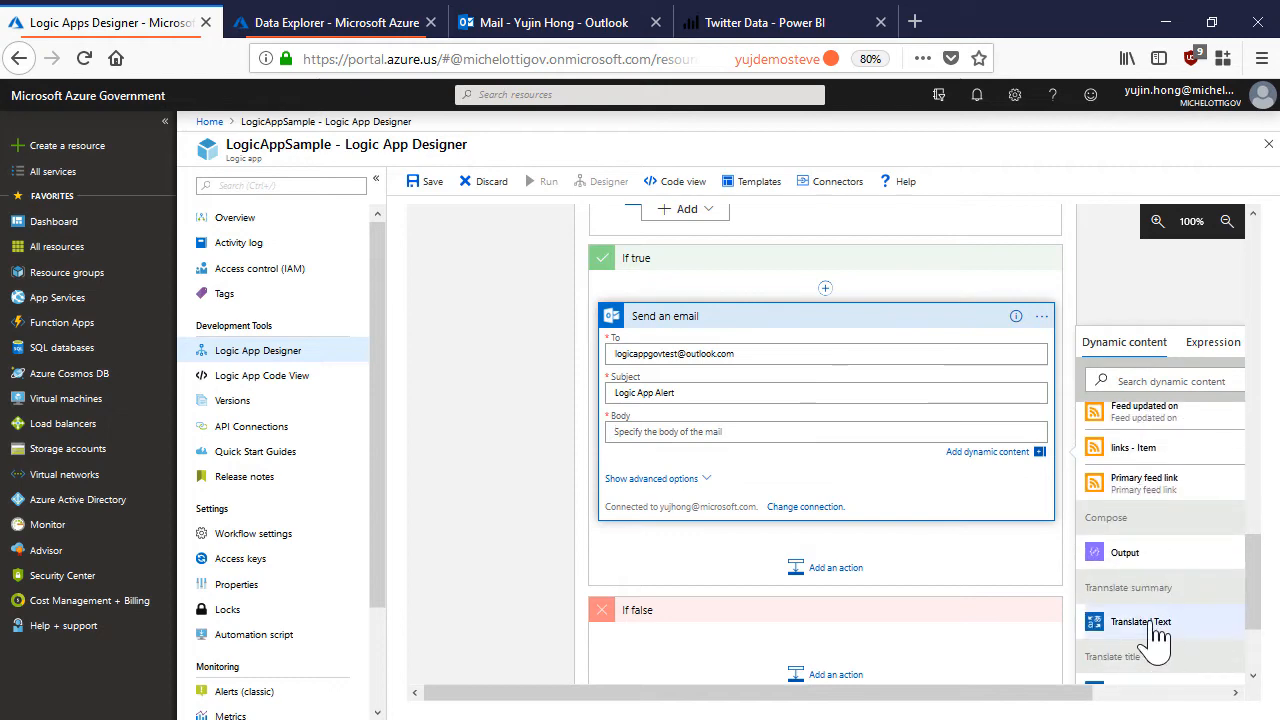
pyautogui.scroll(-3)
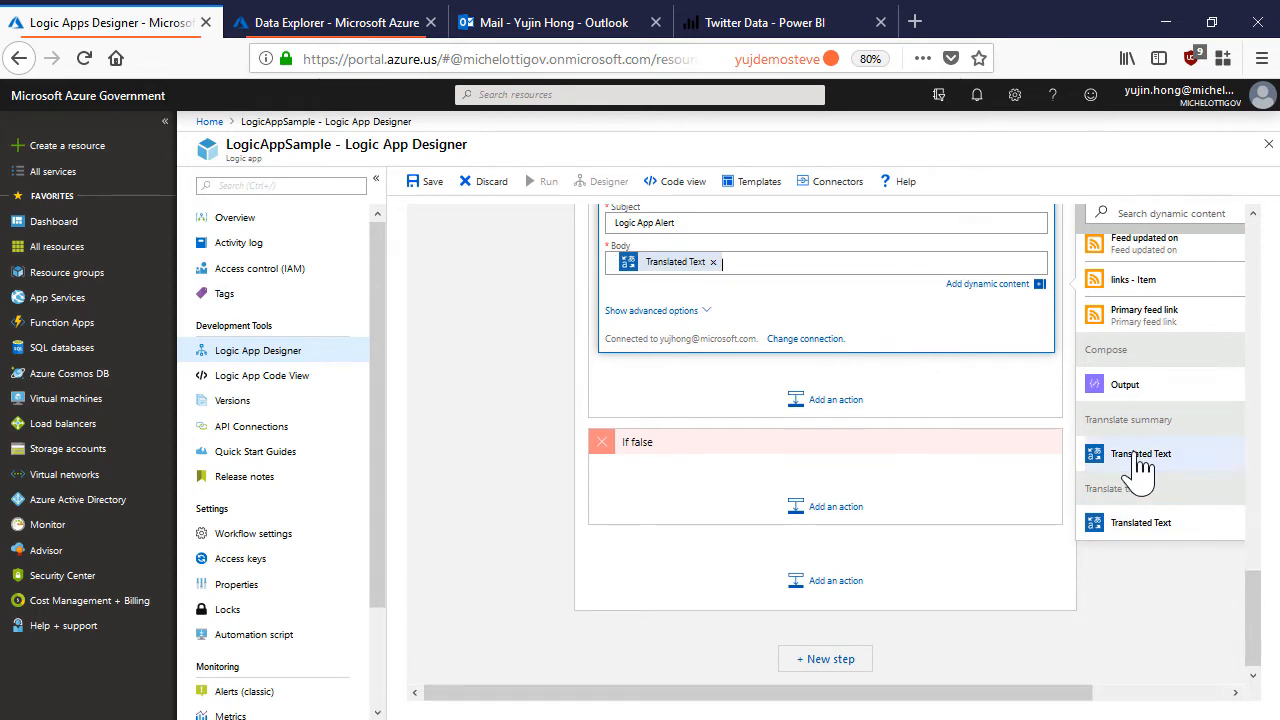
pyautogui.click(1140, 453)
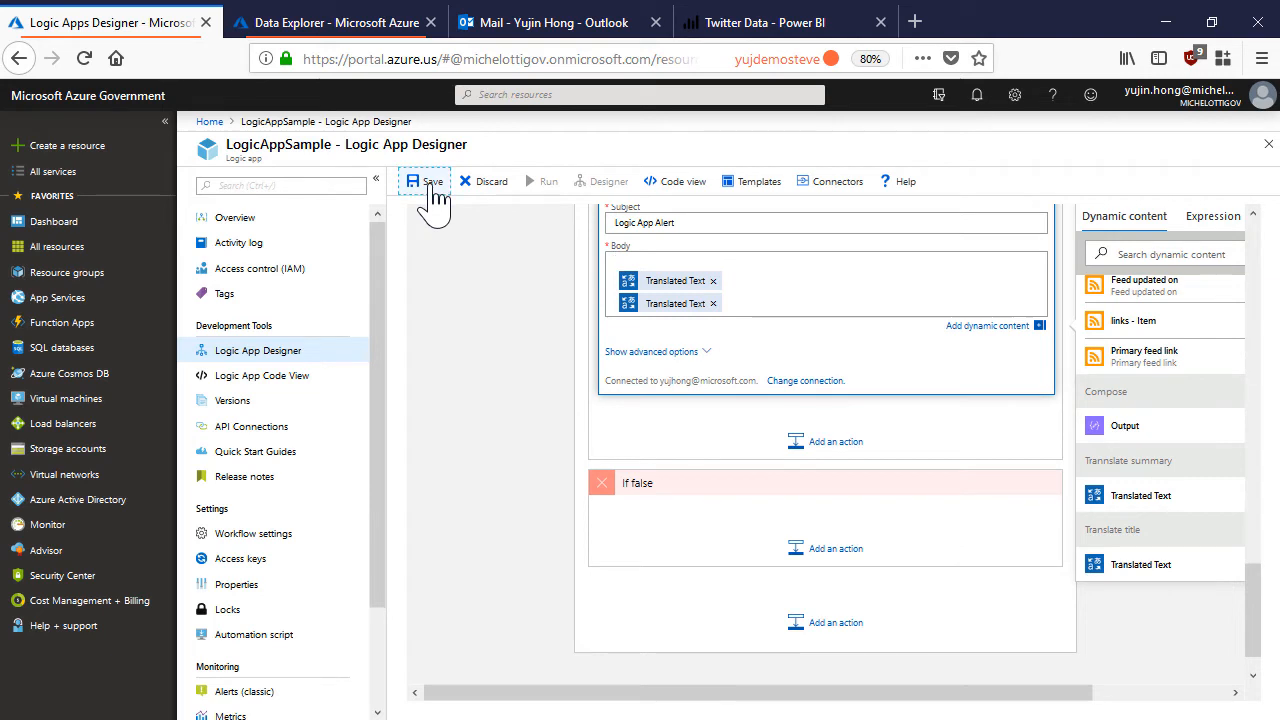
# Save the LogicAppSample workflow from the designer toolbar.
pyautogui.click(425, 181)
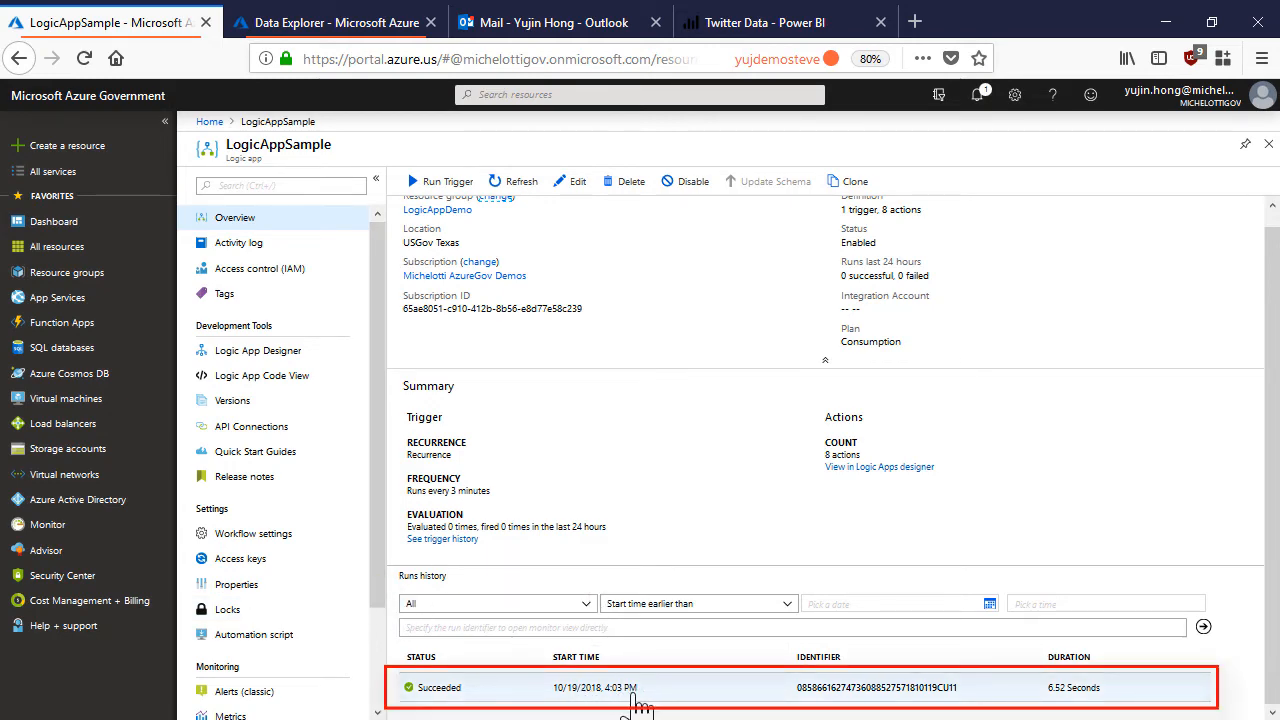
# Open the succeeded run and expand the RSS feed items and Translate title step details.
pyautogui.click(630, 687)
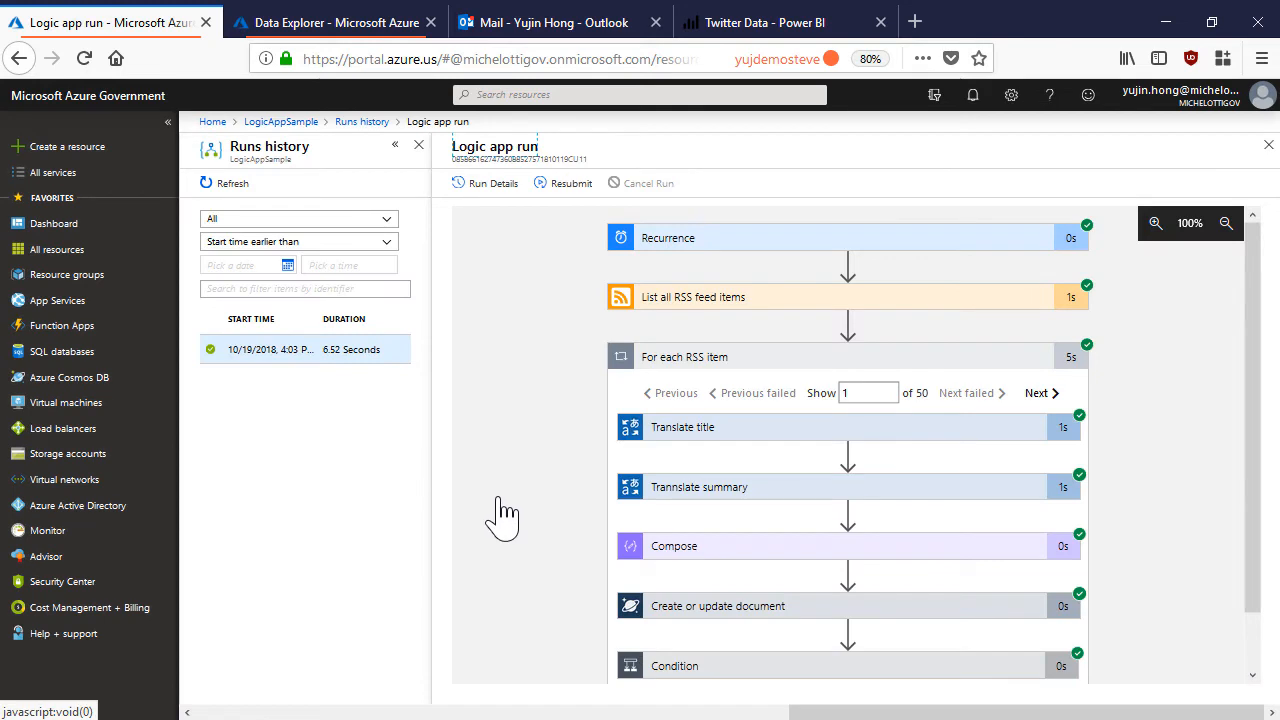
pyautogui.moveTo(483, 386)
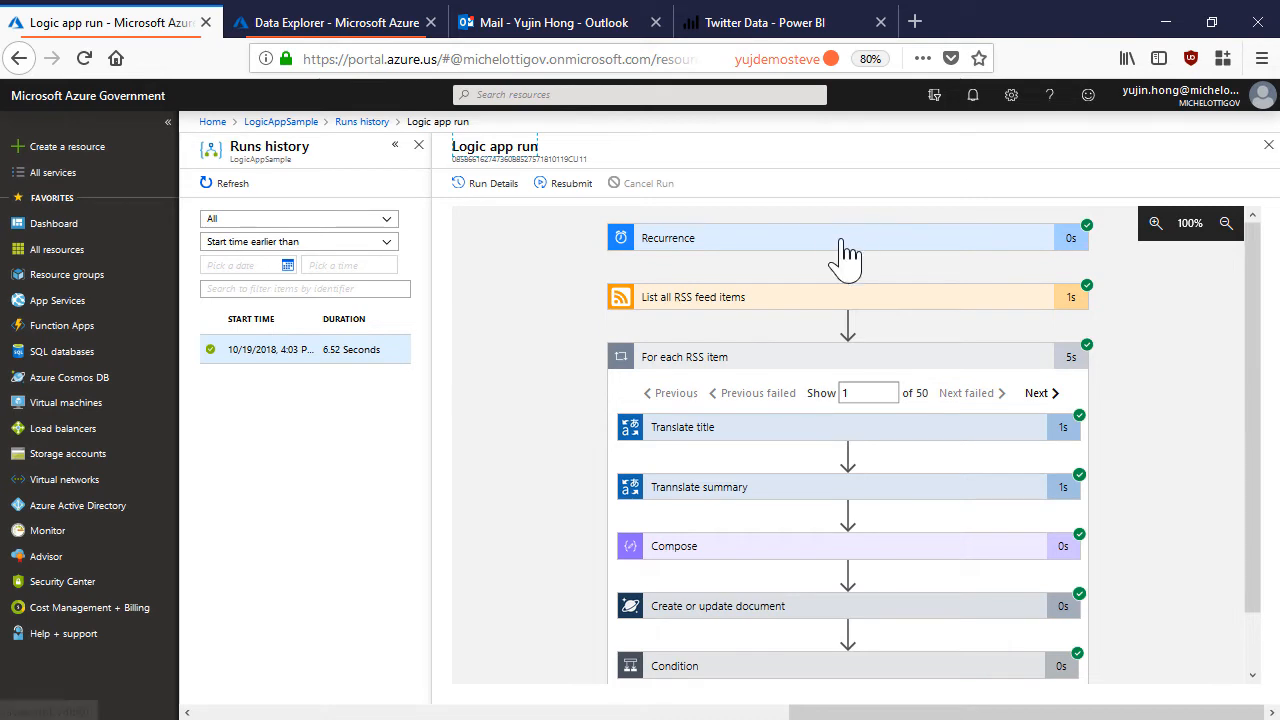
pyautogui.click(693, 296)
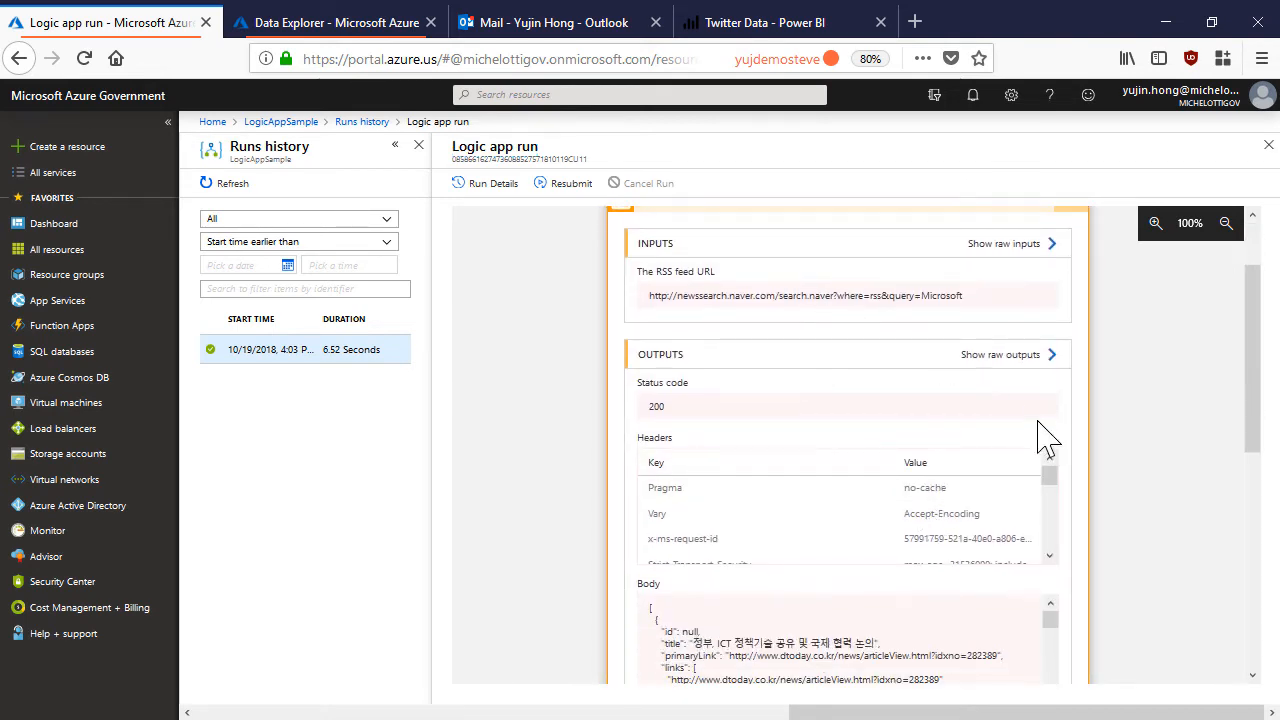
pyautogui.scroll(-3)
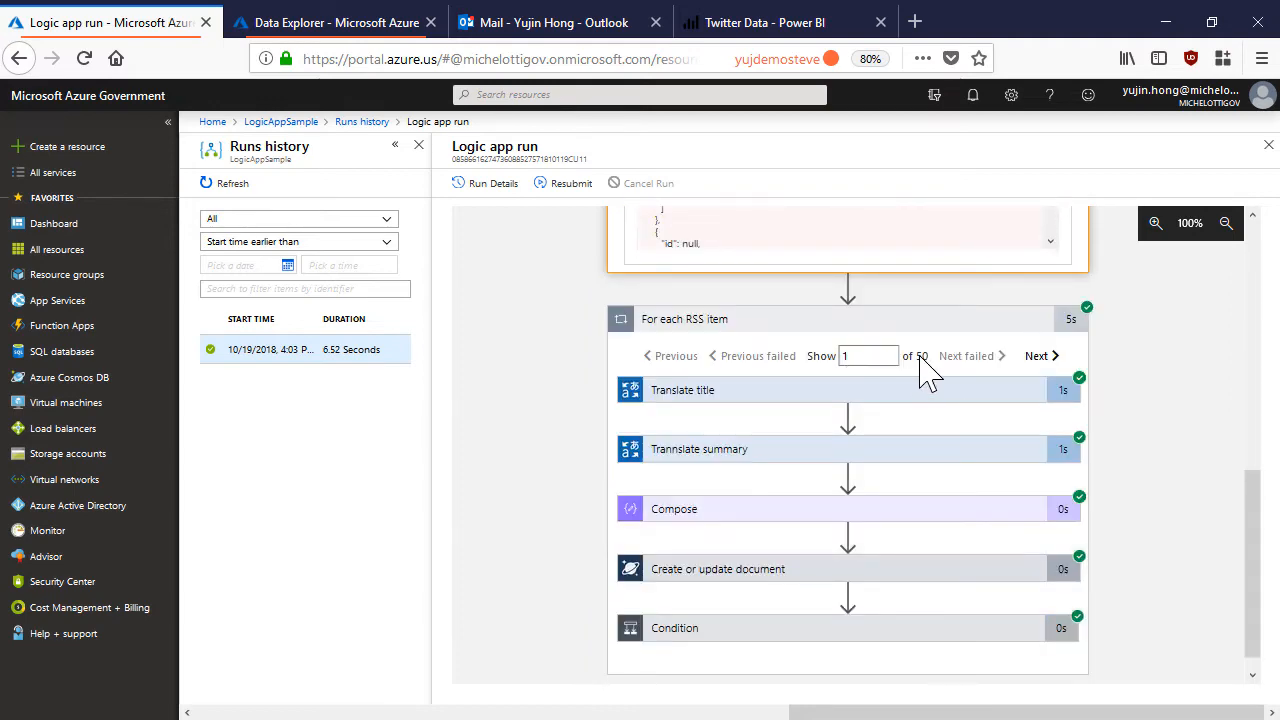
pyautogui.moveTo(825, 410)
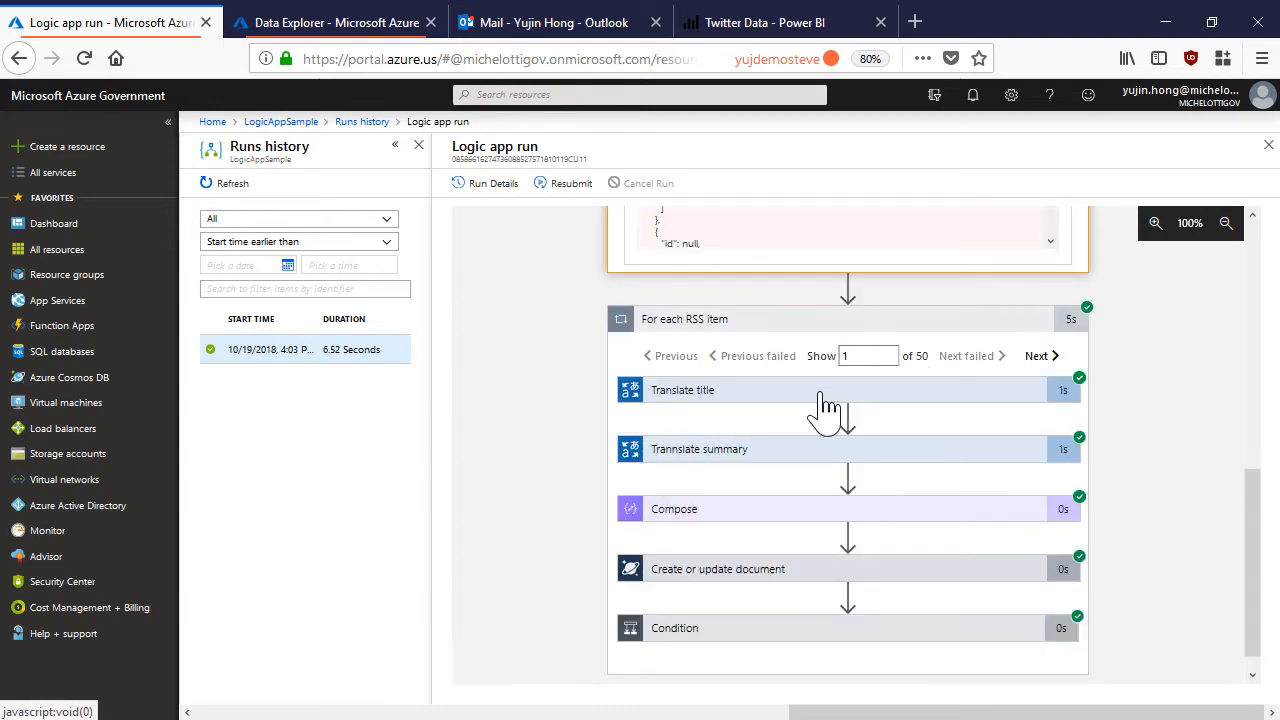
pyautogui.click(683, 390)
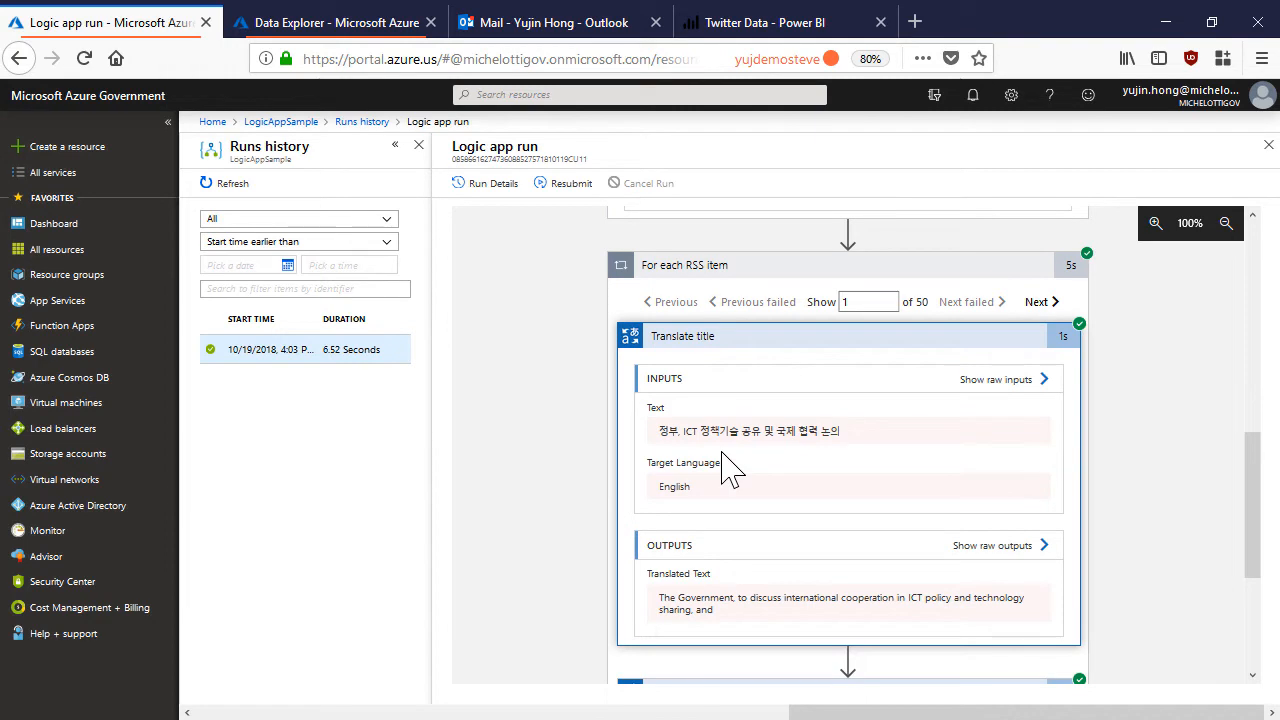
pyautogui.scroll(-3)
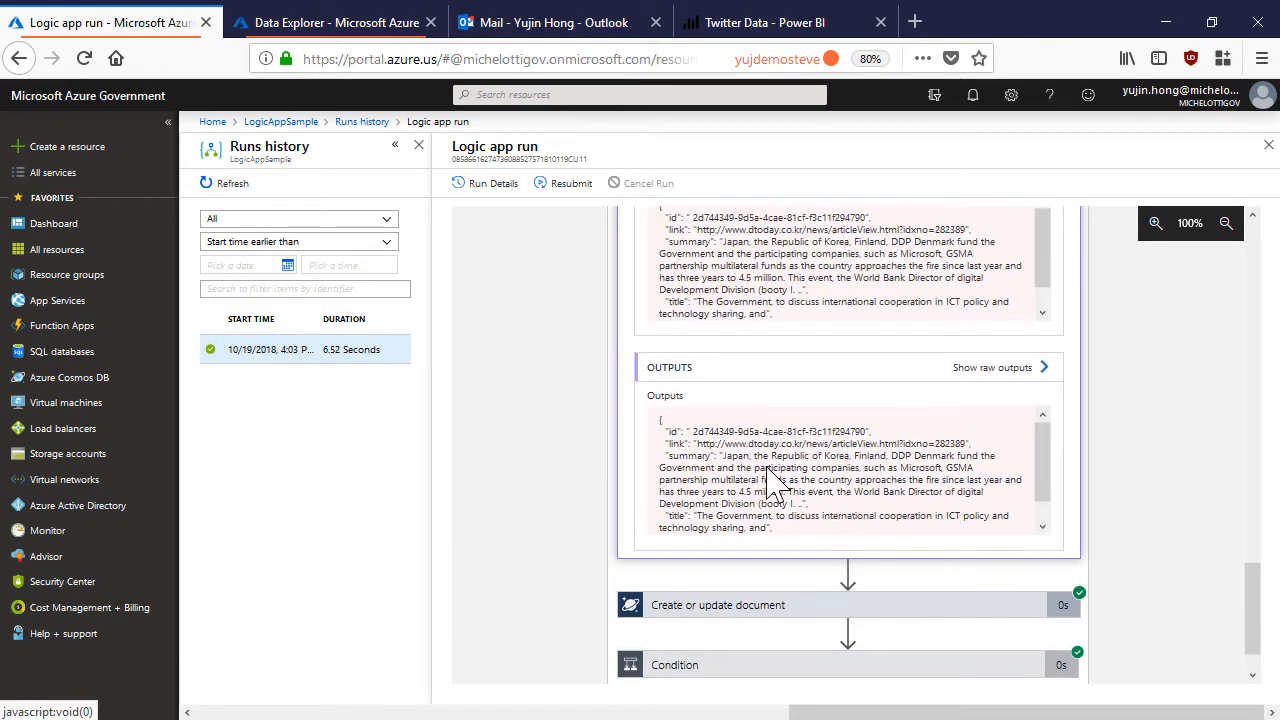
pyautogui.moveTo(730, 440)
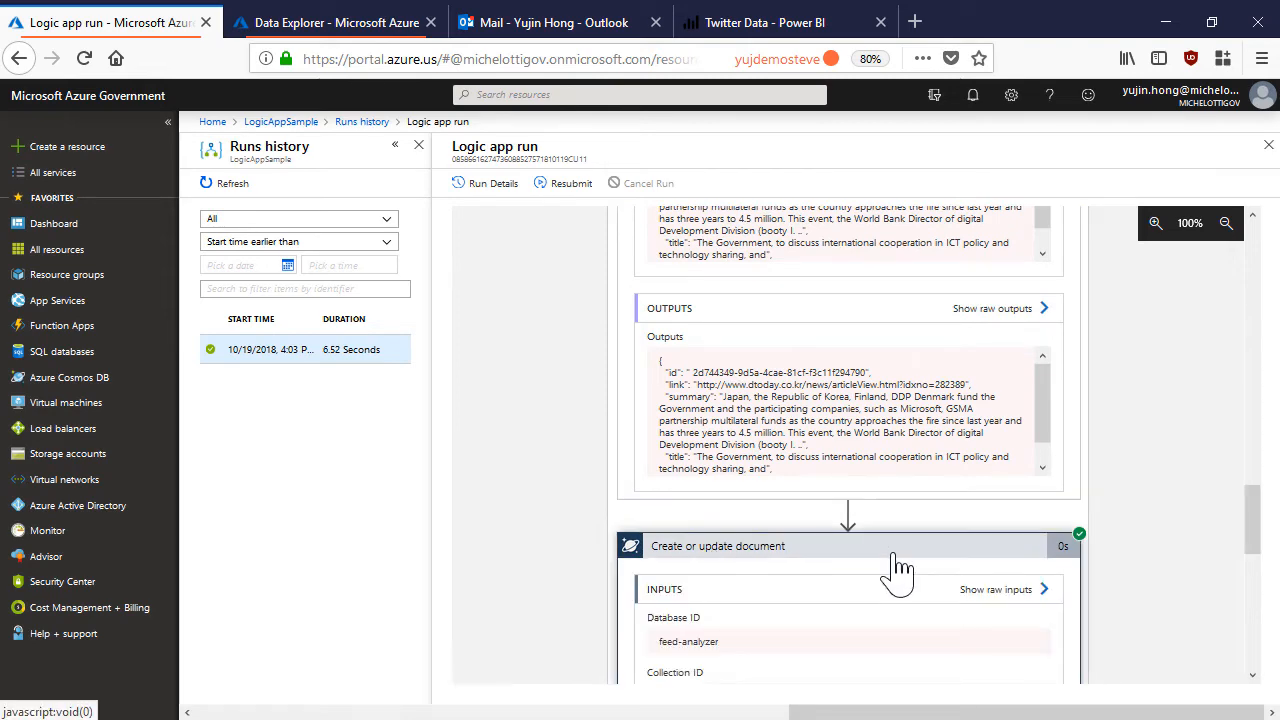
pyautogui.scroll(-3)
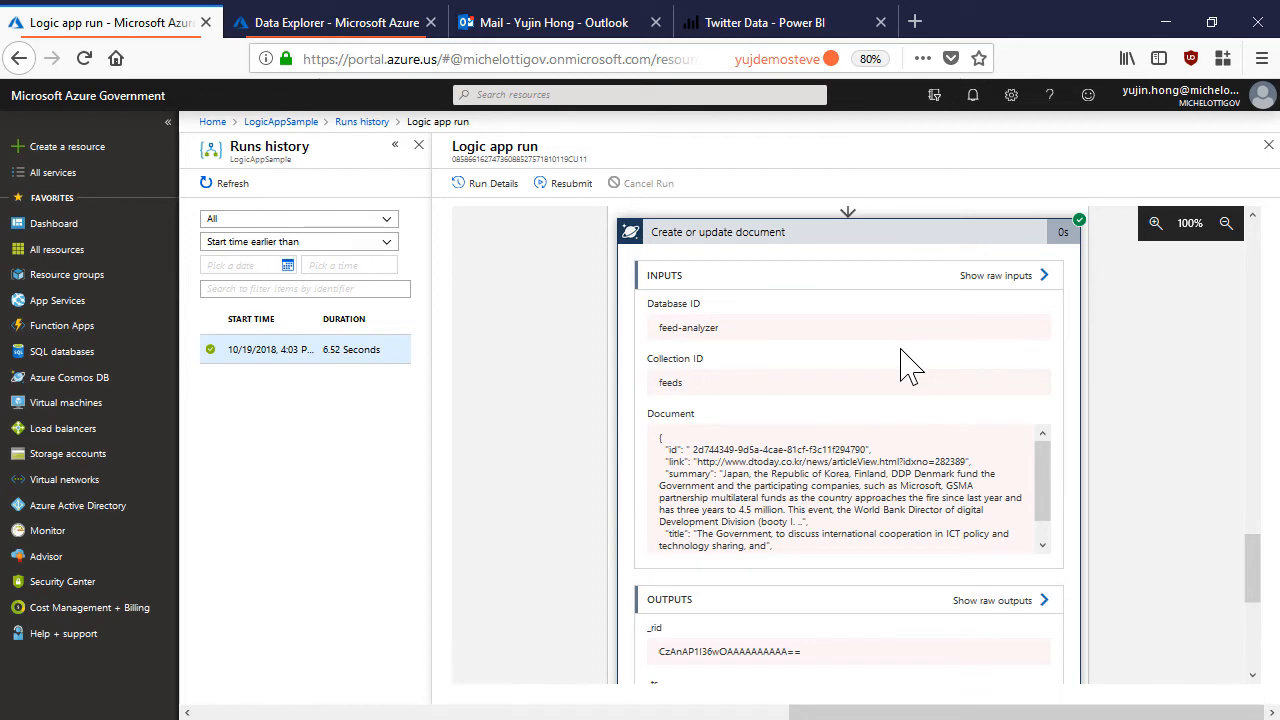
# Browse a stored document in the Cosmos DB feeds collection, then move to LogicAppDemo.
pyautogui.click(335, 22)
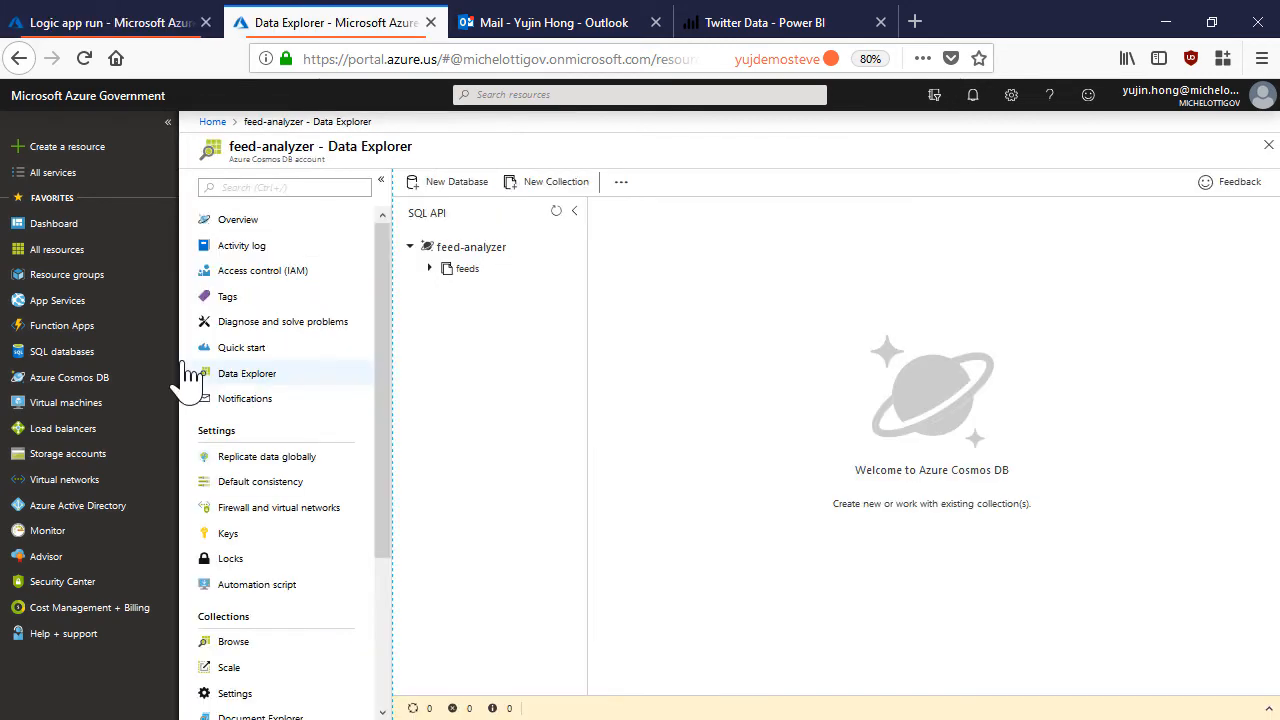
pyautogui.moveTo(600, 370)
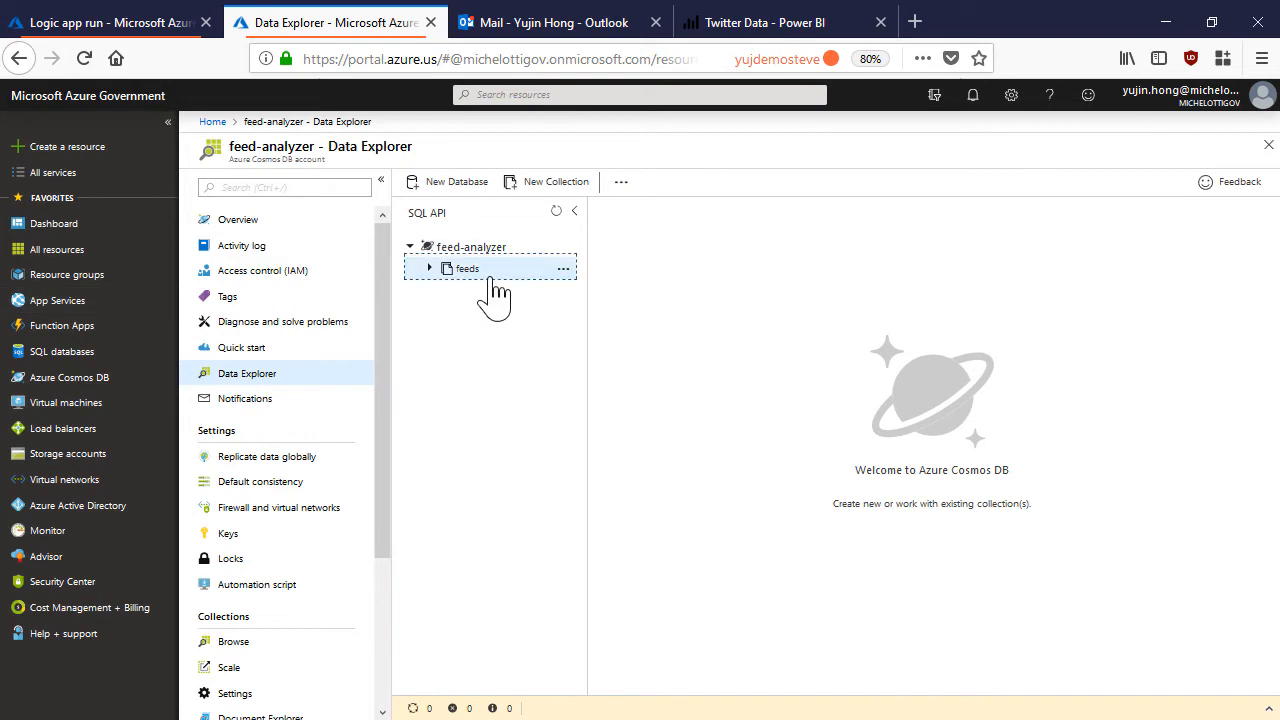
pyautogui.click(429, 268)
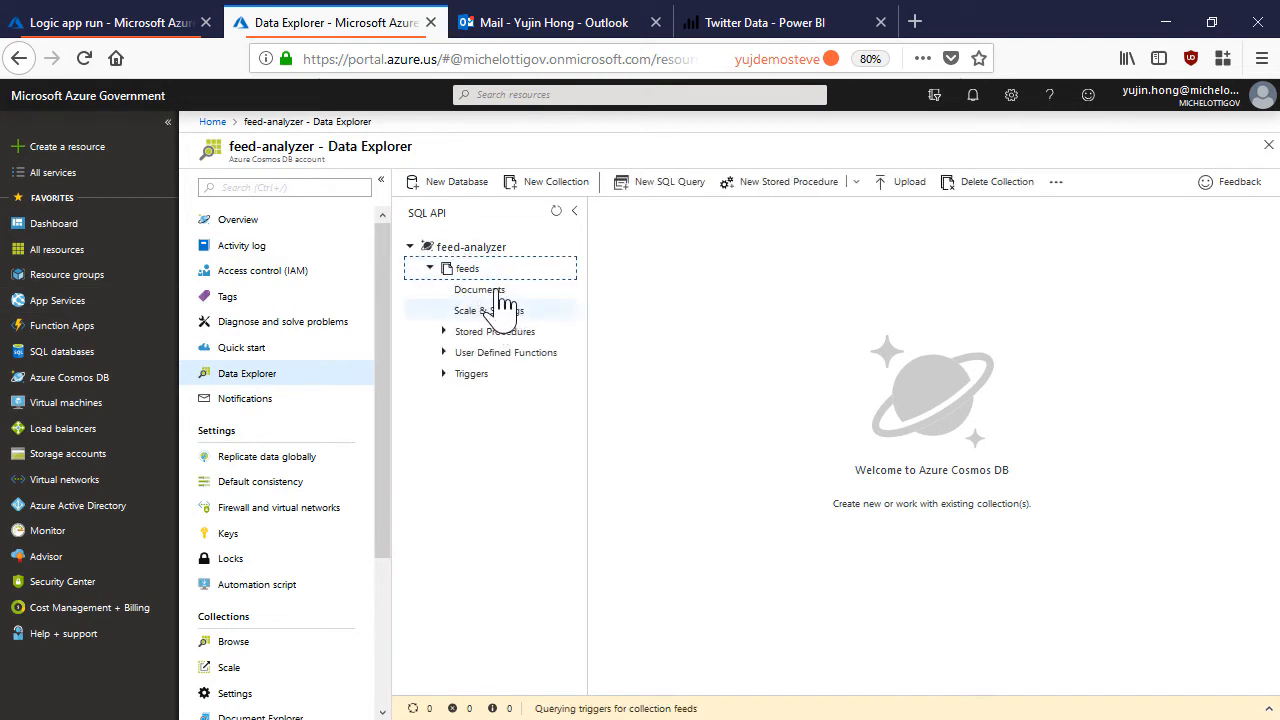
pyautogui.click(479, 289)
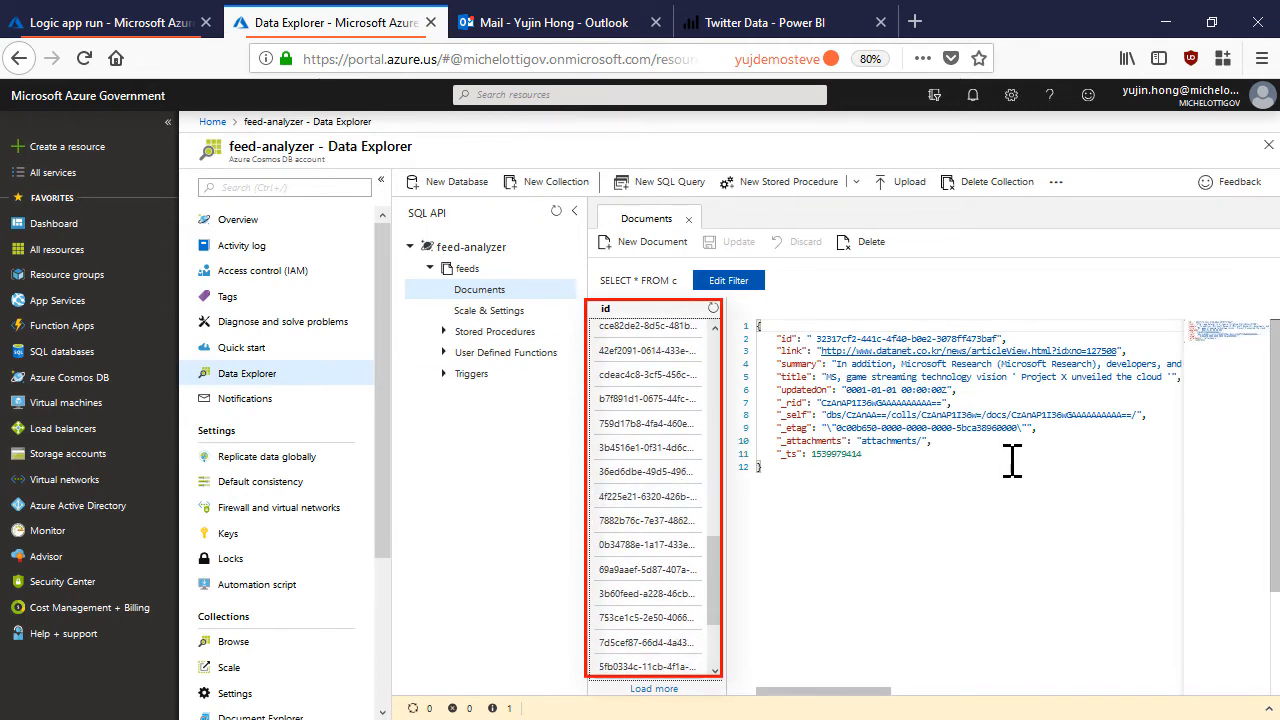
pyautogui.click(553, 22)
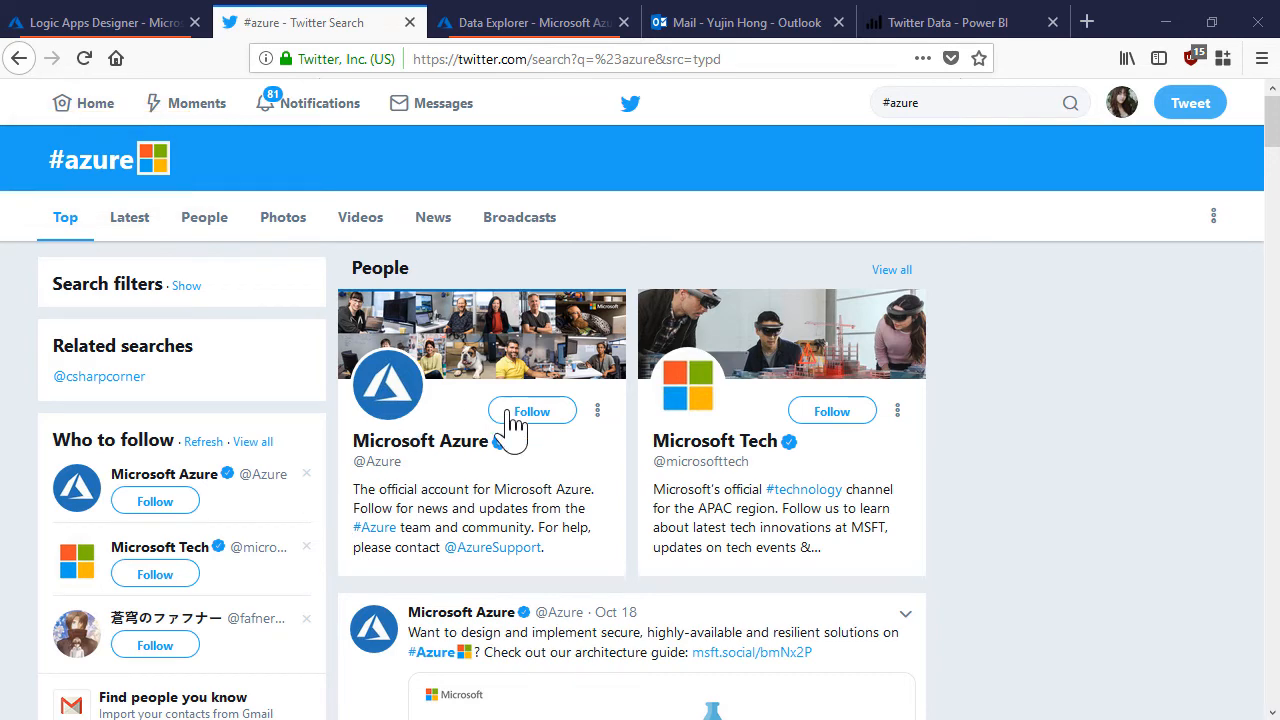
pyautogui.scroll(-3)
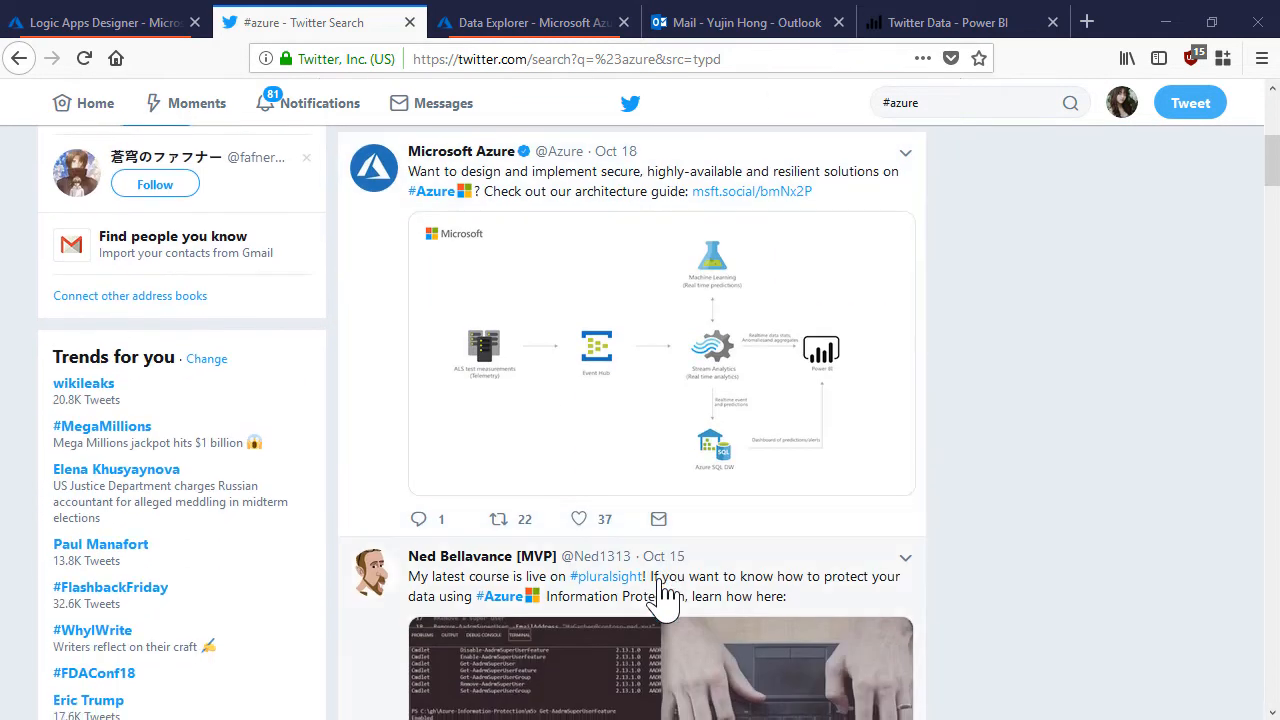
pyautogui.click(100, 22)
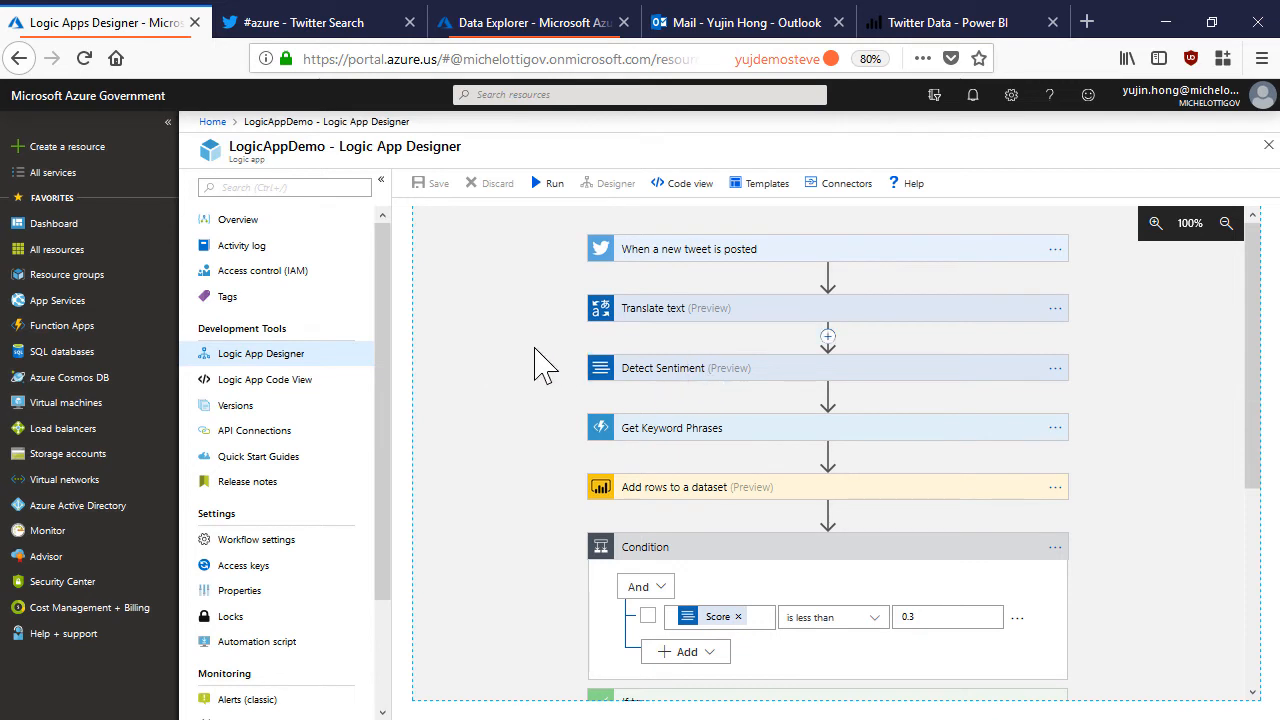
pyautogui.moveTo(325, 315)
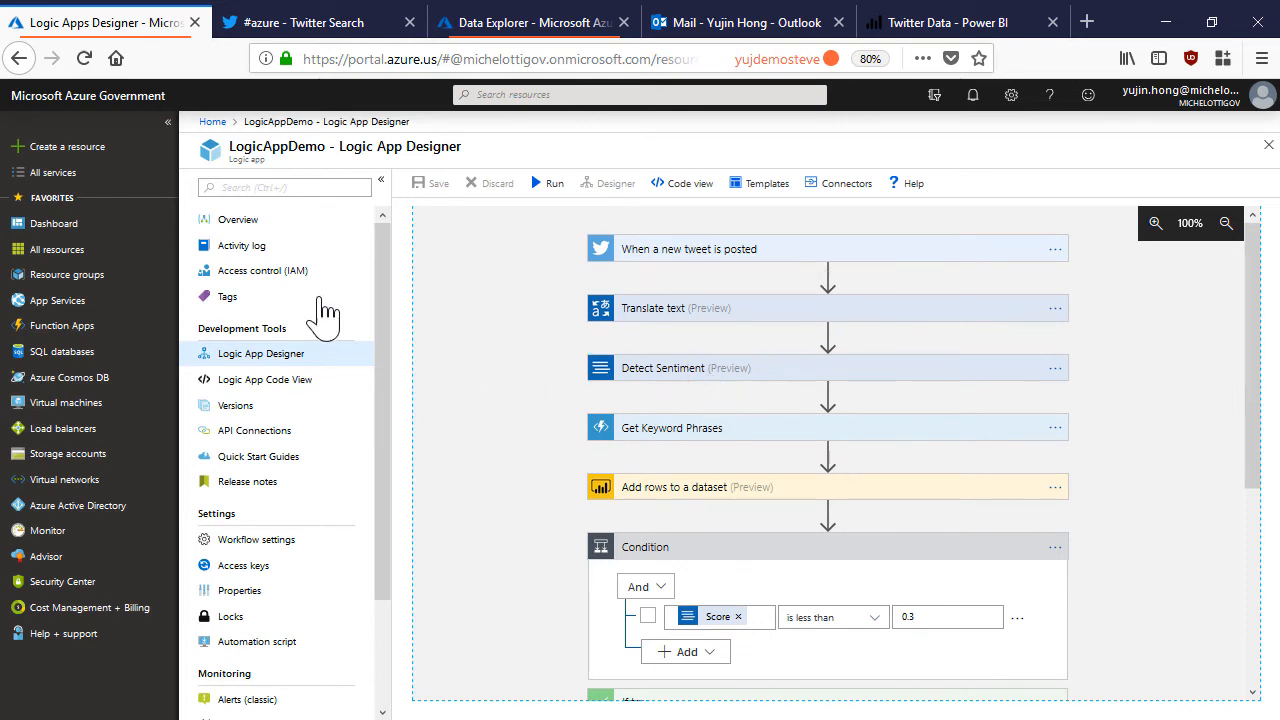
pyautogui.moveTo(720, 270)
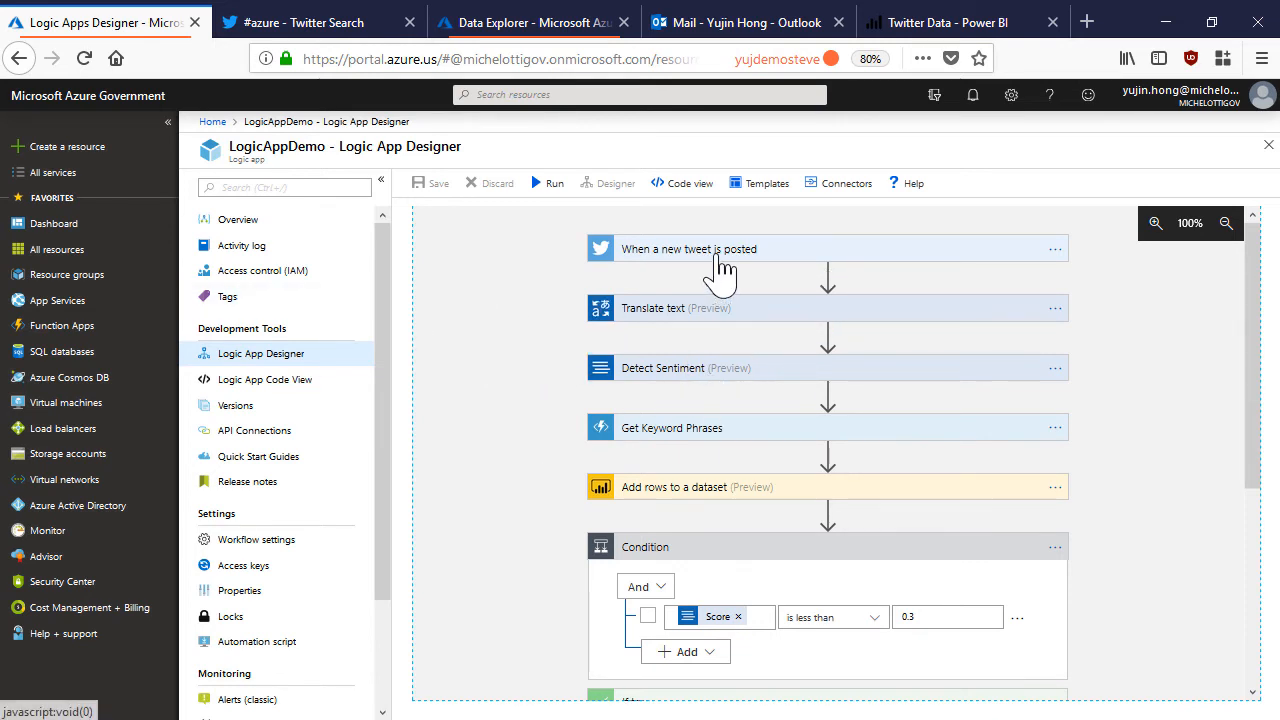
# Expand the new-tweet trigger and the Get Keyword Phrases step, reviewing Detect Sentiment inputs.
pyautogui.click(688, 248)
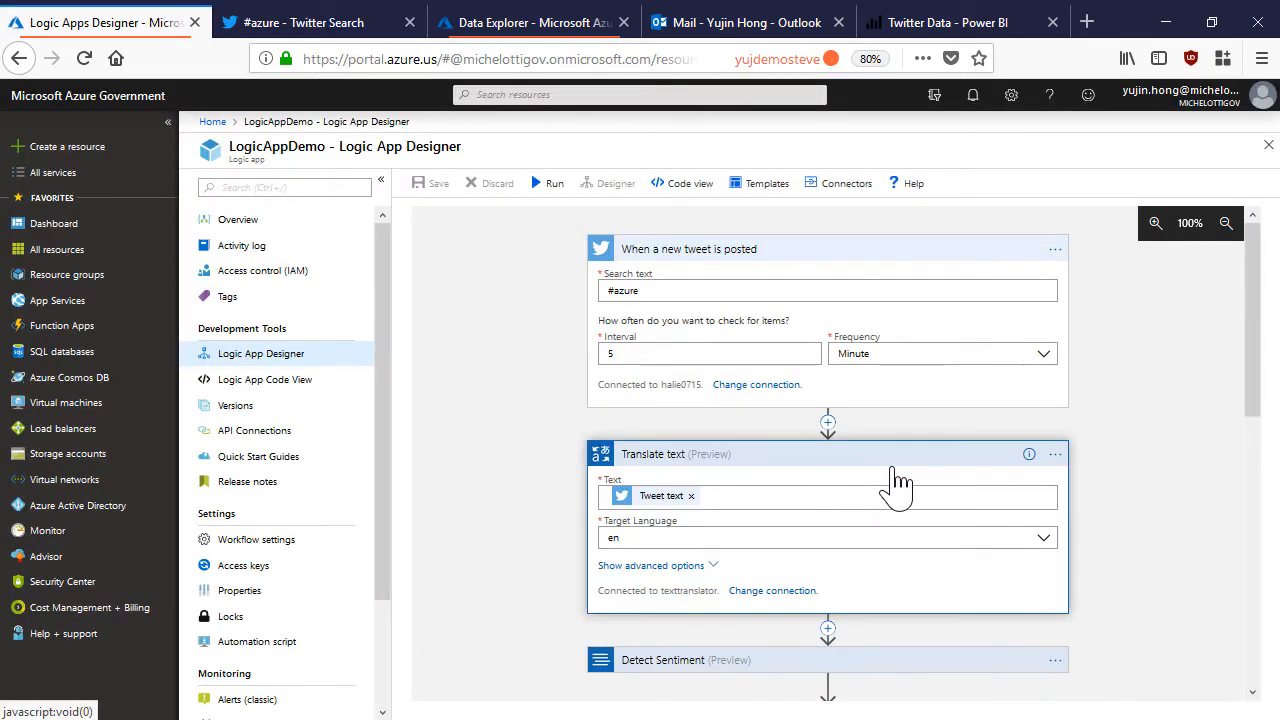
pyautogui.scroll(-3)
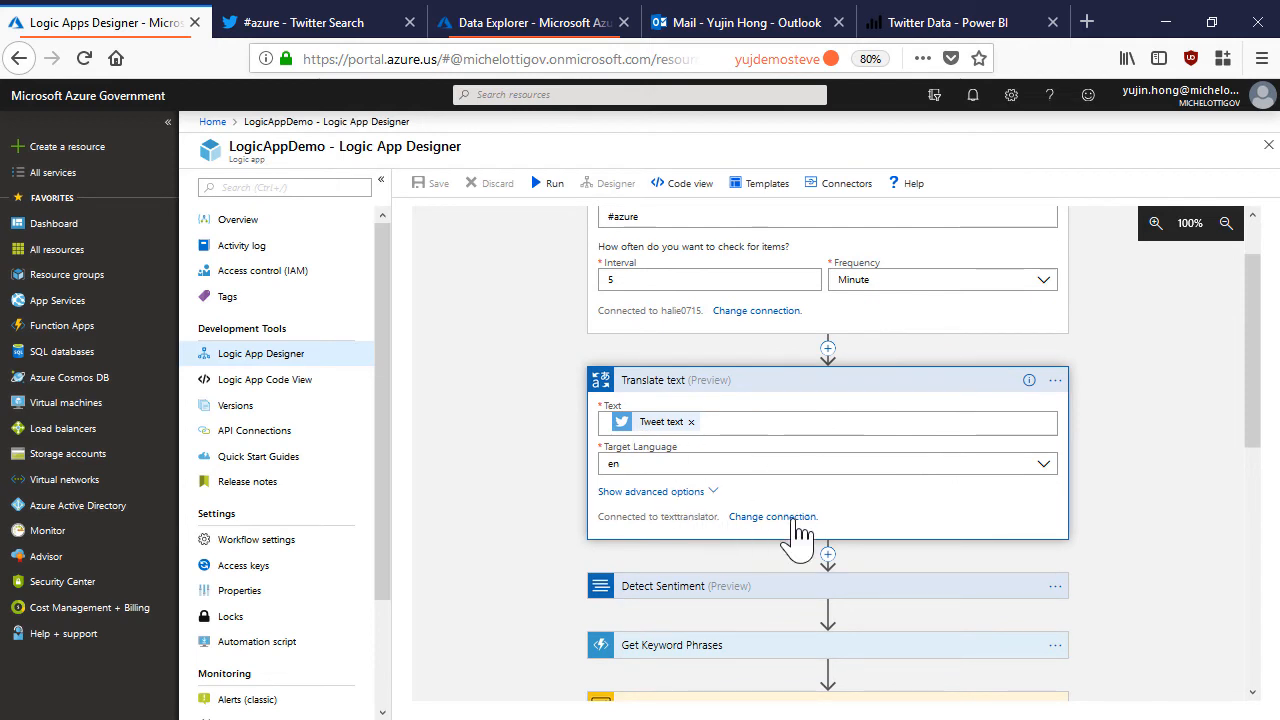
pyautogui.scroll(-3)
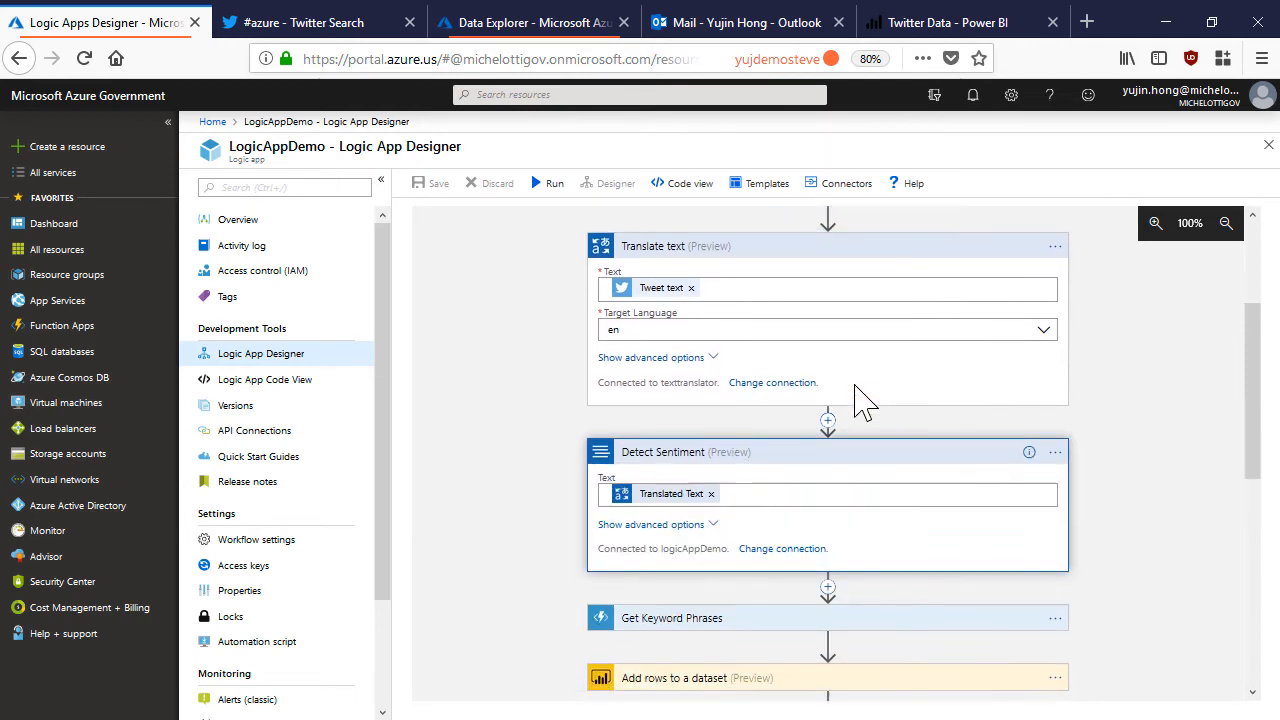
pyautogui.scroll(-3)
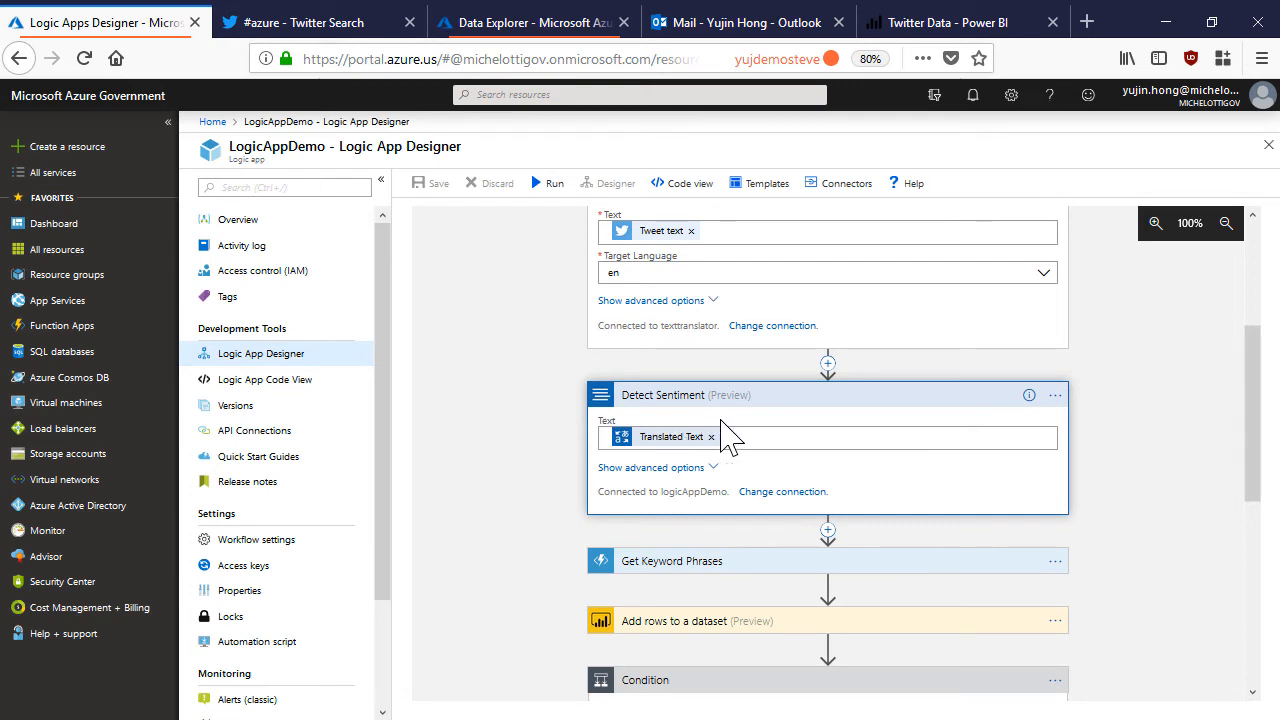
pyautogui.moveTo(775, 520)
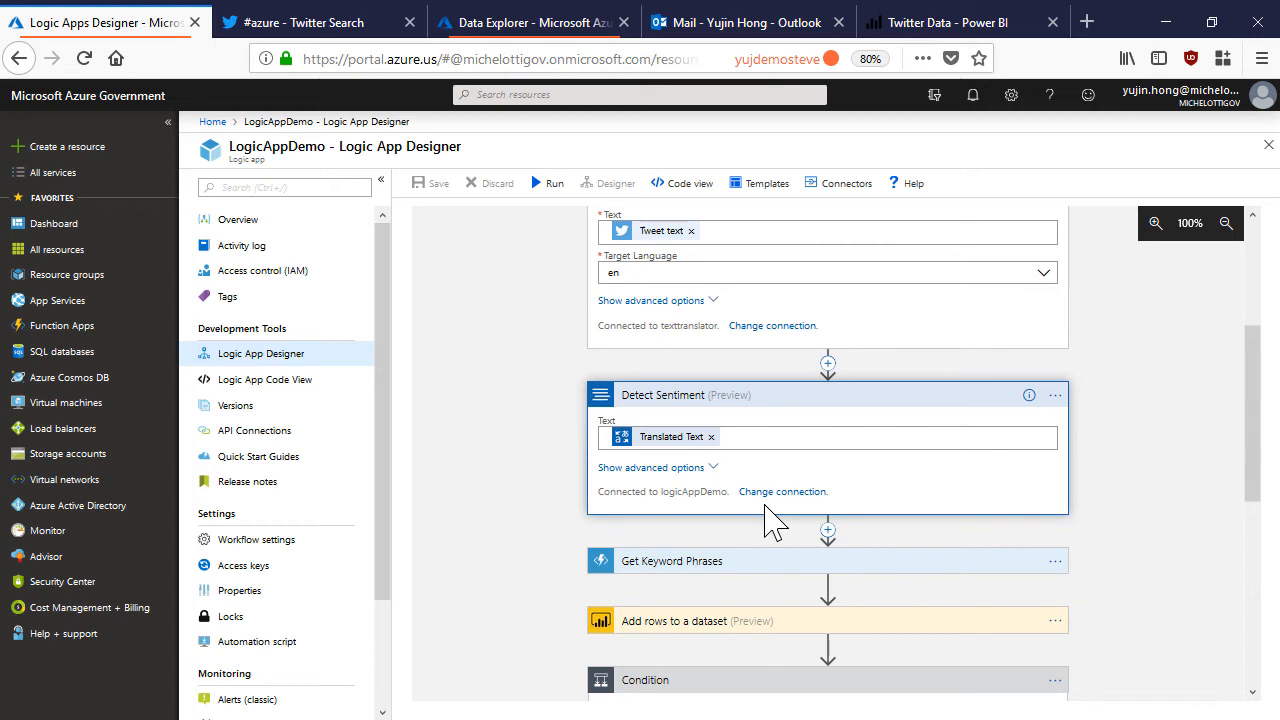
pyautogui.scroll(-3)
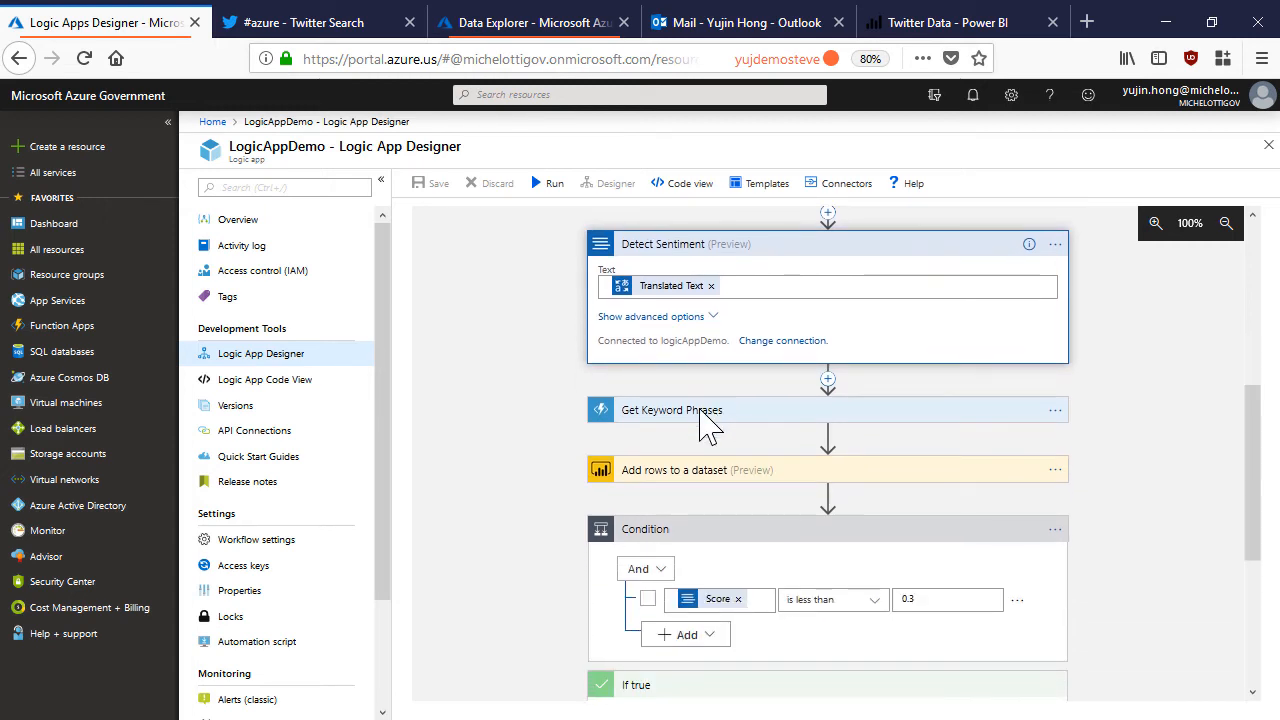
pyautogui.click(671, 409)
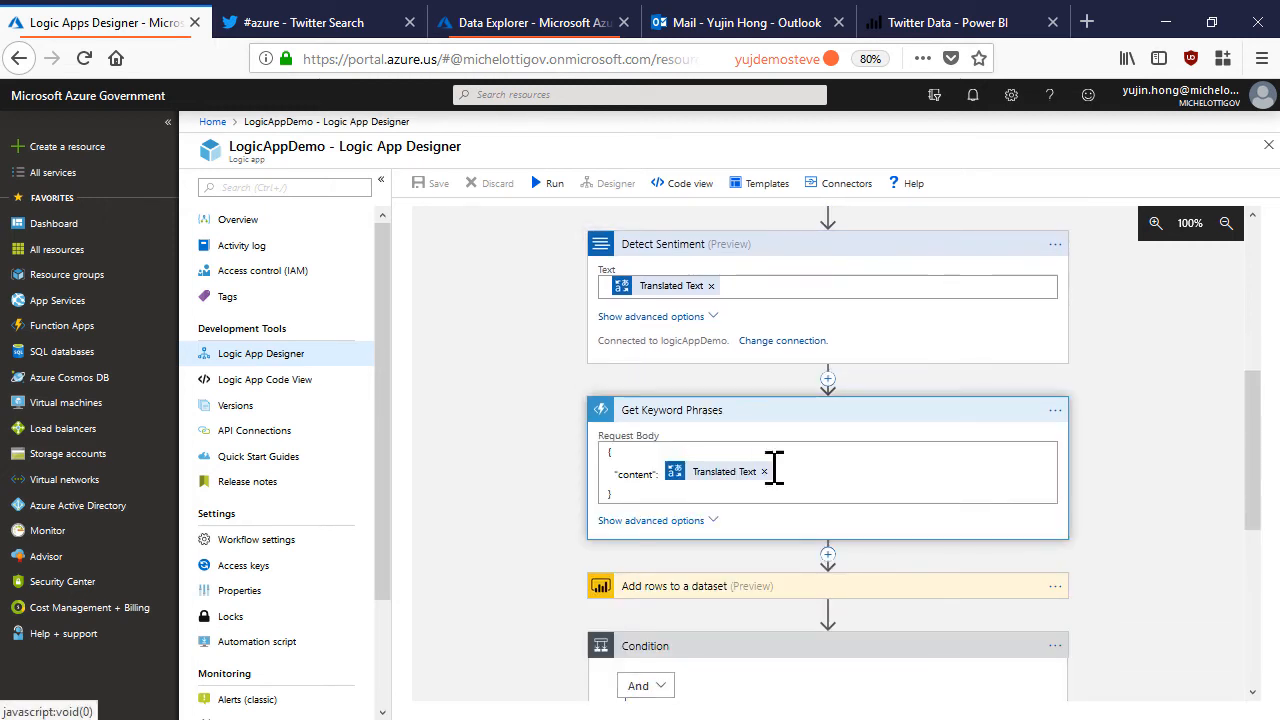
pyautogui.moveTo(818, 471)
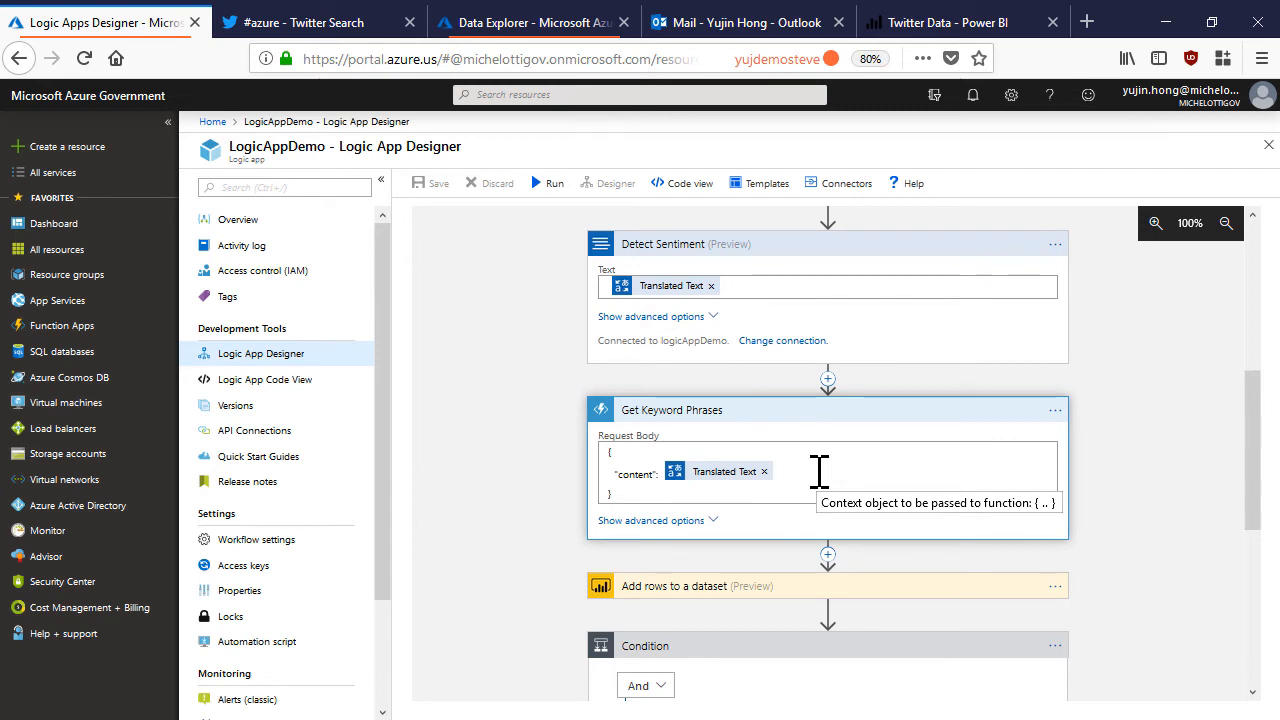
pyautogui.moveTo(713, 455)
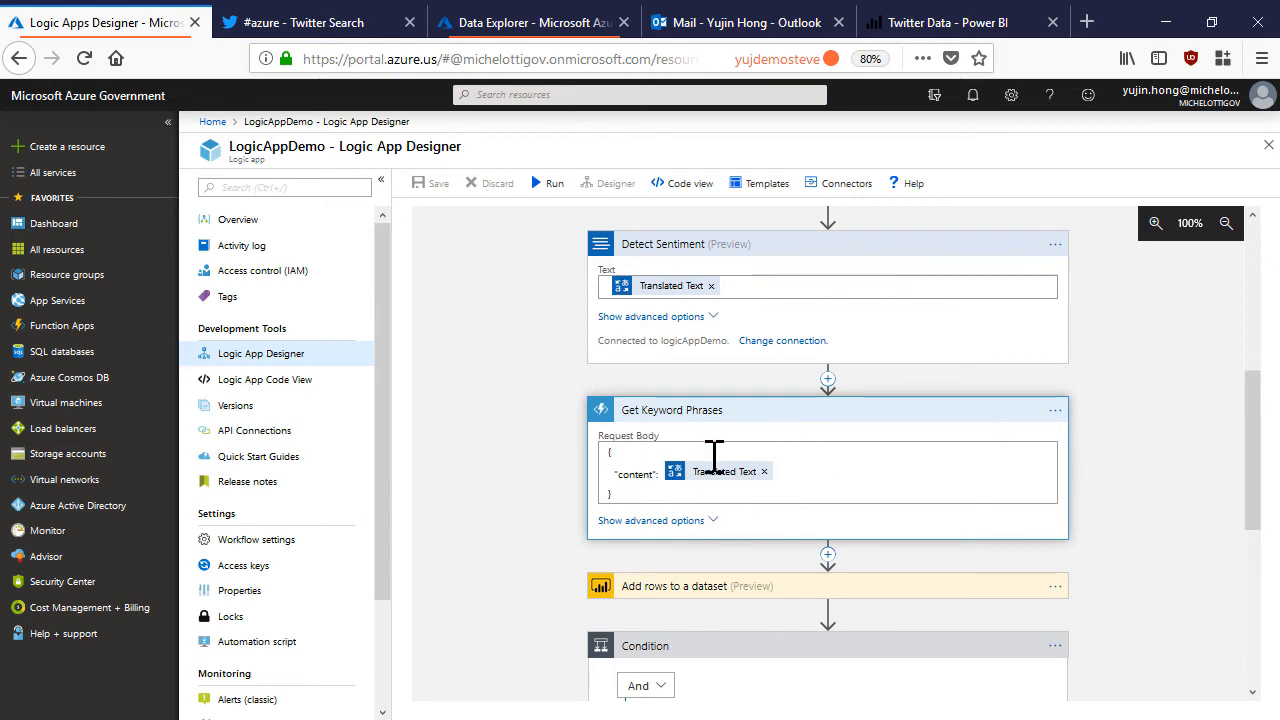
pyautogui.moveTo(730, 471)
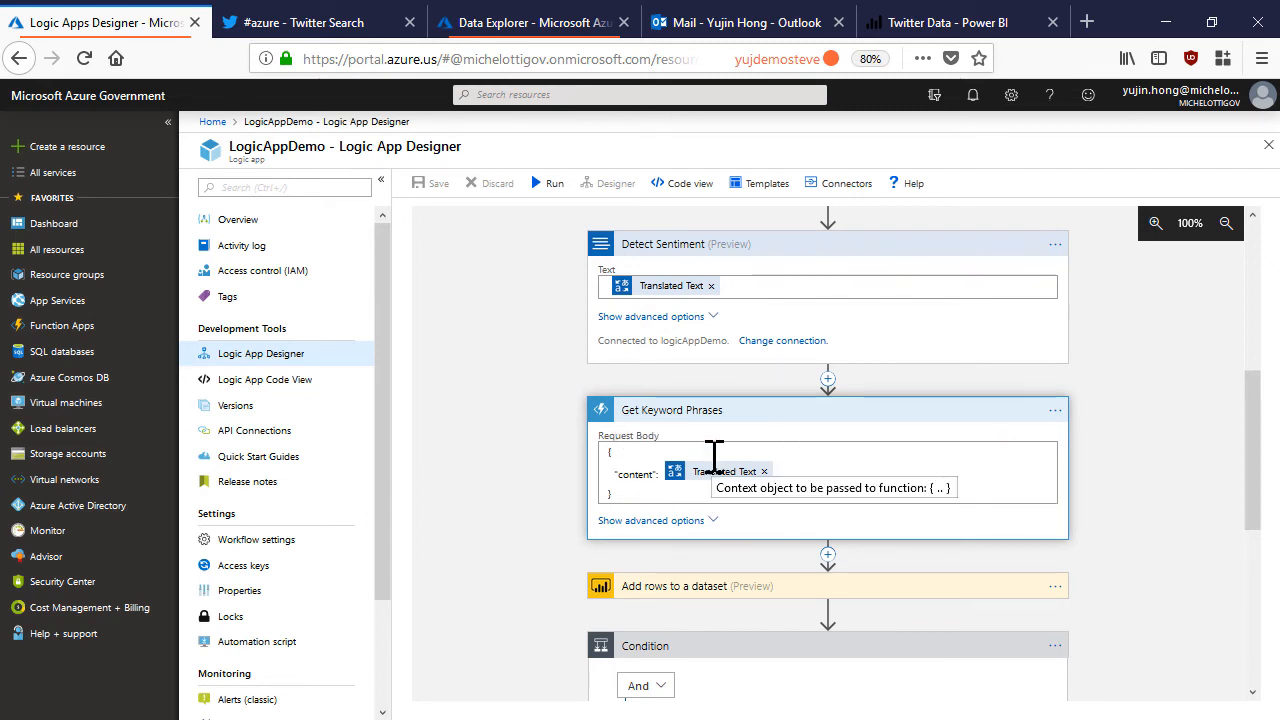
pyautogui.scroll(-3)
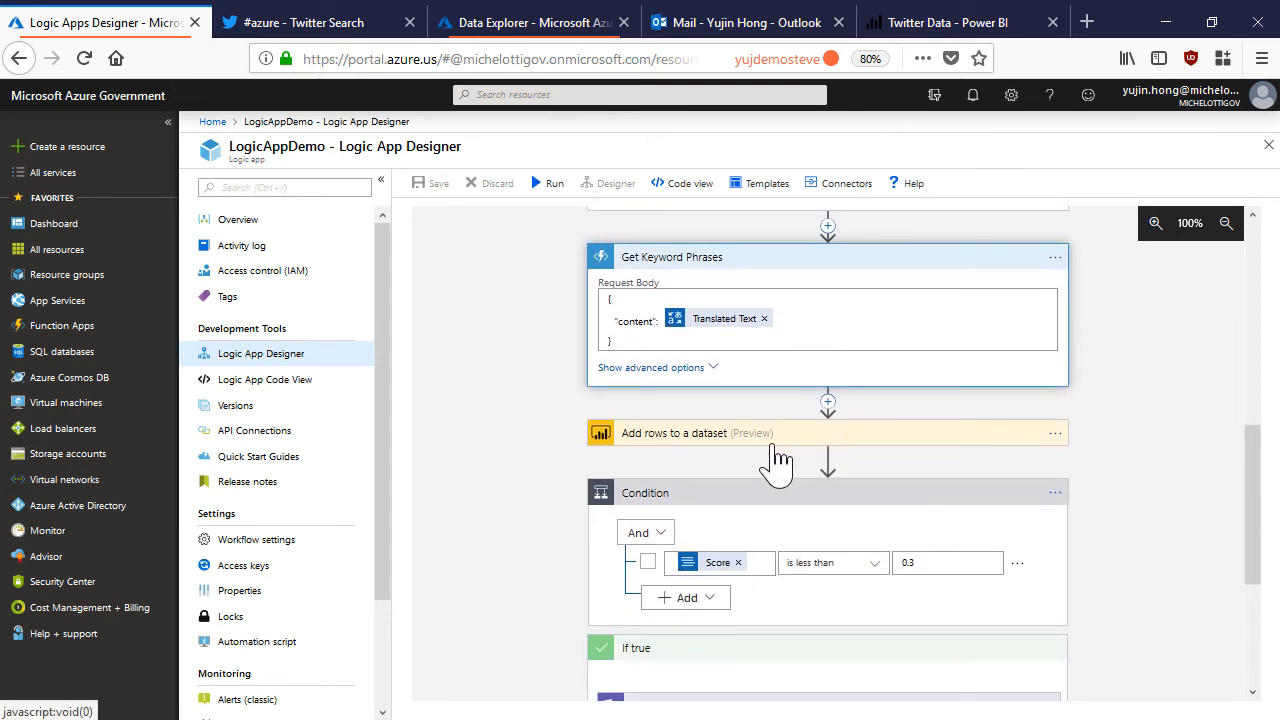
# Expand 'Add rows to a dataset' and review its tweet field mappings and Score condition.
pyautogui.click(700, 432)
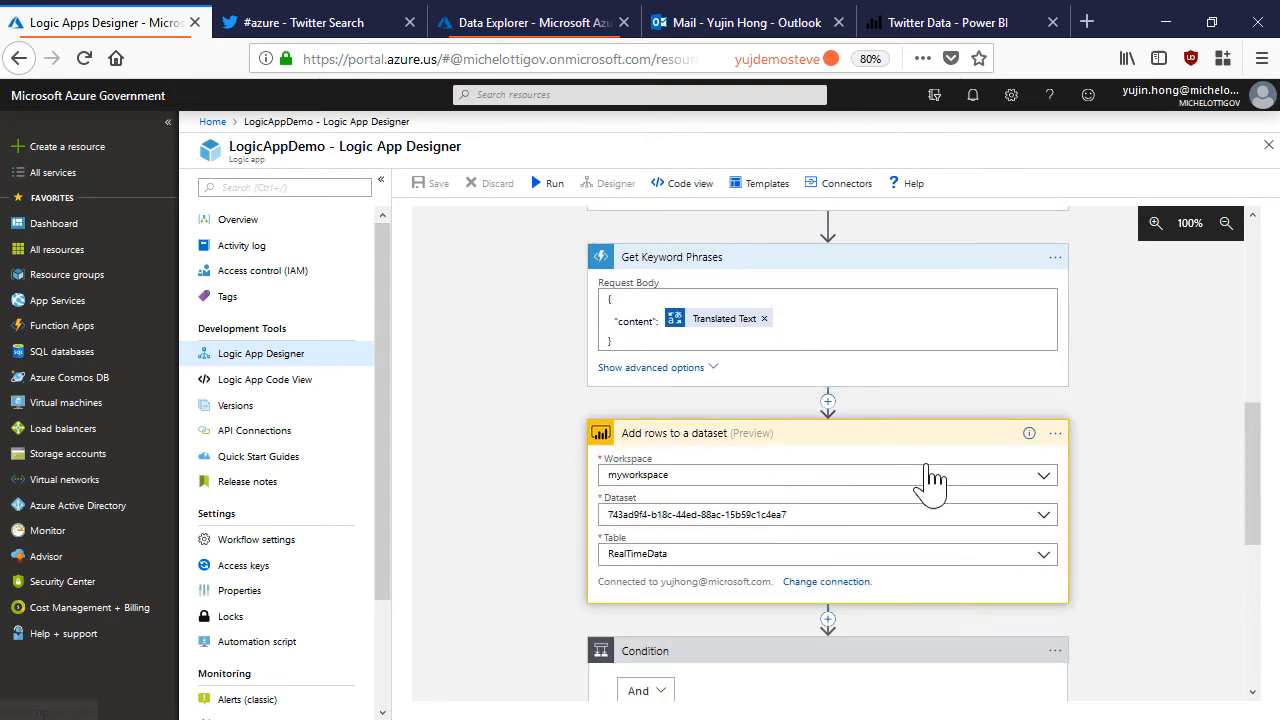
pyautogui.moveTo(745, 395)
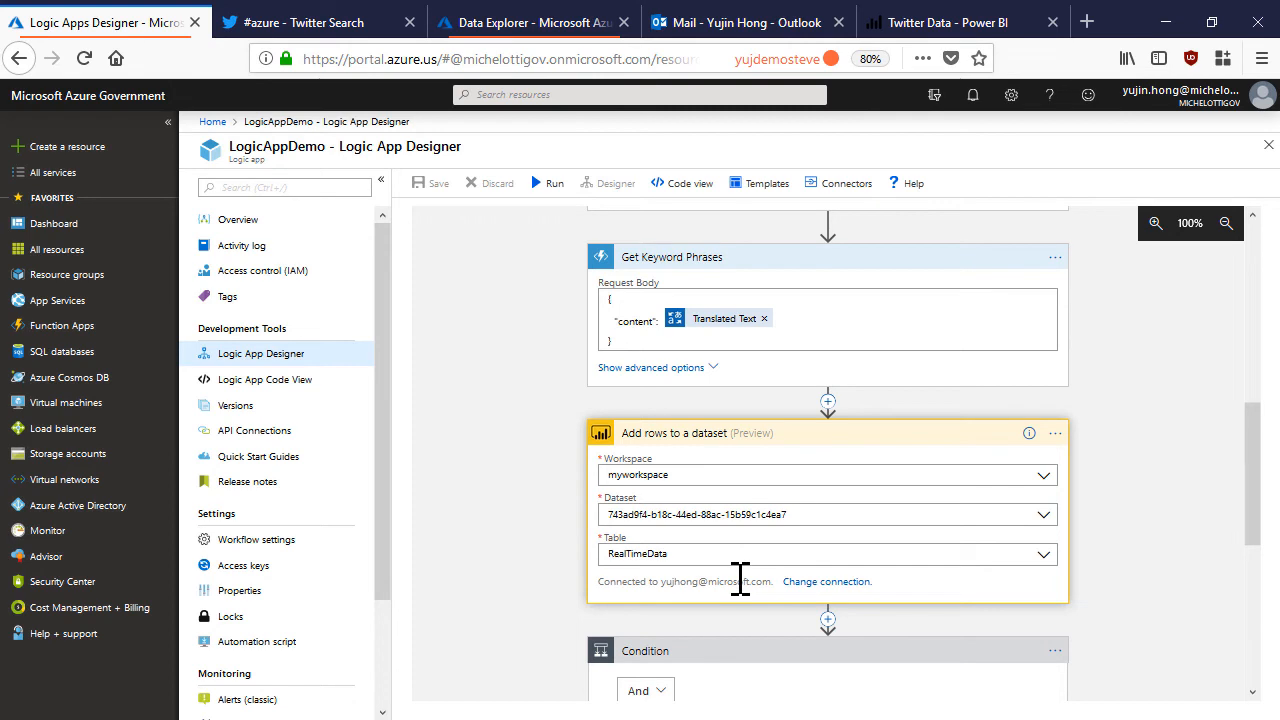
pyautogui.scroll(-3)
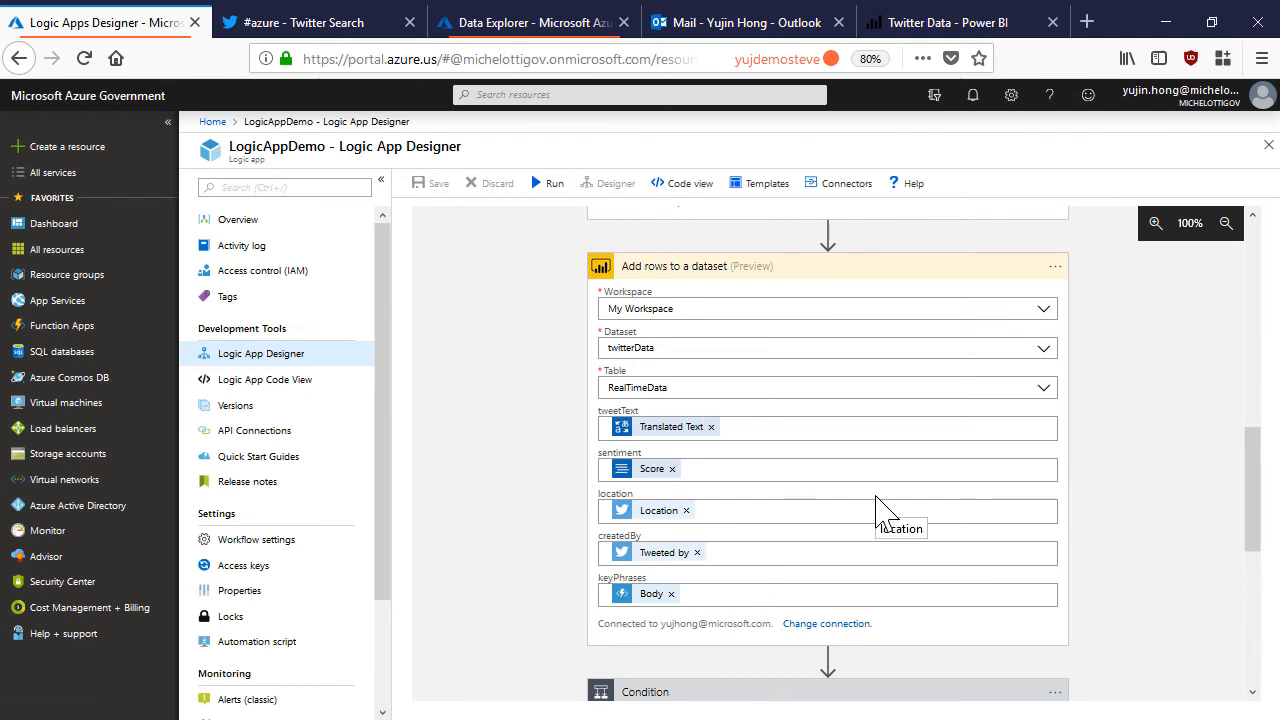
pyautogui.scroll(-3)
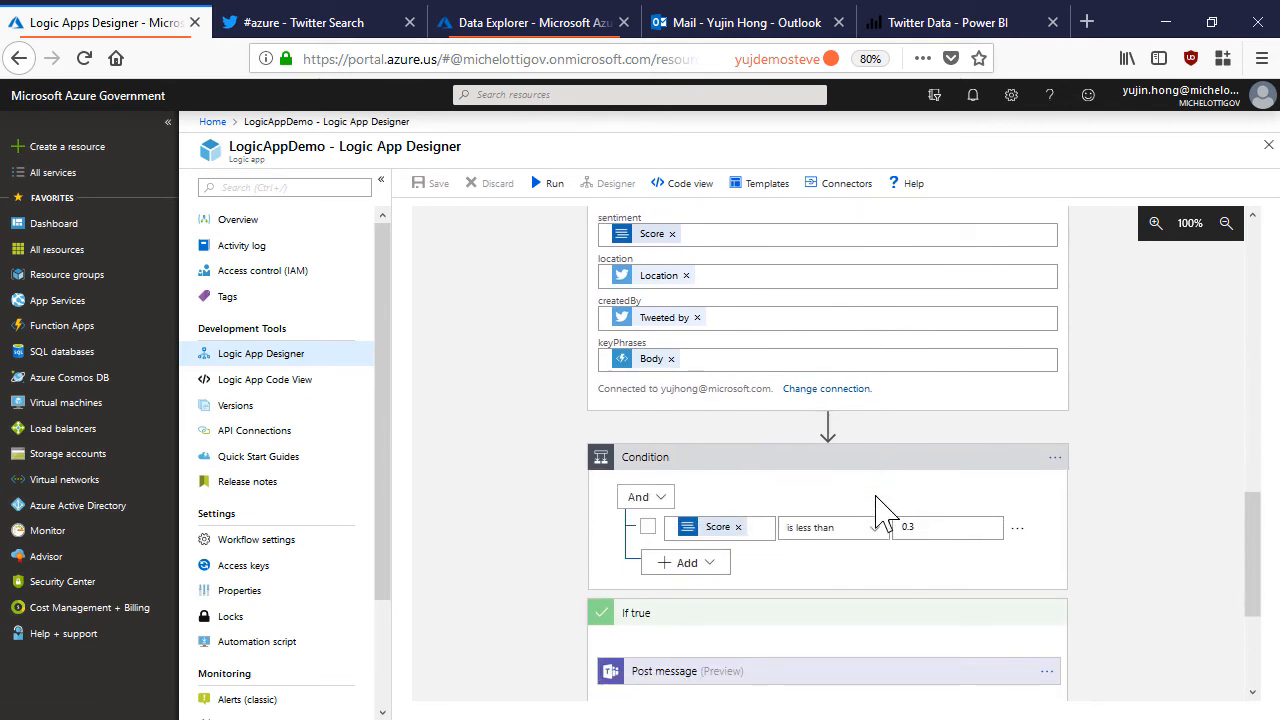
pyautogui.moveTo(760, 520)
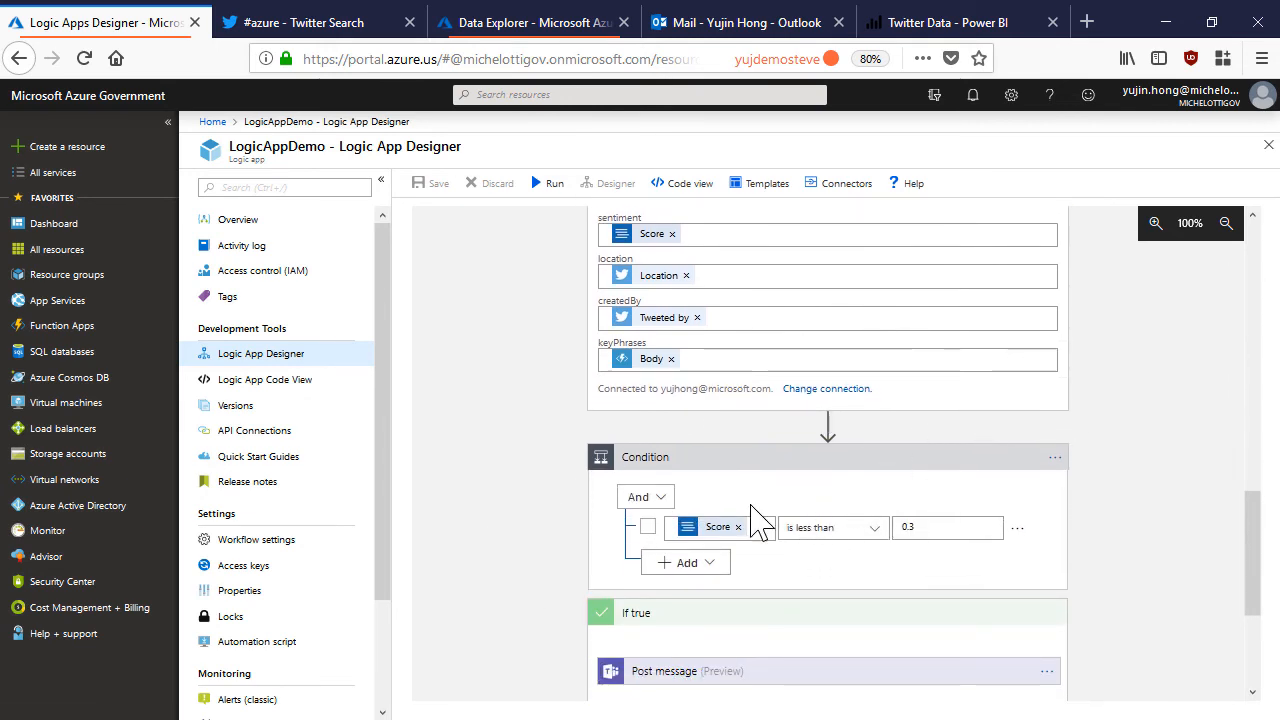
pyautogui.moveTo(820, 500)
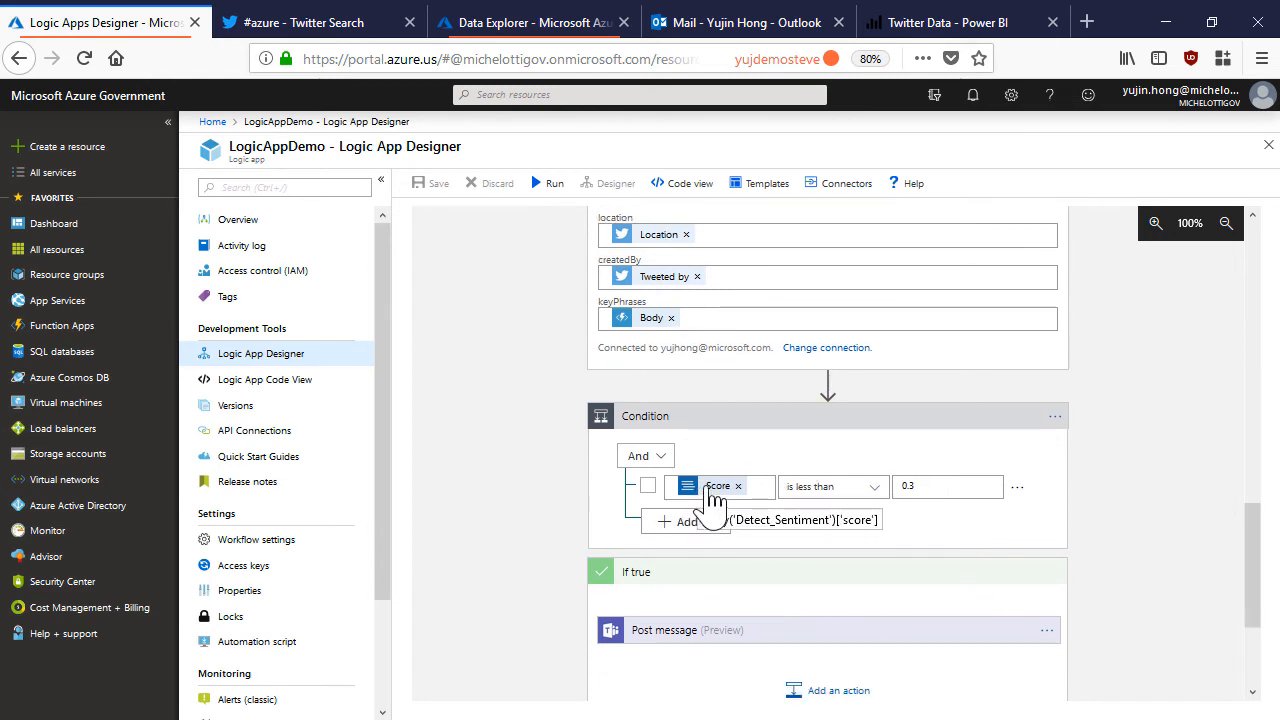
pyautogui.moveTo(888, 520)
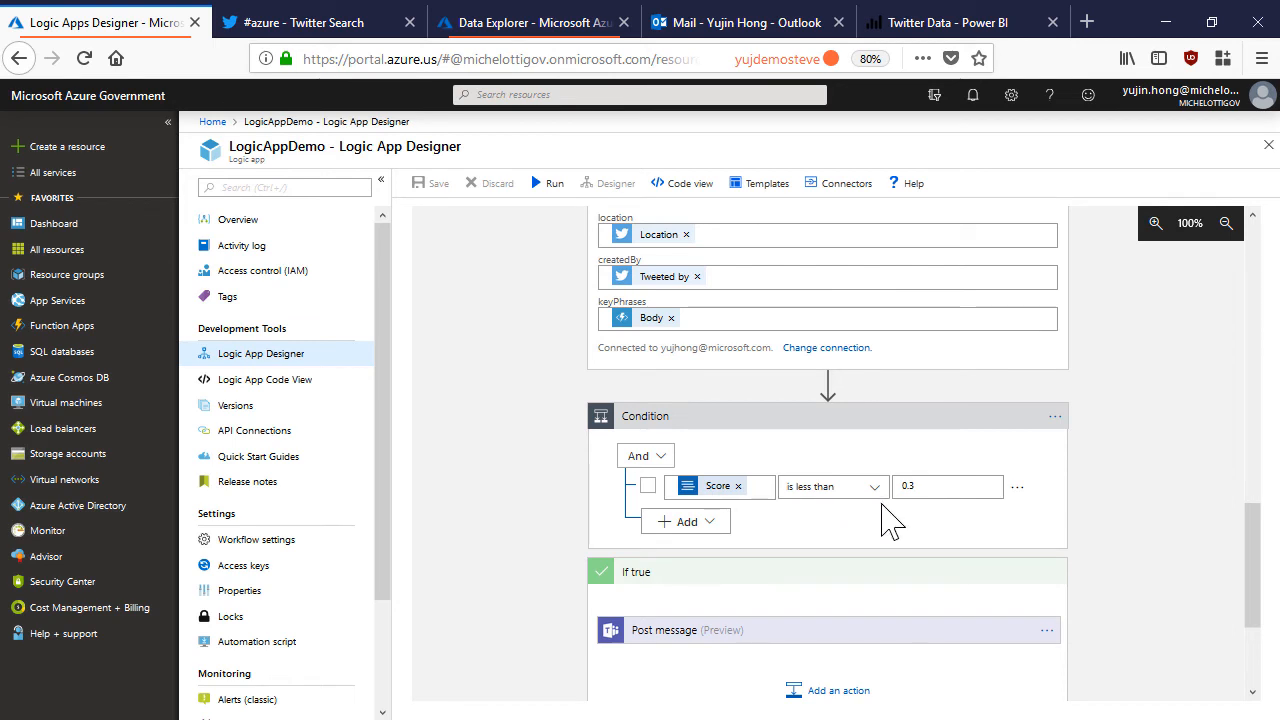
pyautogui.moveTo(775, 565)
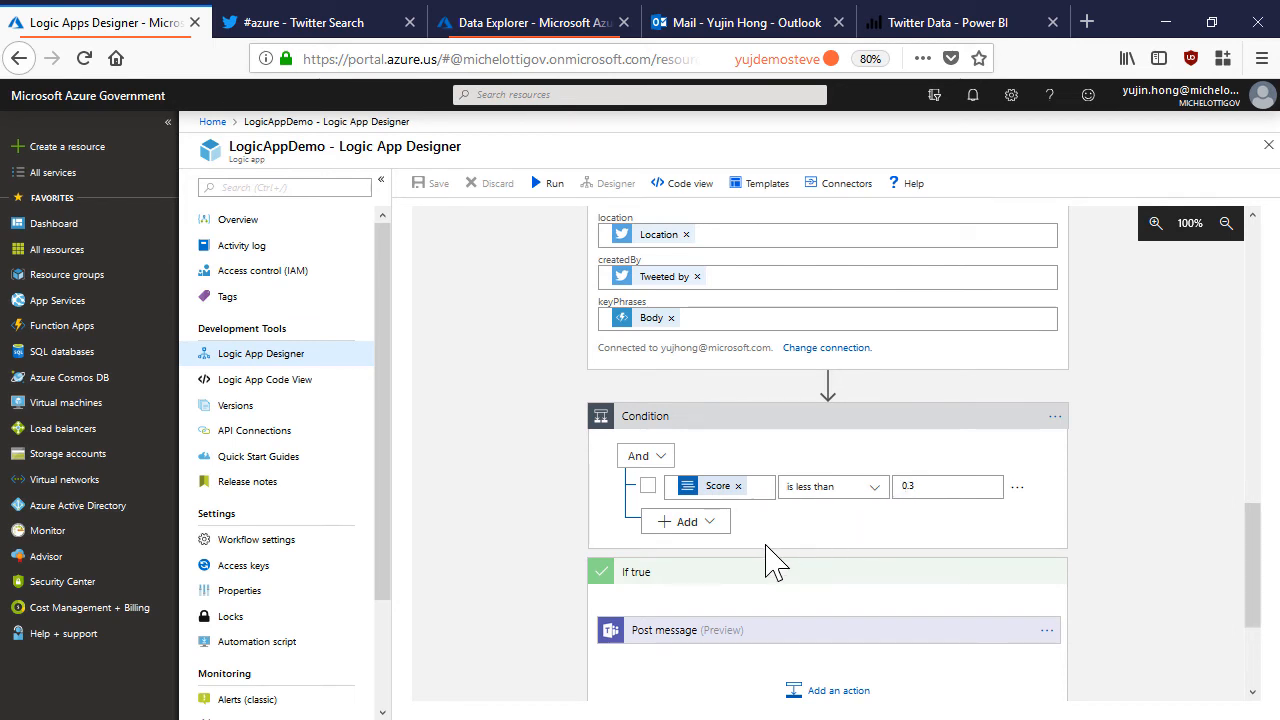
pyautogui.scroll(-3)
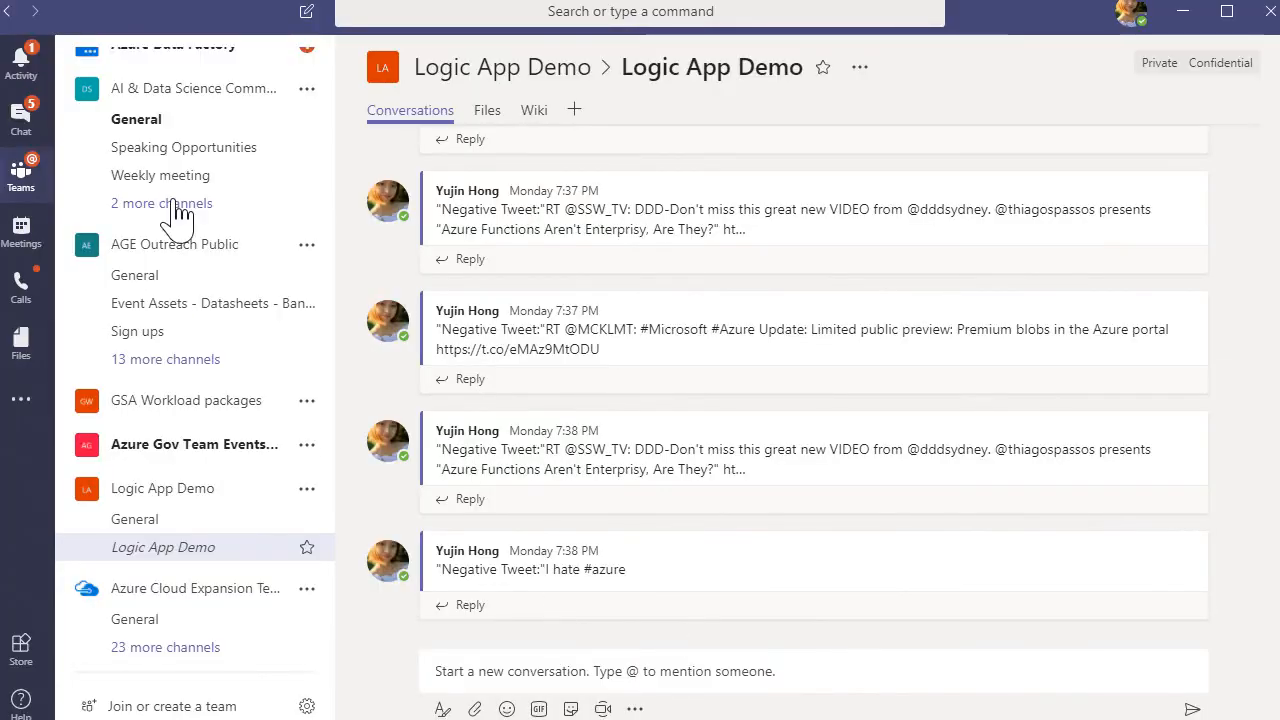
pyautogui.moveTo(852, 640)
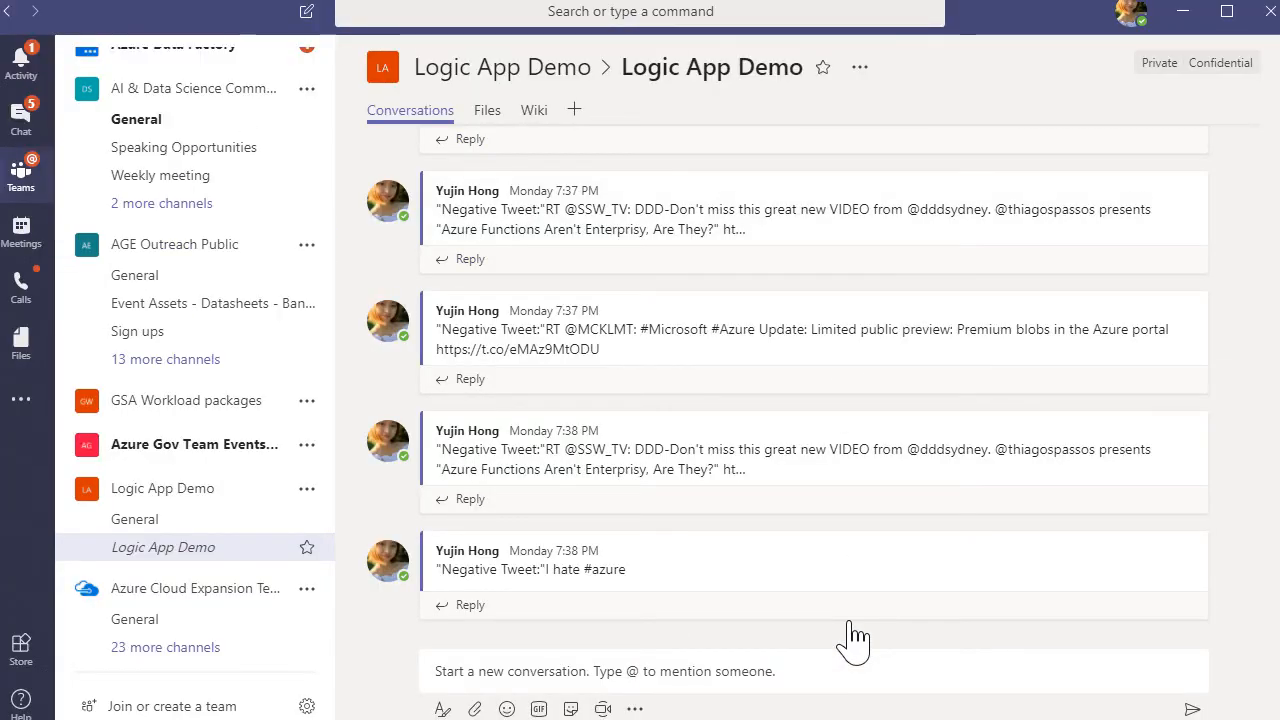
pyautogui.moveTo(735, 610)
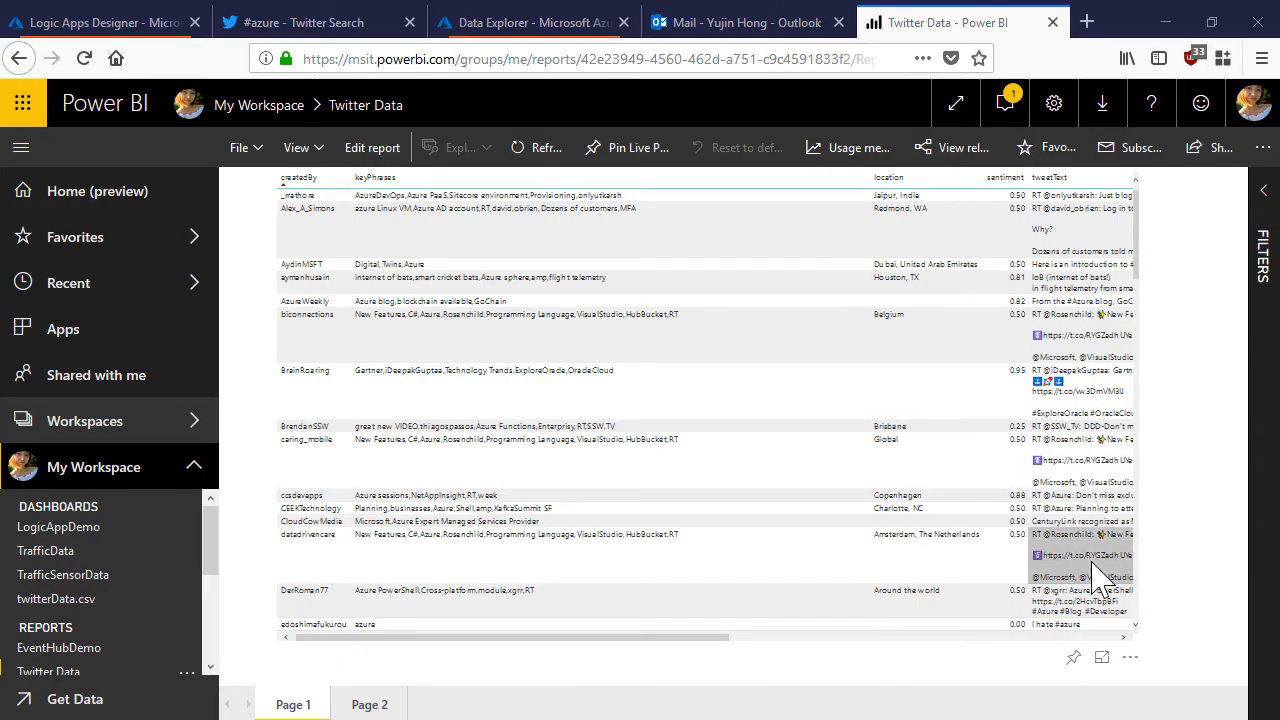
pyautogui.moveTo(1095, 573)
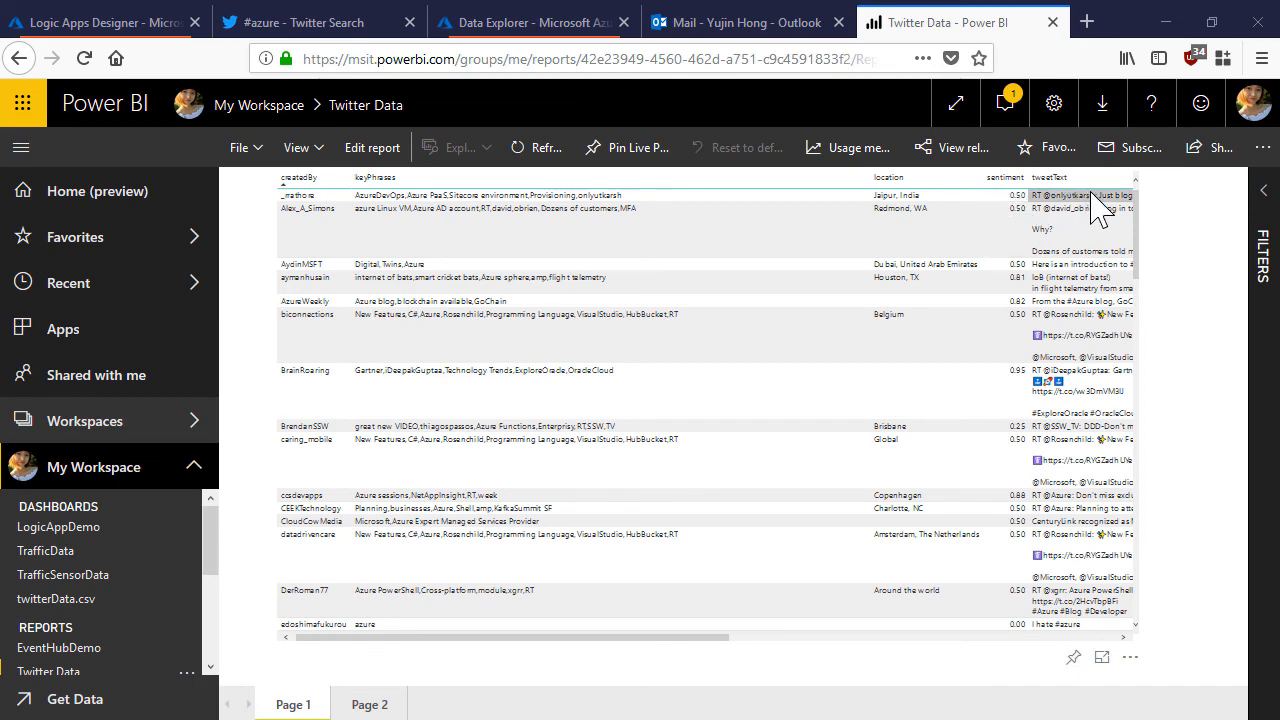
pyautogui.moveTo(1095, 200)
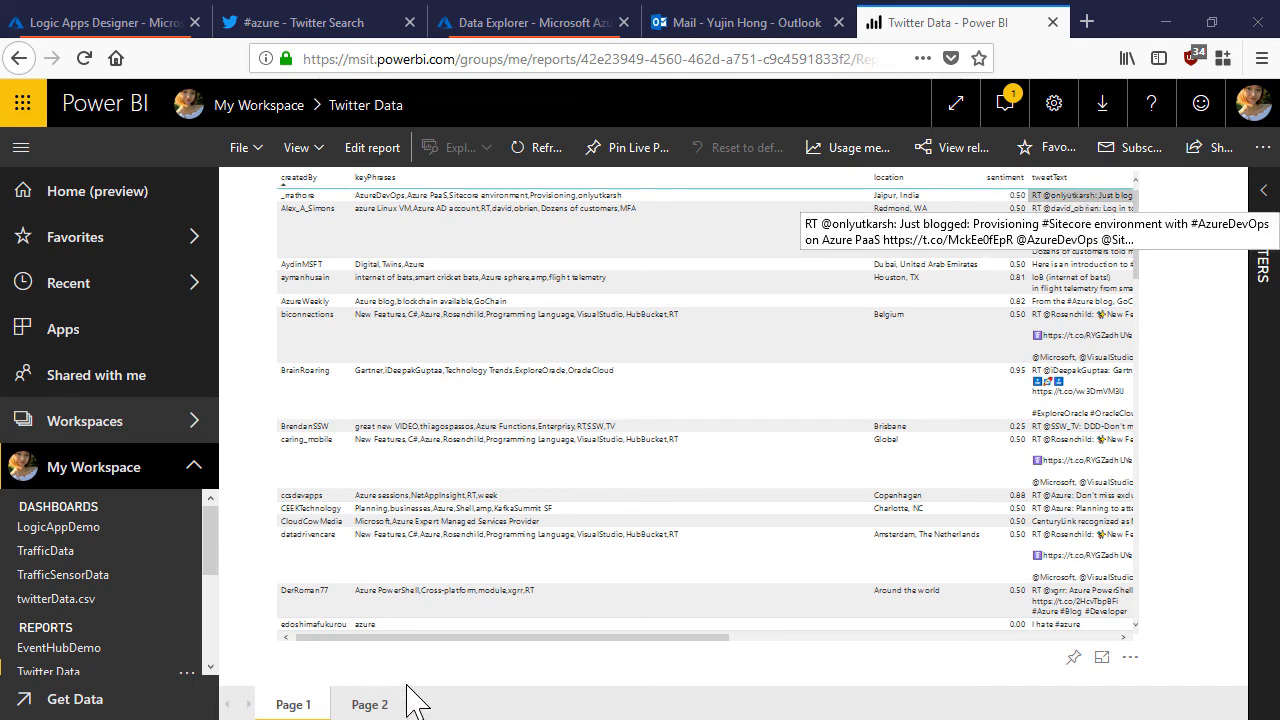
# Go to Page 2 of the Twitter Data report with the sentiment gauge and map.
pyautogui.click(369, 705)
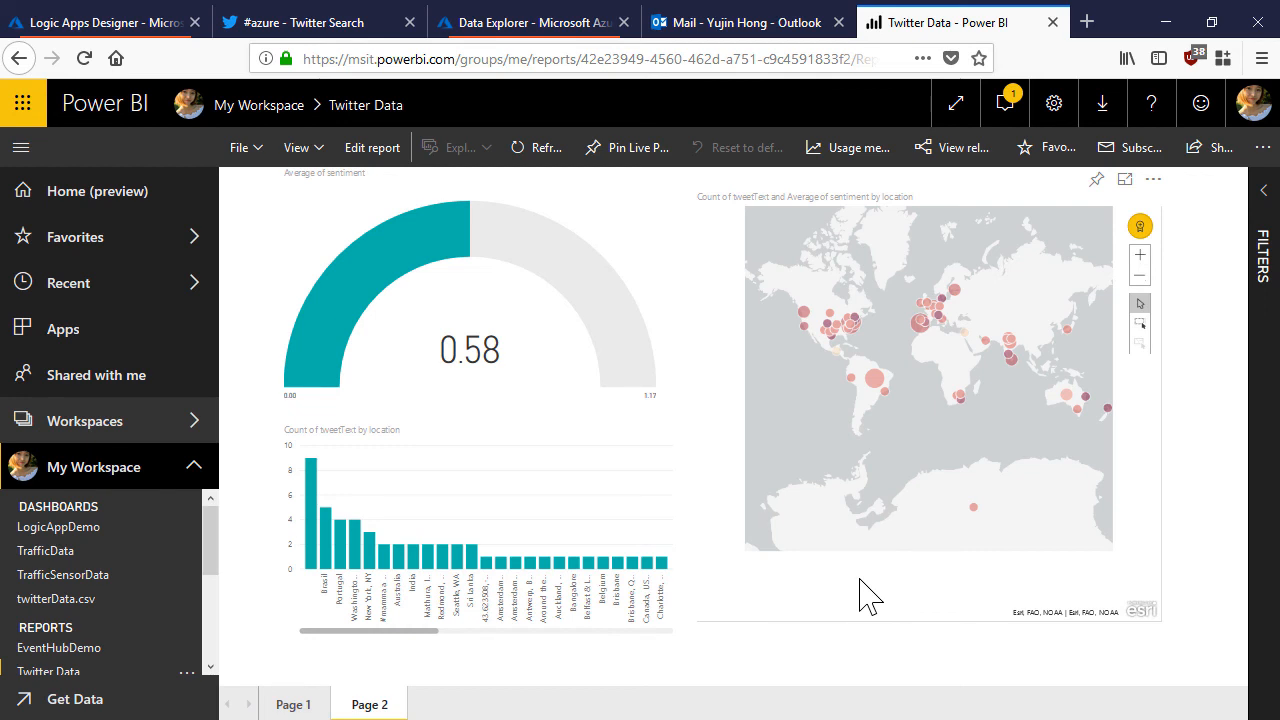
pyautogui.moveTo(597, 397)
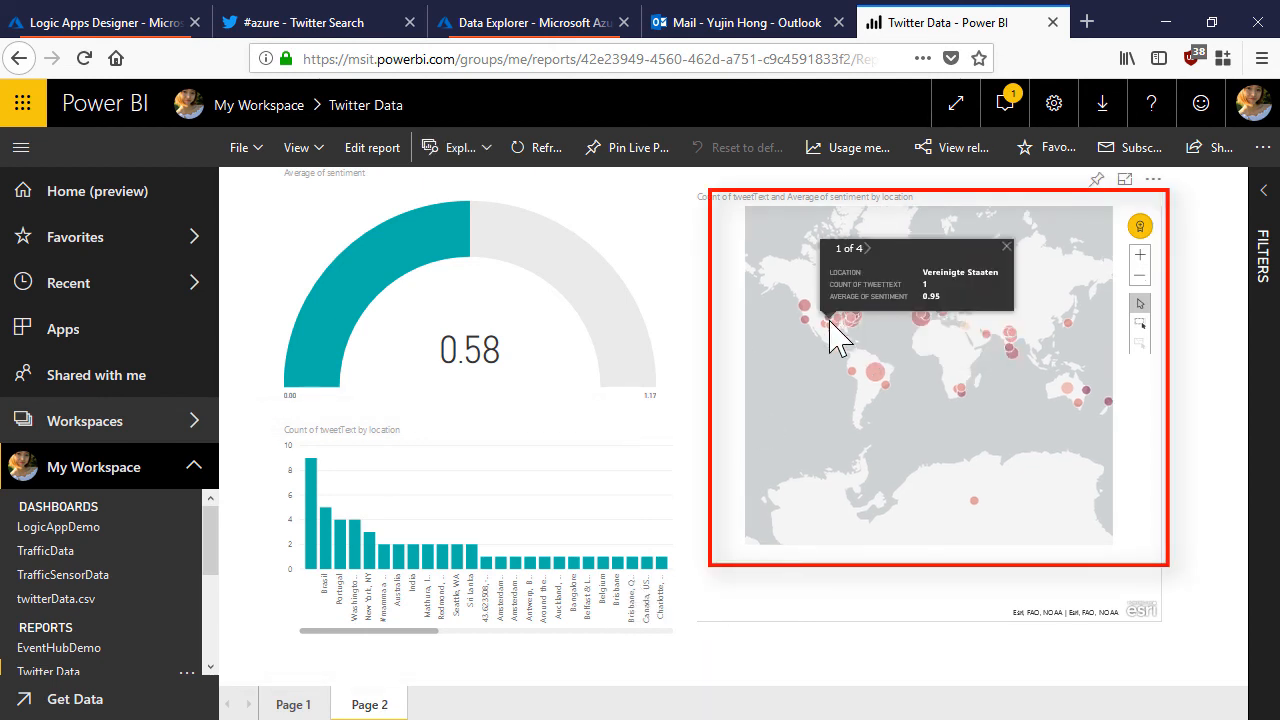
pyautogui.moveTo(852, 369)
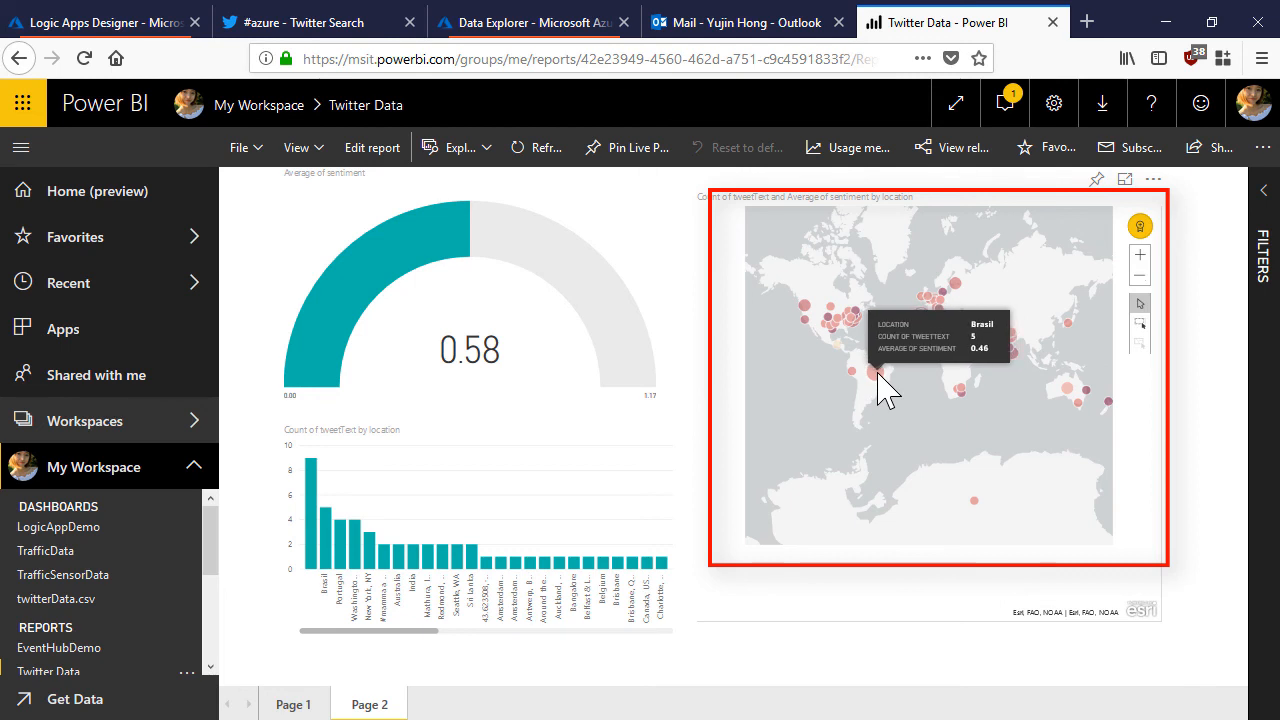
pyautogui.moveTo(925, 400)
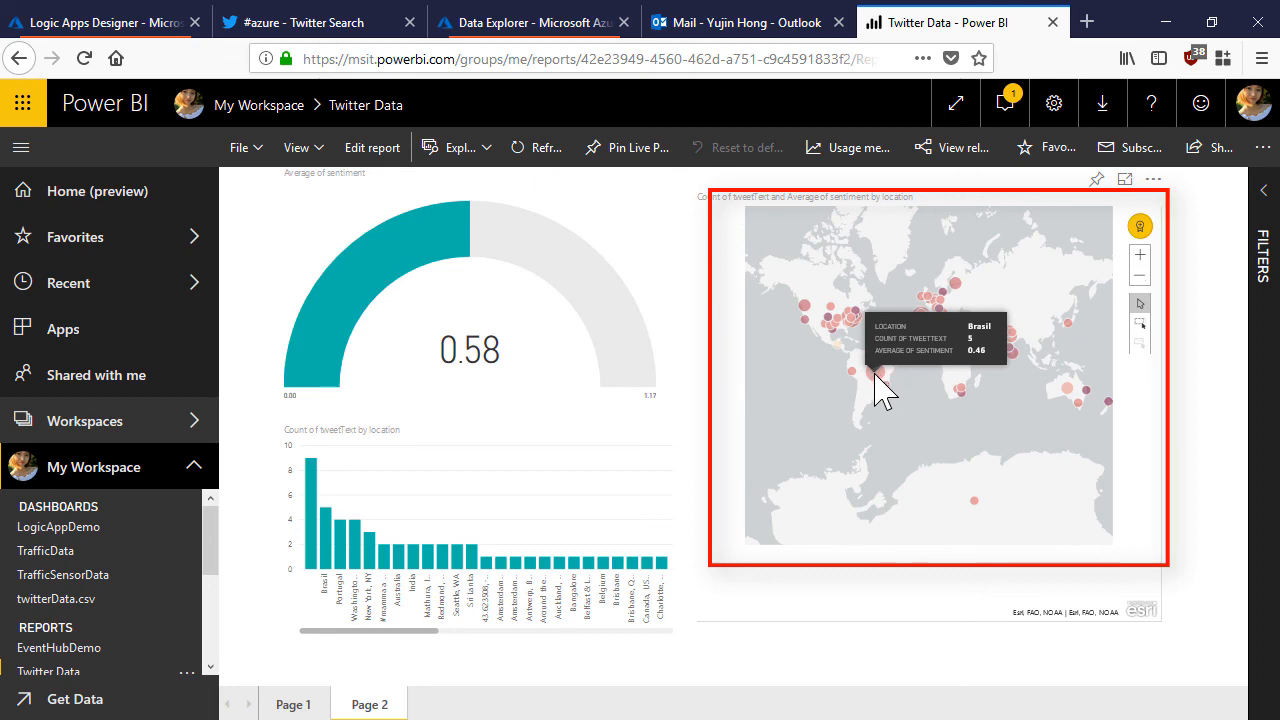
pyautogui.moveTo(968, 410)
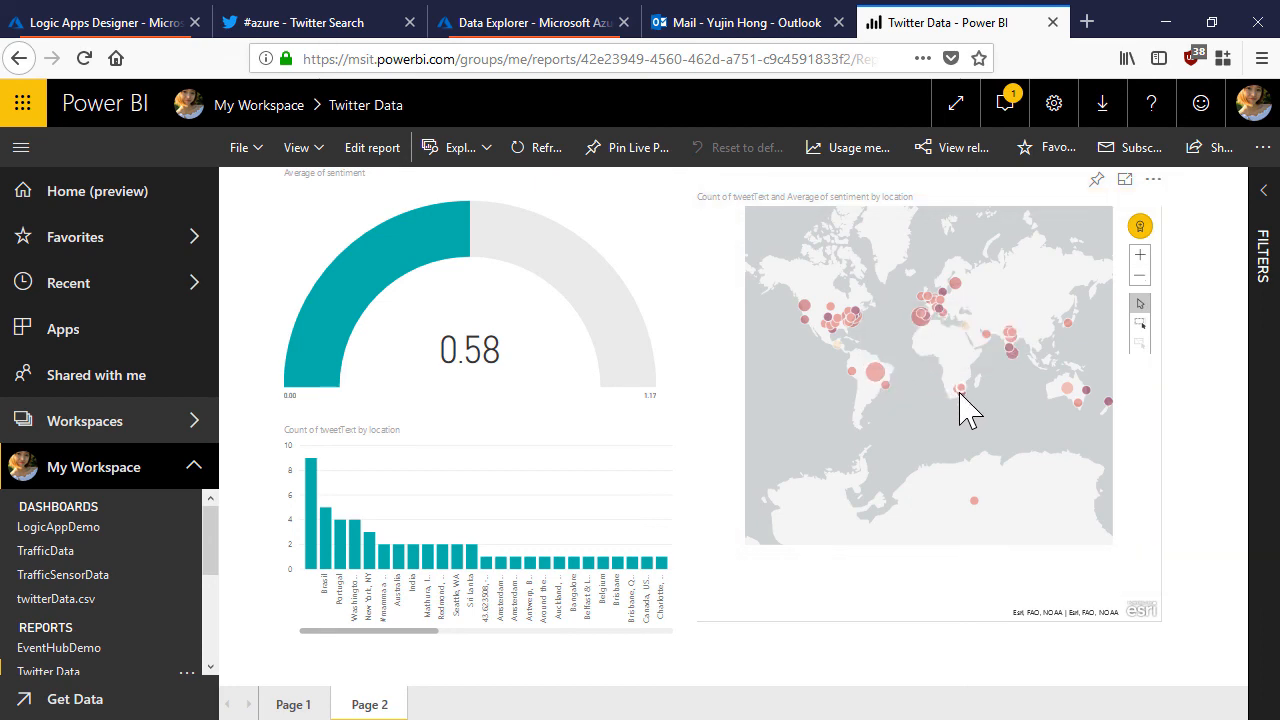
pyautogui.click(100, 22)
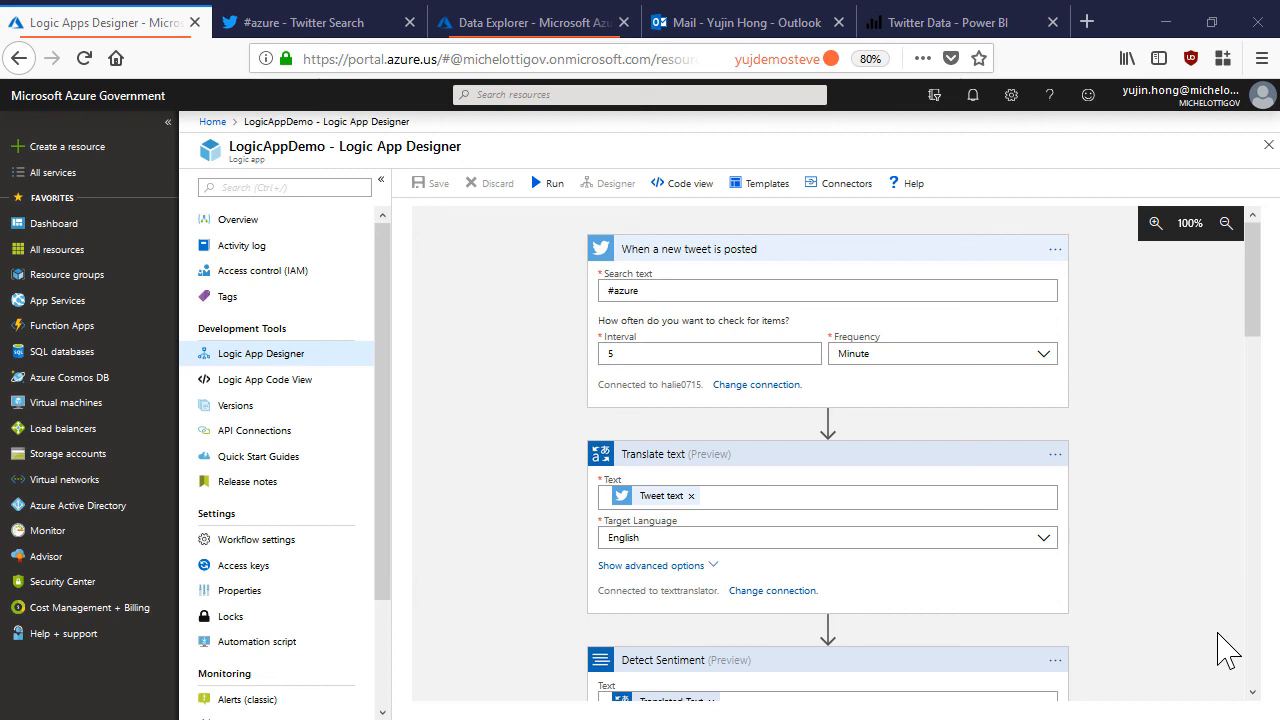
pyautogui.moveTo(965, 325)
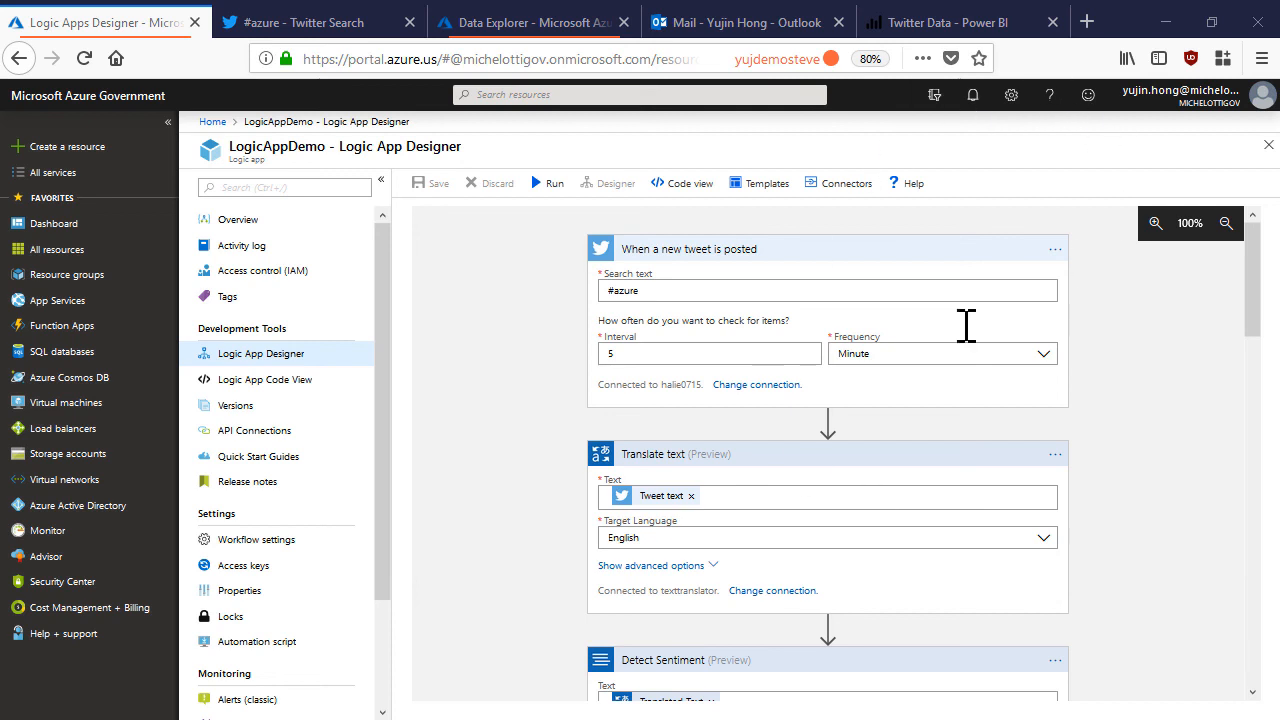
pyautogui.moveTo(775, 280)
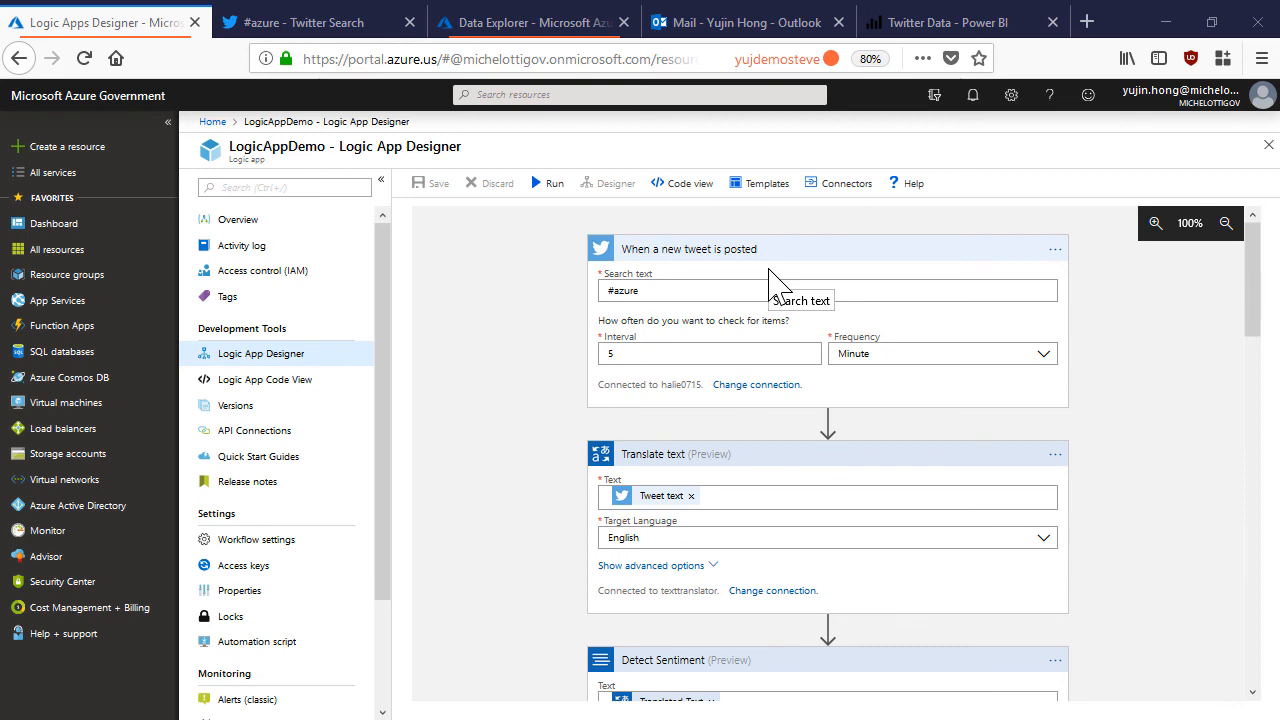